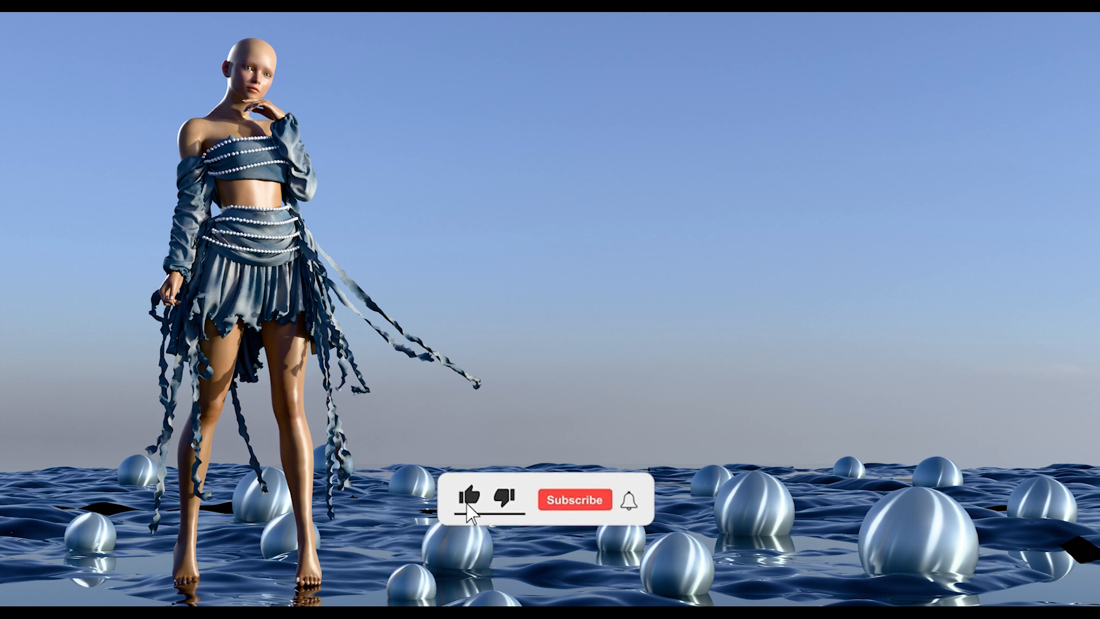
Check each op0 material's pieces and move a sleeve piece into the dress cluster
{"action": "left_click", "coordinate": [575, 500]}
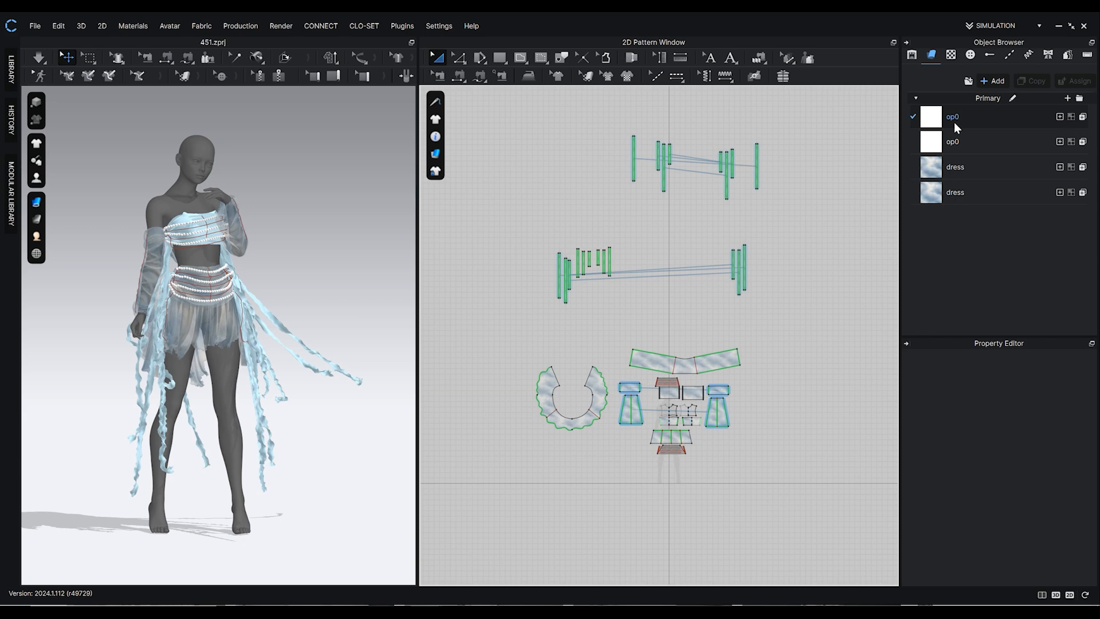
{"action": "left_click", "coordinate": [953, 141]}
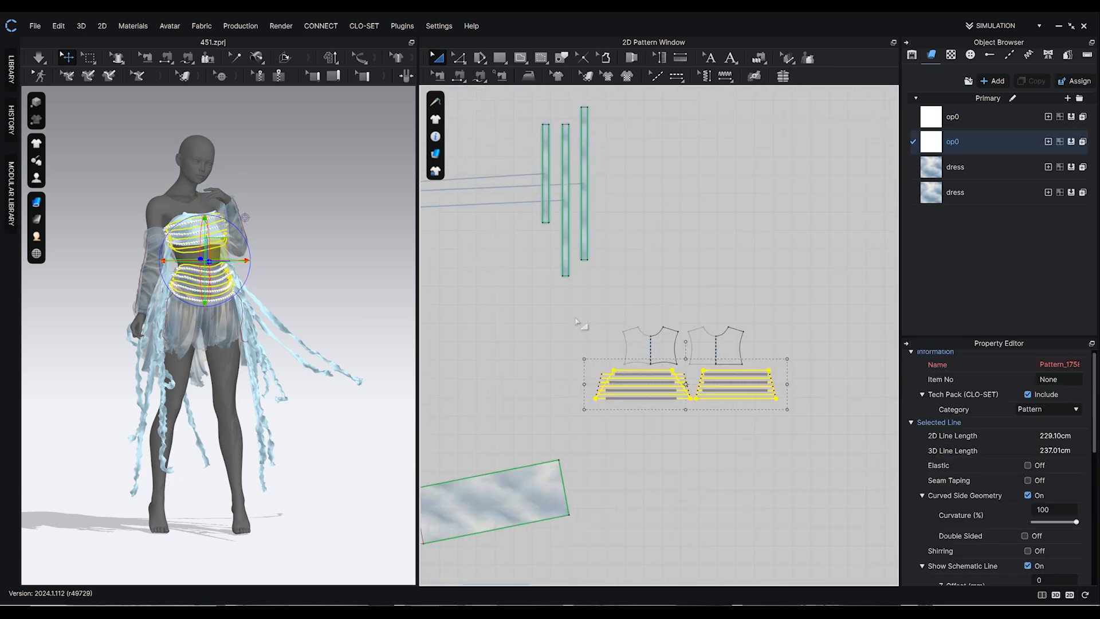
{"action": "left_click", "coordinate": [955, 166]}
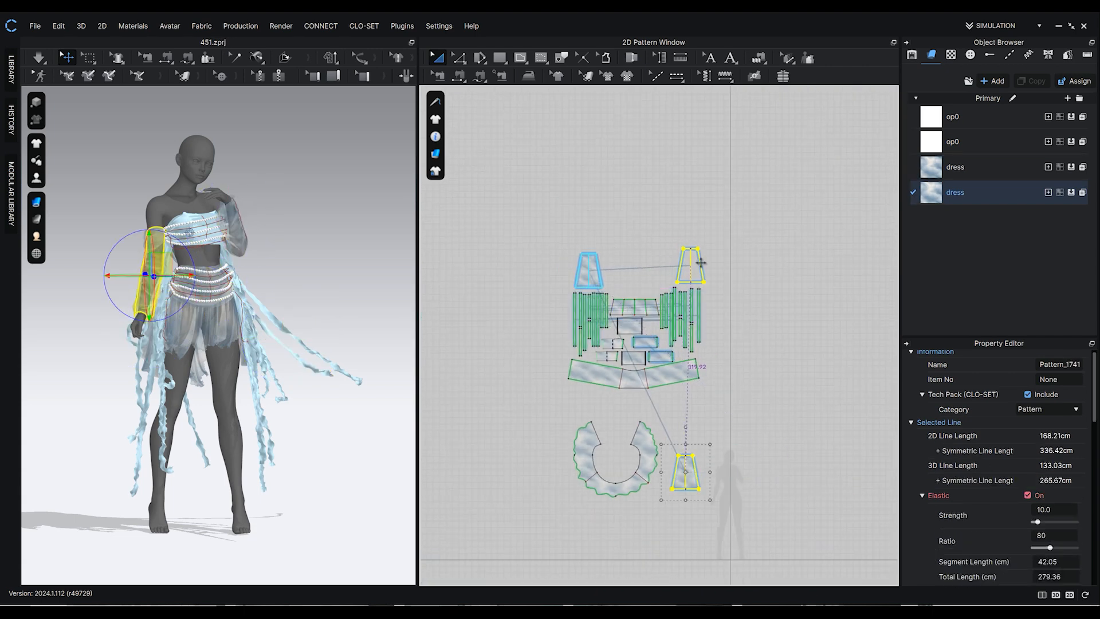
{"action": "left_click", "coordinate": [955, 166]}
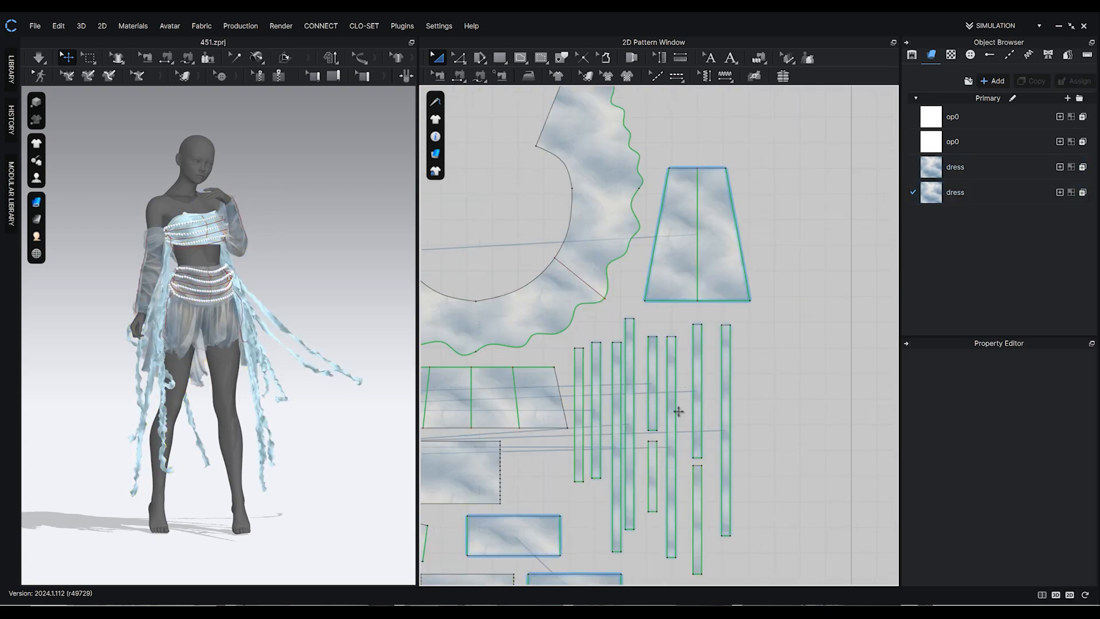
{"action": "left_click", "coordinate": [610, 266]}
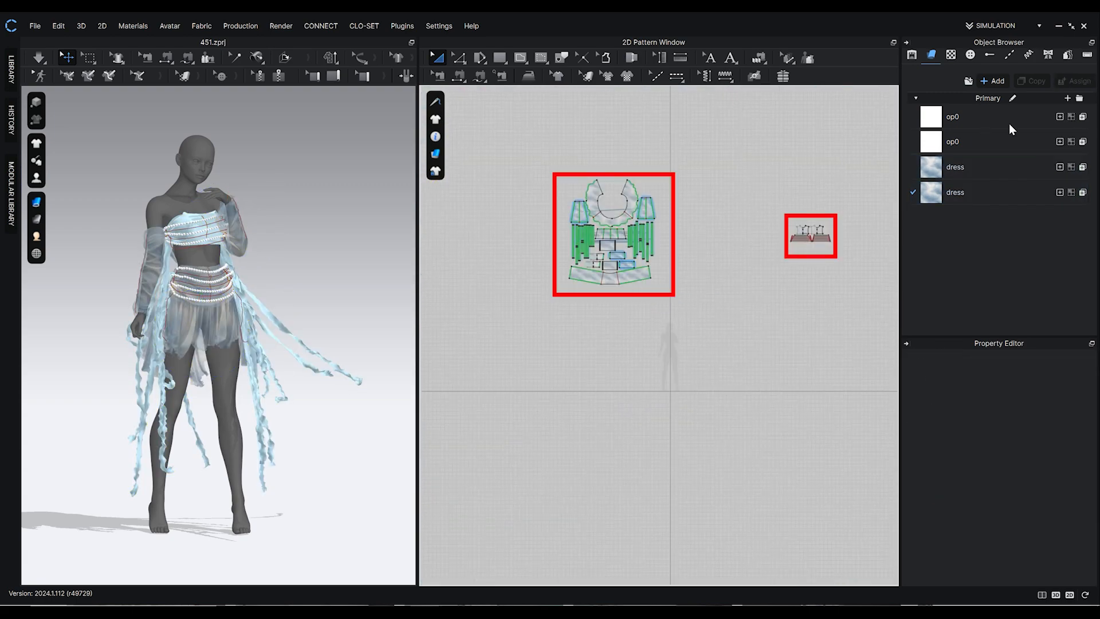
Switch to UV Editor mode and reset UVs to the 2D pattern arrangement
{"action": "left_click", "coordinate": [953, 116]}
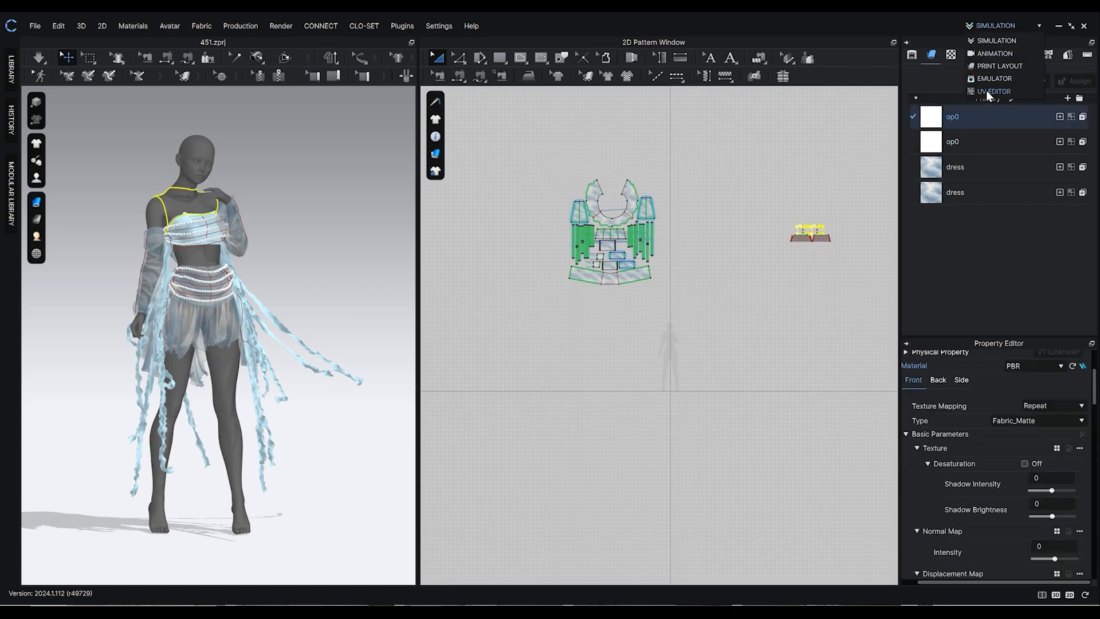
{"action": "left_click", "coordinate": [994, 91]}
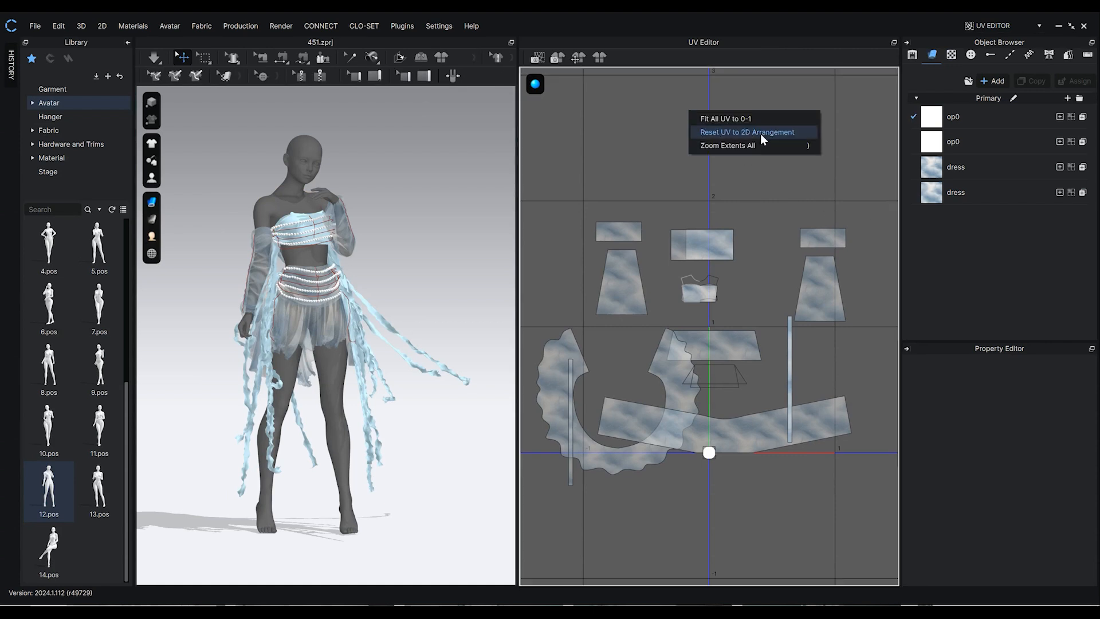
{"action": "left_click", "coordinate": [747, 132]}
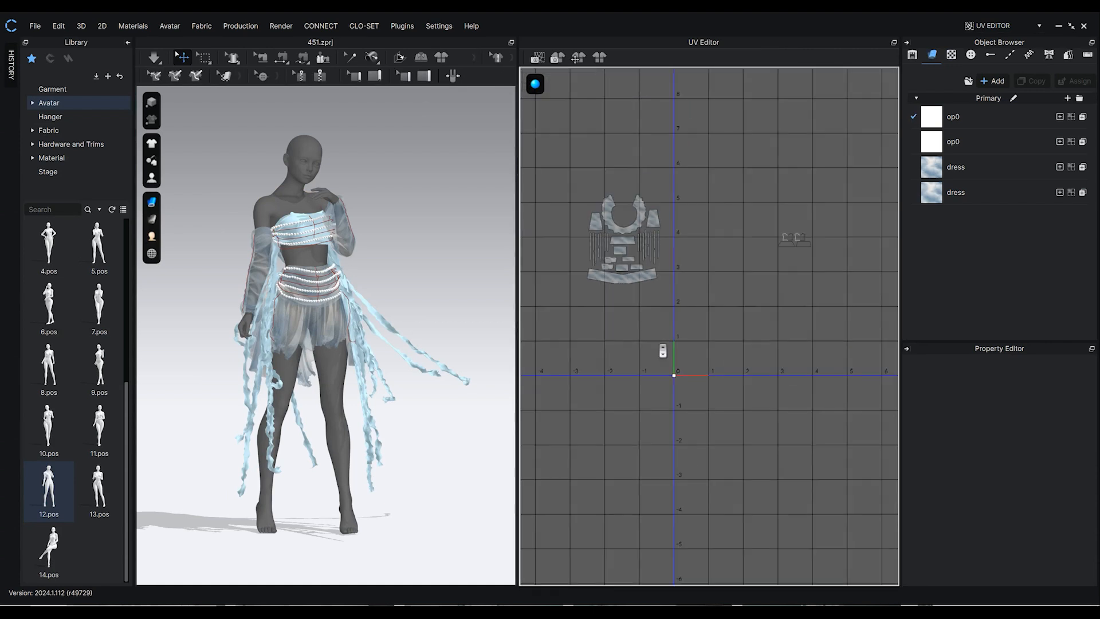
Fit the white circle op0 piece's UV to the 0–1 range
{"action": "scroll", "scroll_direction": "down", "scroll_amount": 3}
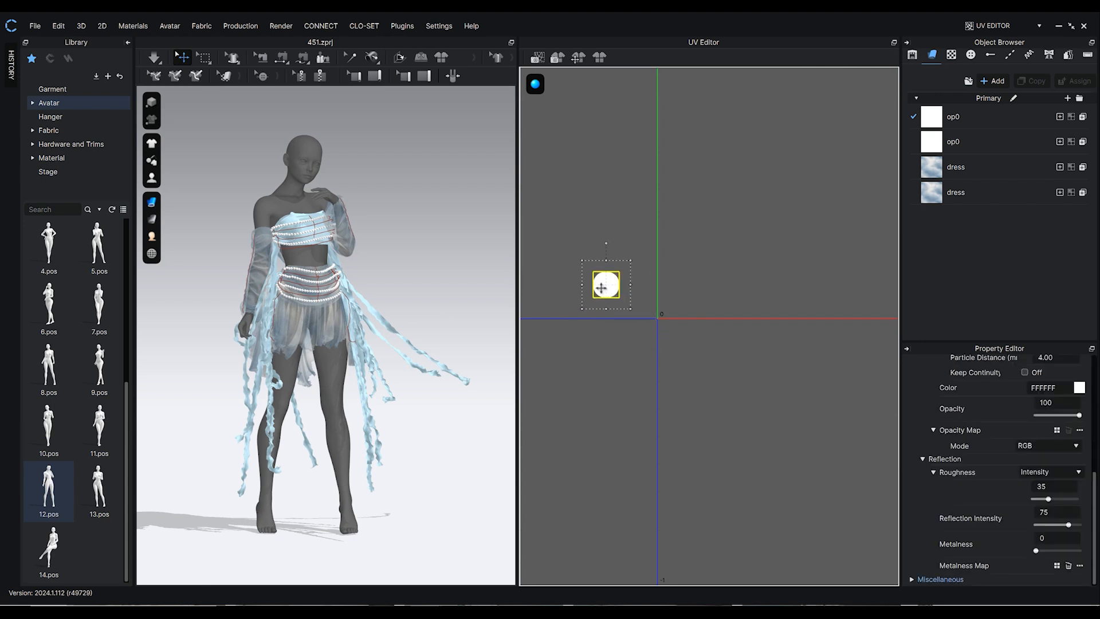
{"action": "right_click", "coordinate": [605, 287]}
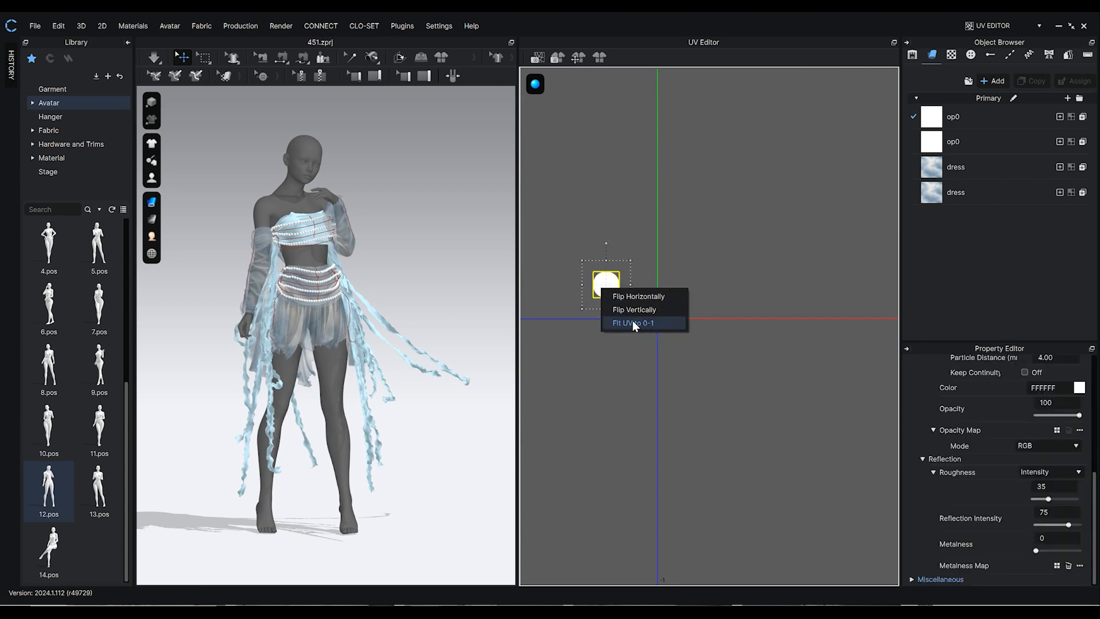
{"action": "left_click", "coordinate": [634, 323]}
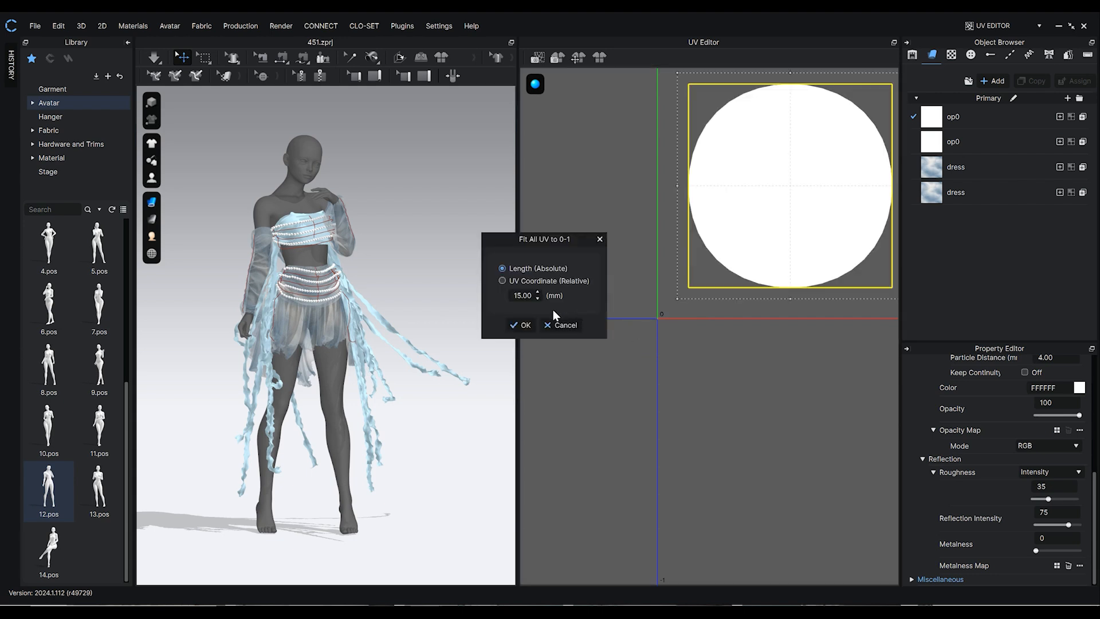
{"action": "left_click", "coordinate": [521, 325]}
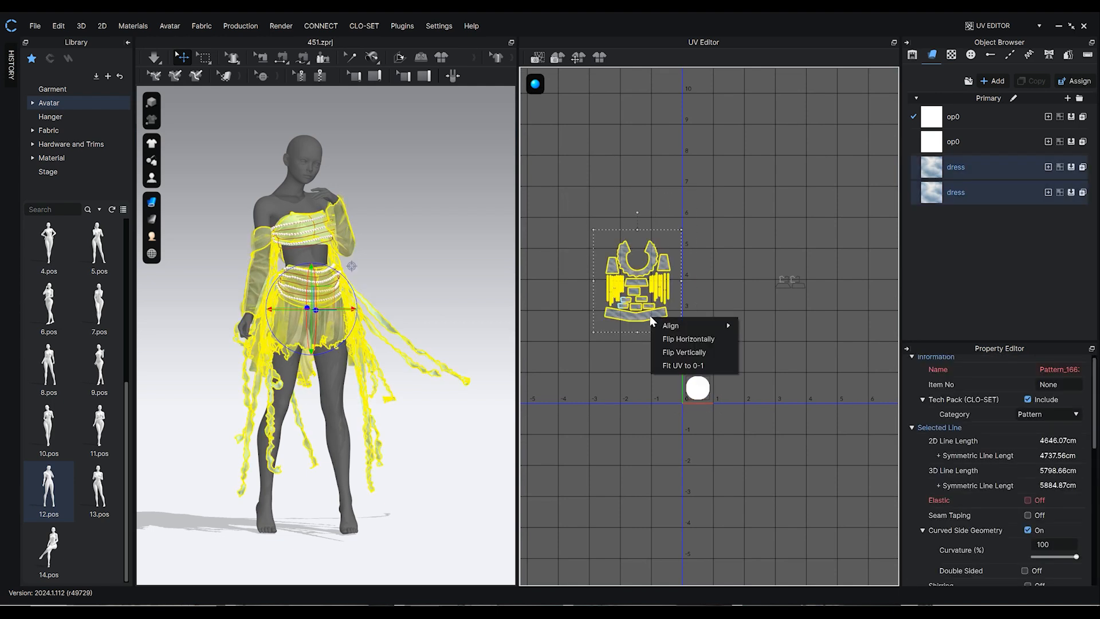
{"action": "mouse_move", "coordinate": [681, 366]}
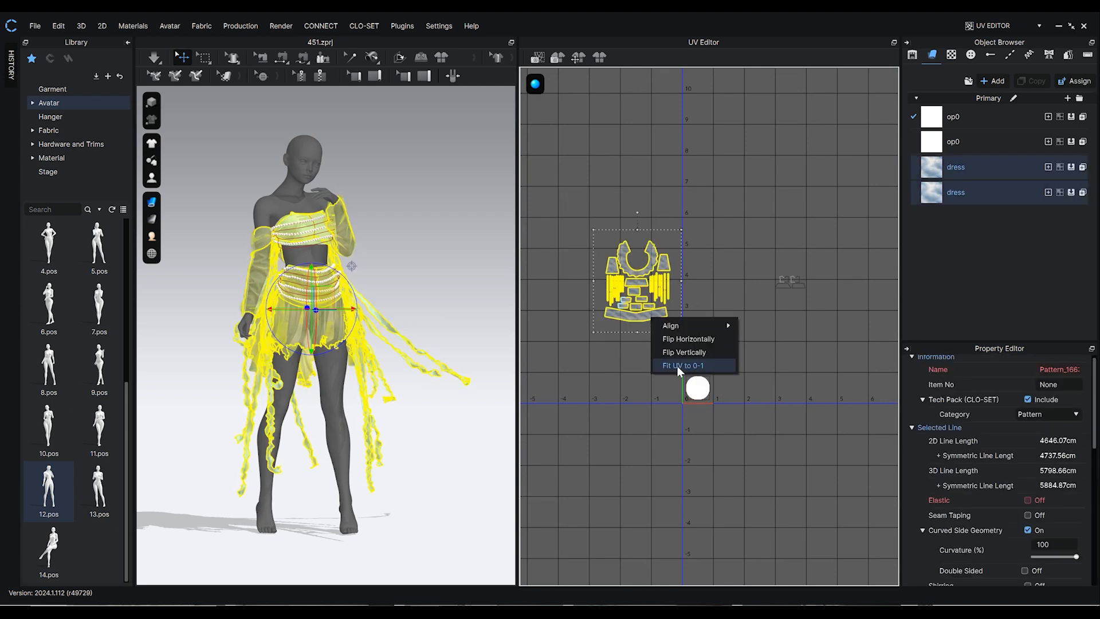
Fit the dress pattern UVs to the 0–1 range, matching the circle piece
{"action": "left_click", "coordinate": [682, 365]}
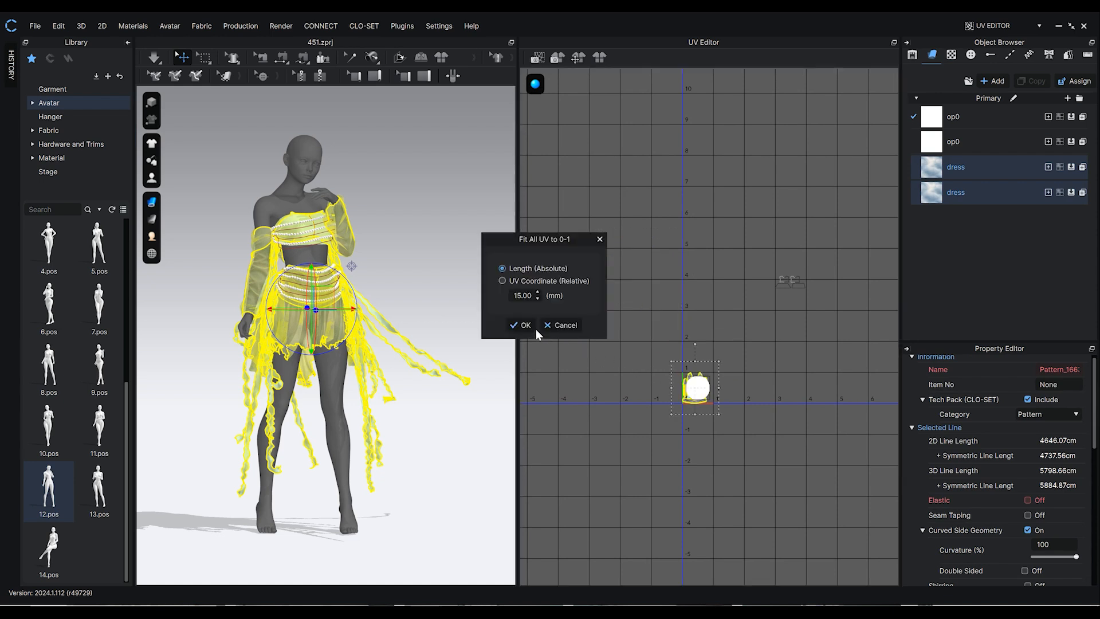
{"action": "left_click", "coordinate": [522, 325]}
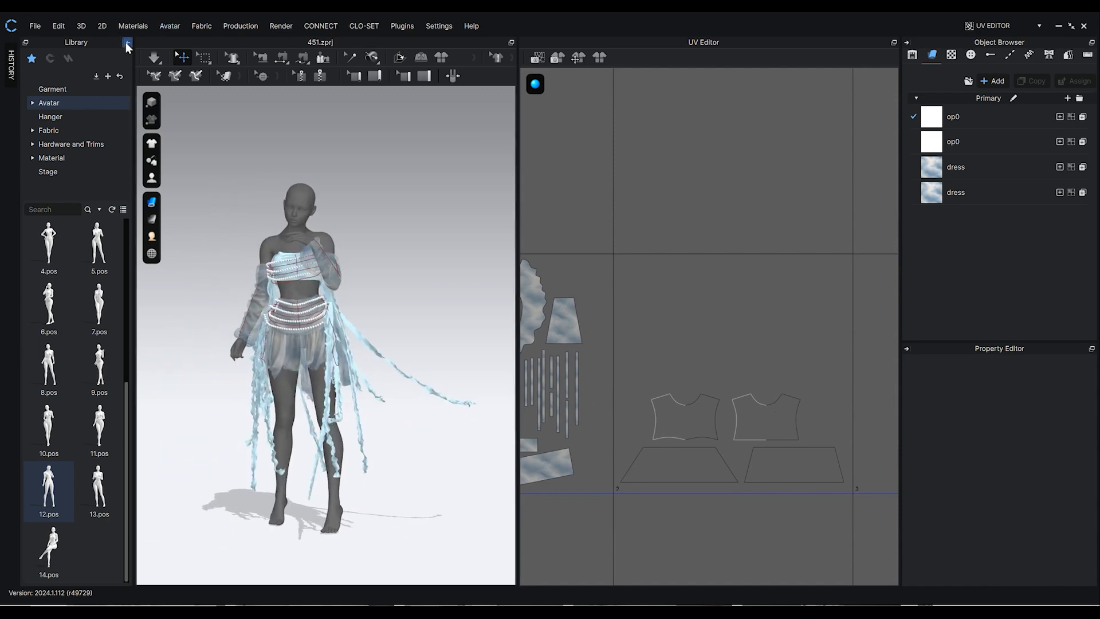
Collapse the Library panel to widen the 3D view
{"action": "left_click", "coordinate": [126, 42]}
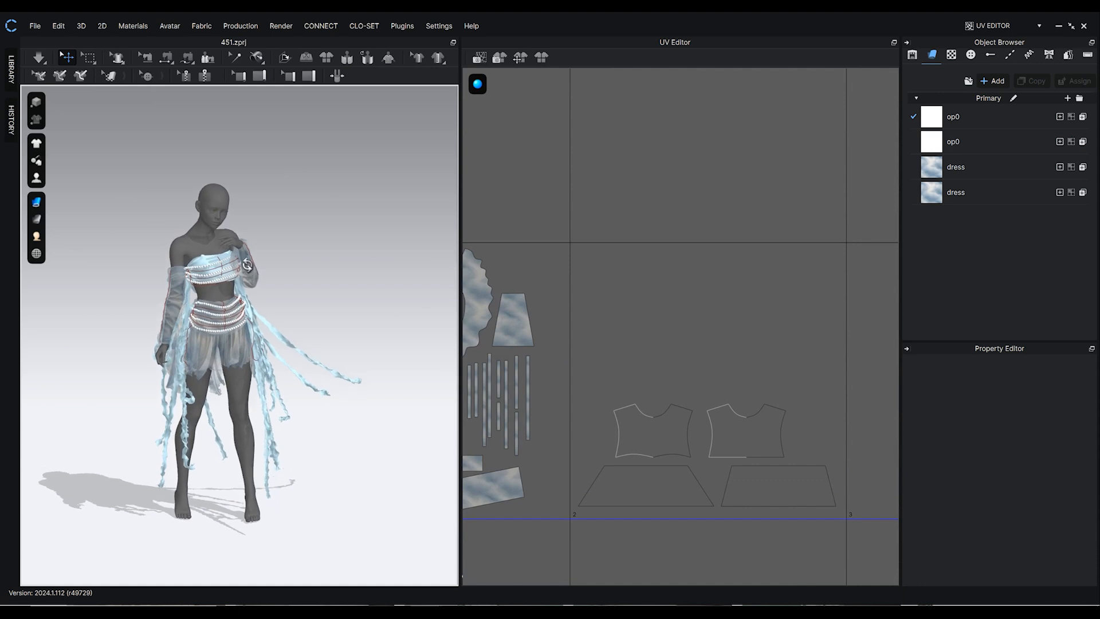
{"action": "left_click", "coordinate": [955, 192]}
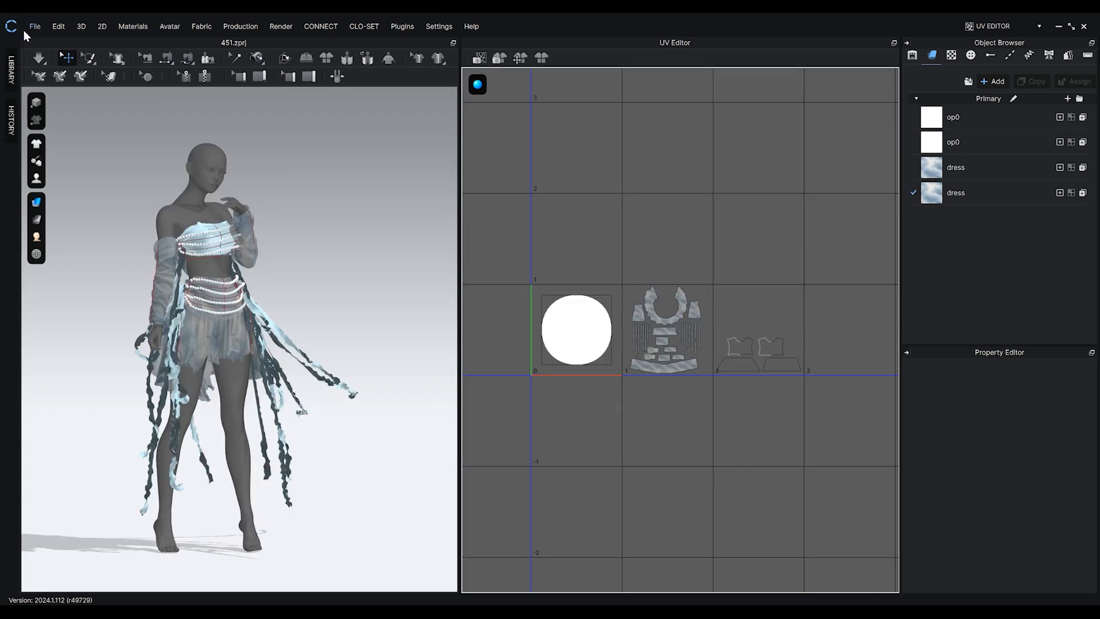
Configure an OBJ export of thick garment patterns only, excluding the avatar
{"action": "left_click", "coordinate": [34, 25]}
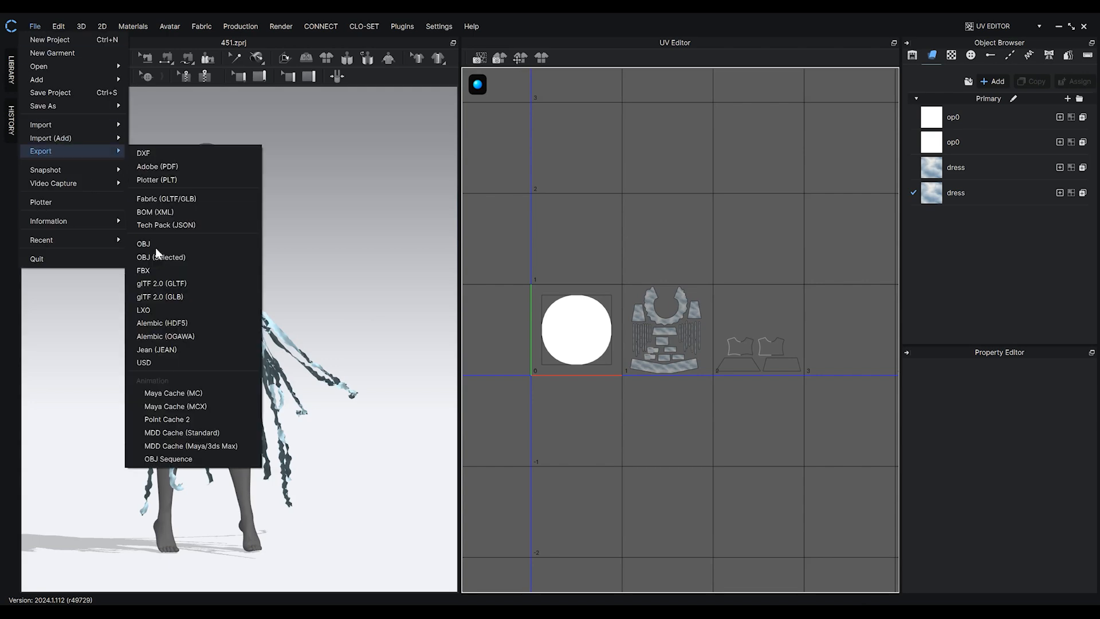
{"action": "left_click", "coordinate": [143, 243]}
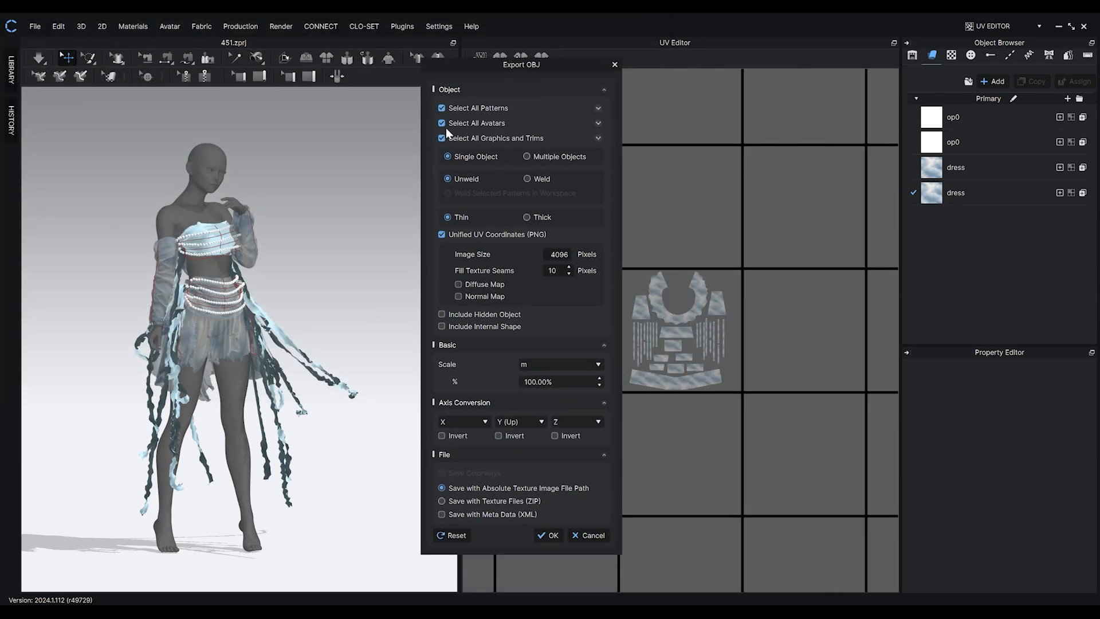
{"action": "left_click", "coordinate": [526, 216]}
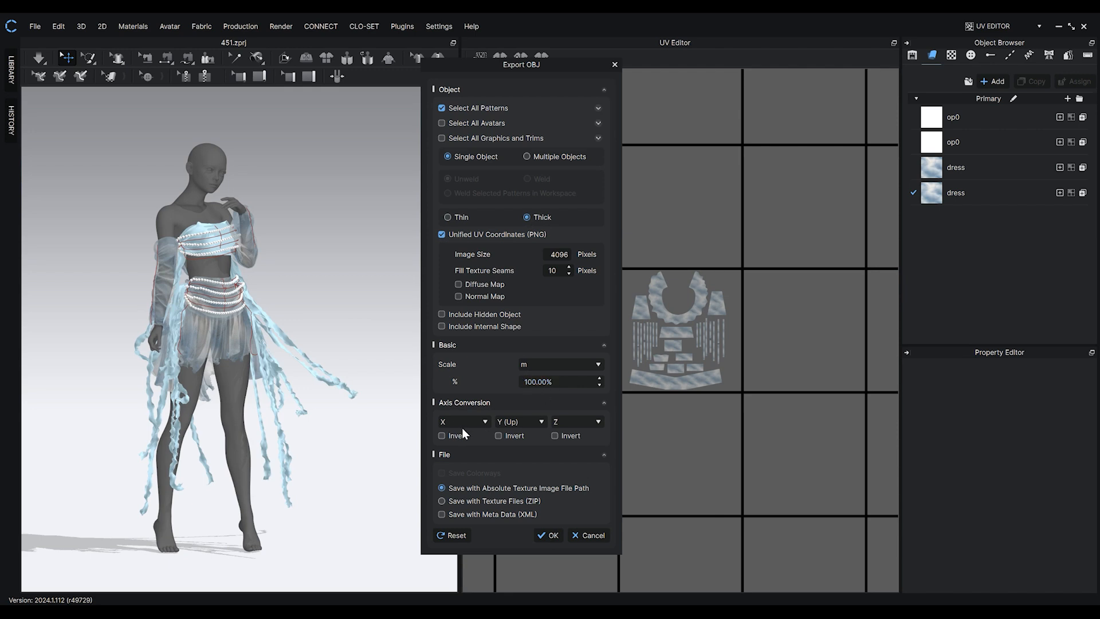
{"action": "mouse_move", "coordinate": [518, 519]}
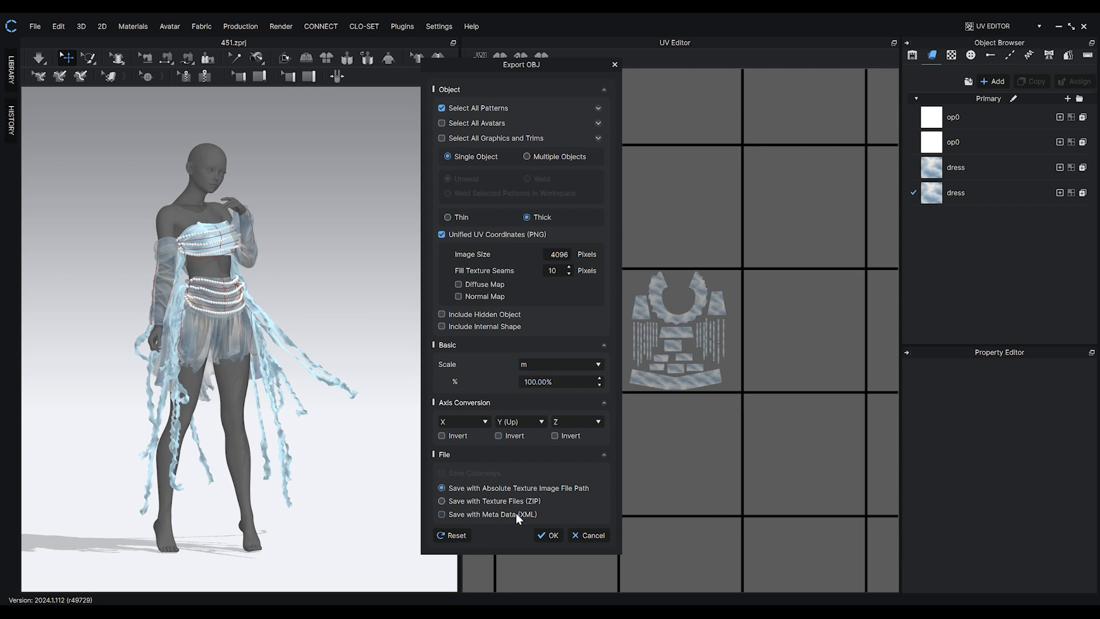
{"action": "left_click", "coordinate": [547, 534]}
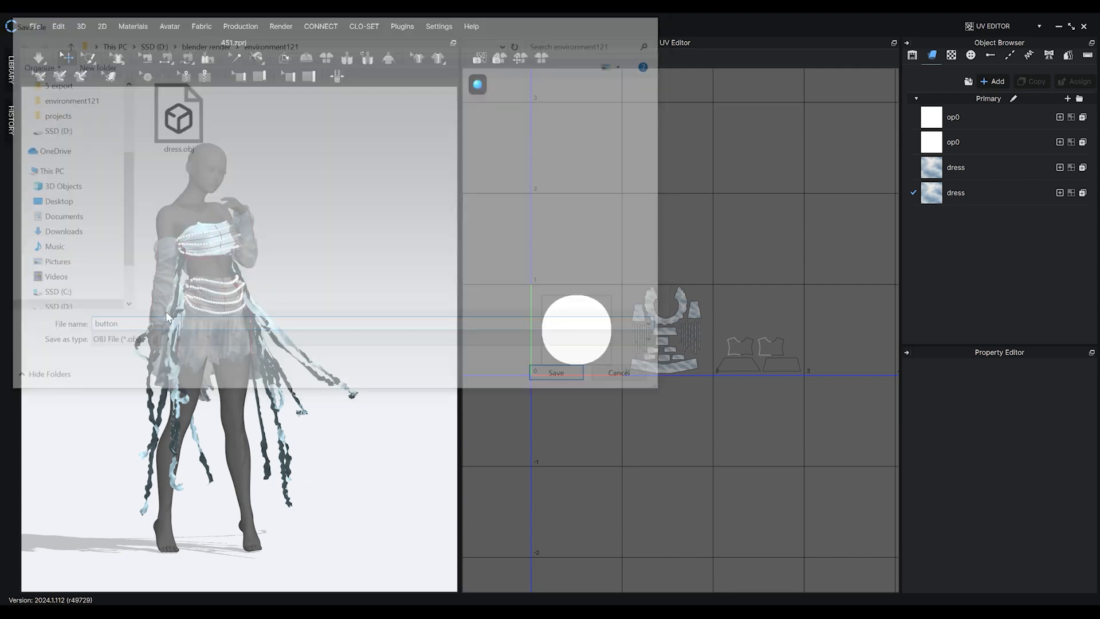
Export only the trims as button.obj, excluding patterns and avatar
{"action": "left_click", "coordinate": [555, 373]}
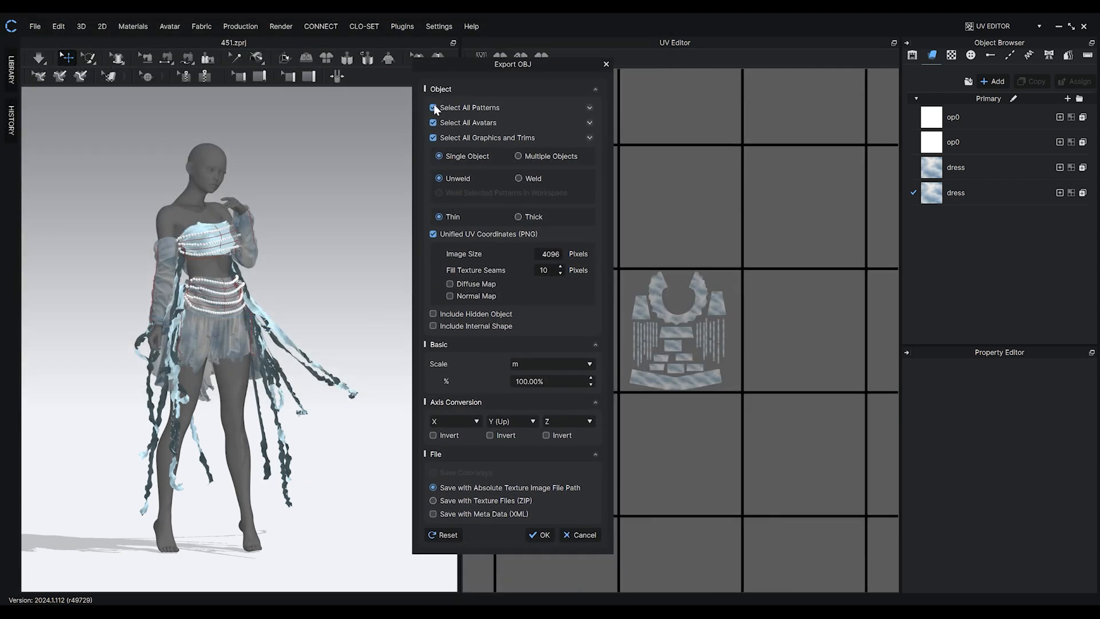
{"action": "left_click", "coordinate": [589, 138]}
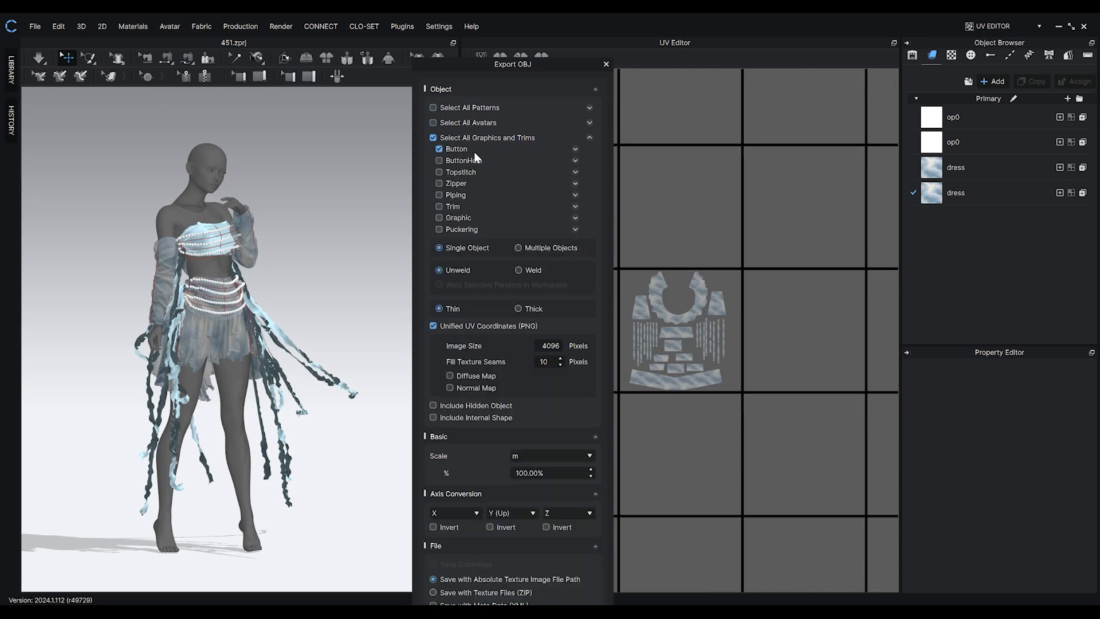
{"action": "left_click", "coordinate": [590, 138]}
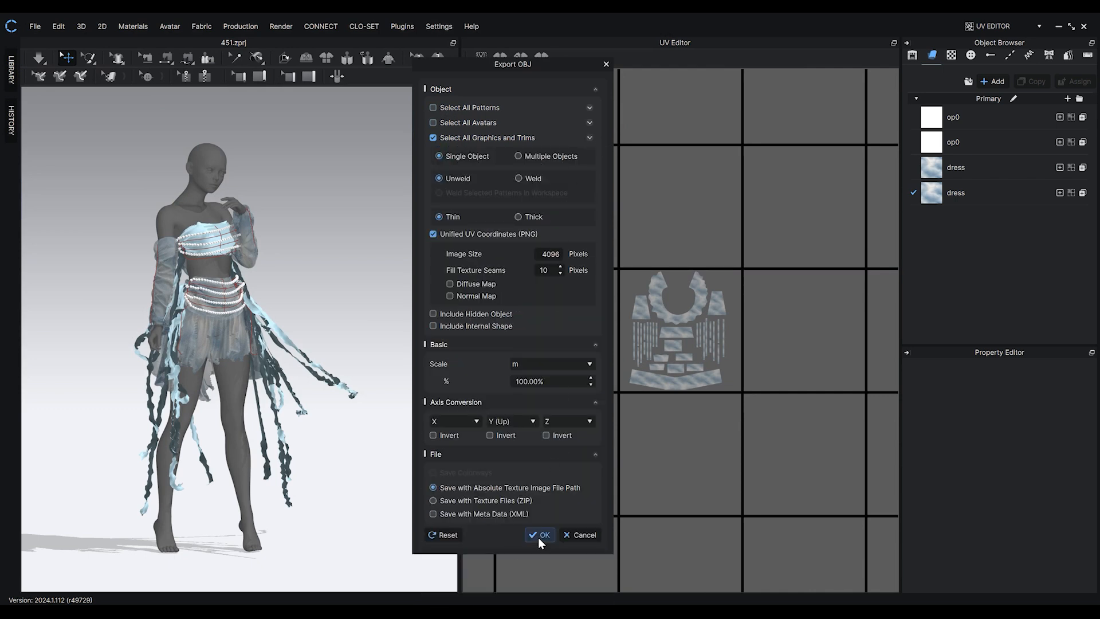
{"action": "left_click", "coordinate": [540, 534]}
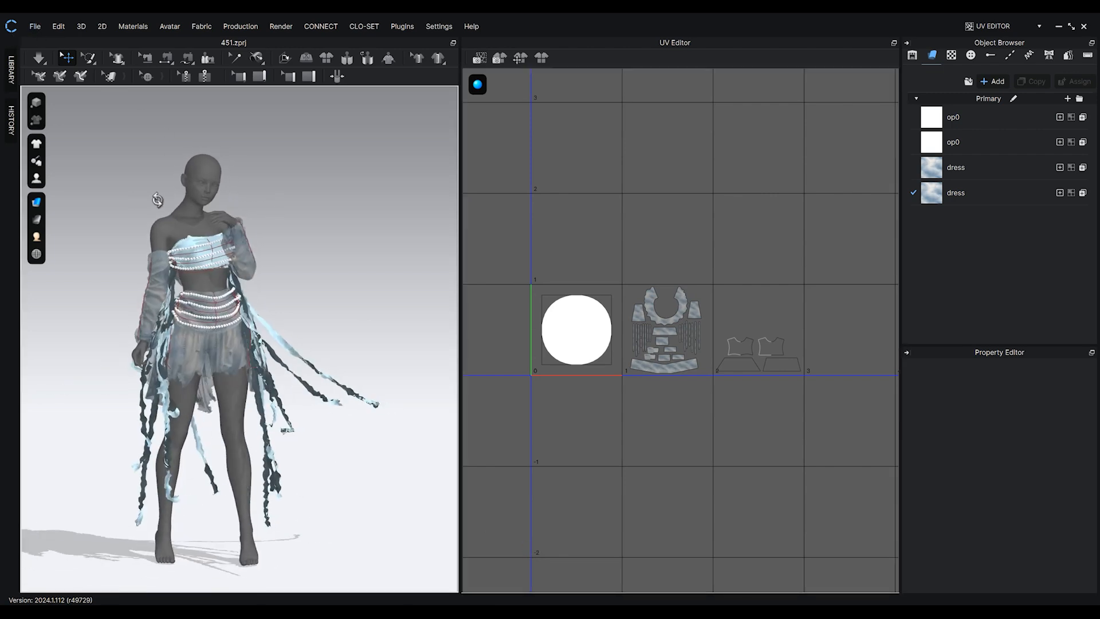
Export an avatar-only OBJ as a single object with unified 4096-pixel UVs
{"action": "left_click", "coordinate": [33, 26]}
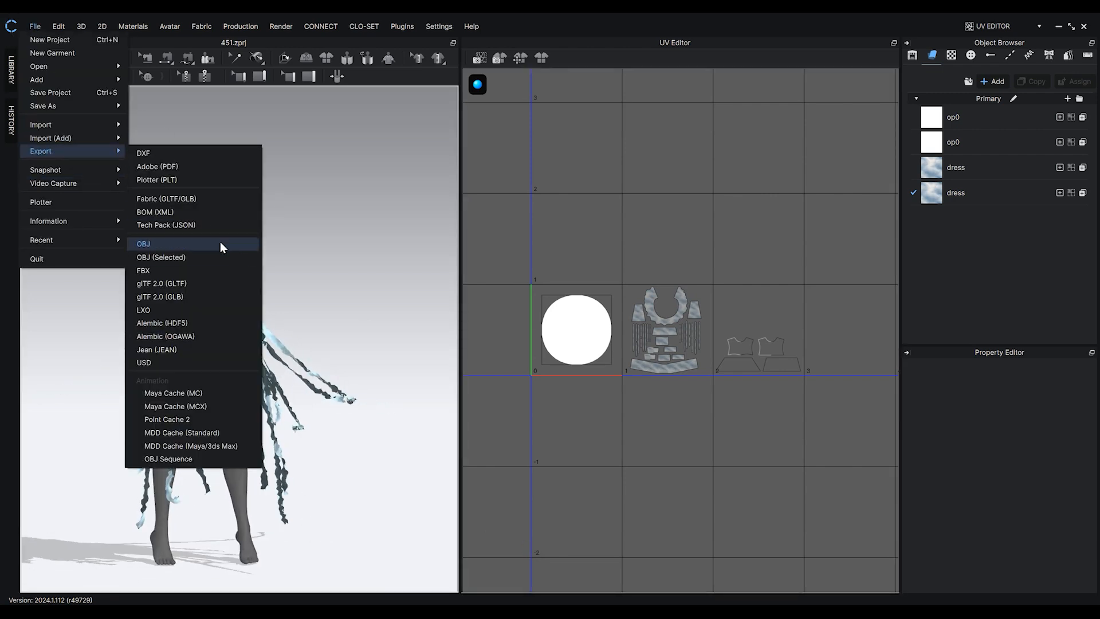
{"action": "left_click", "coordinate": [143, 243]}
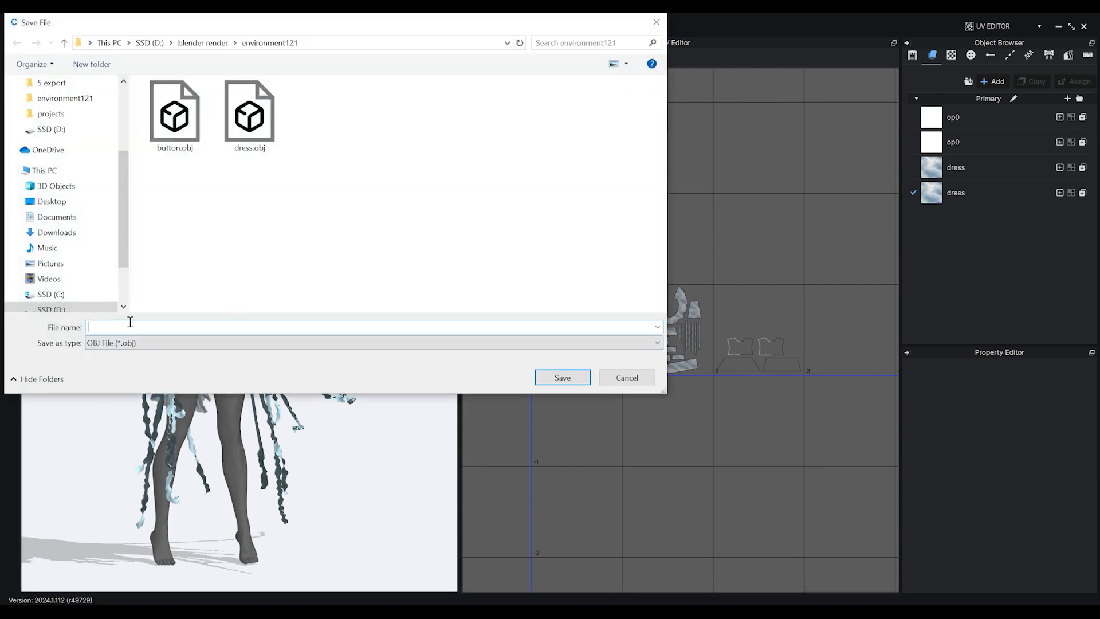
{"action": "left_click", "coordinate": [561, 378]}
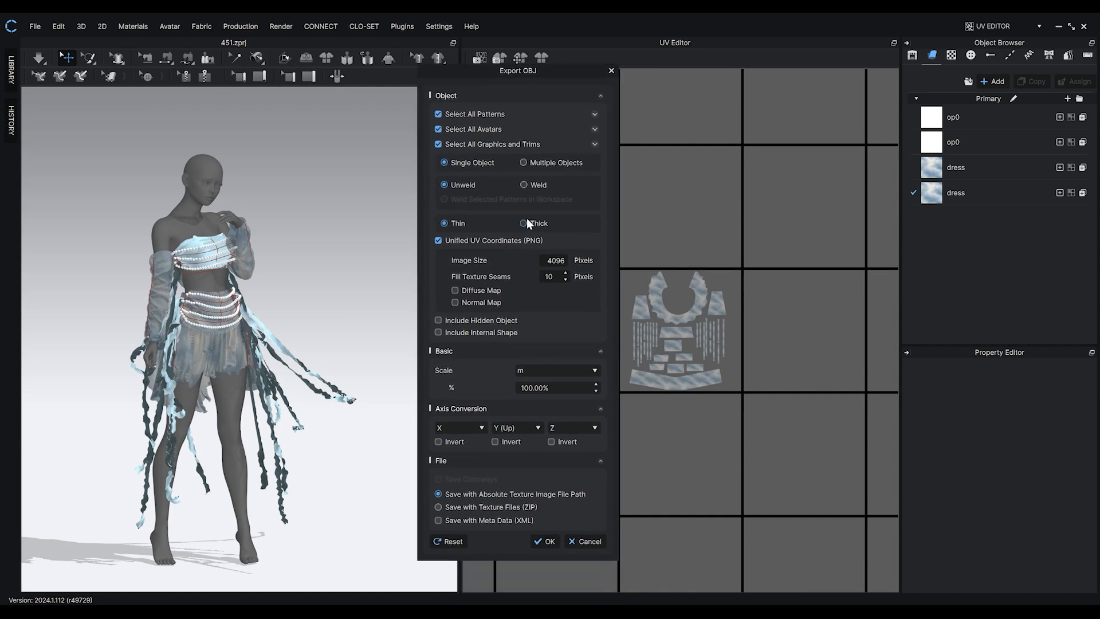
{"action": "left_click", "coordinate": [438, 114]}
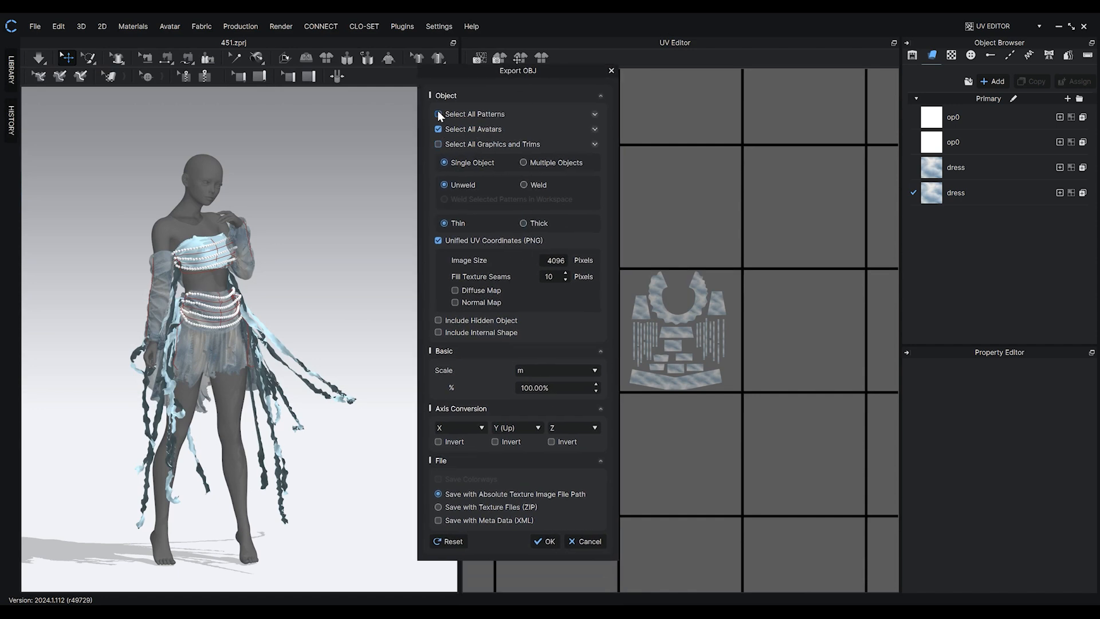
{"action": "left_click", "coordinate": [437, 114]}
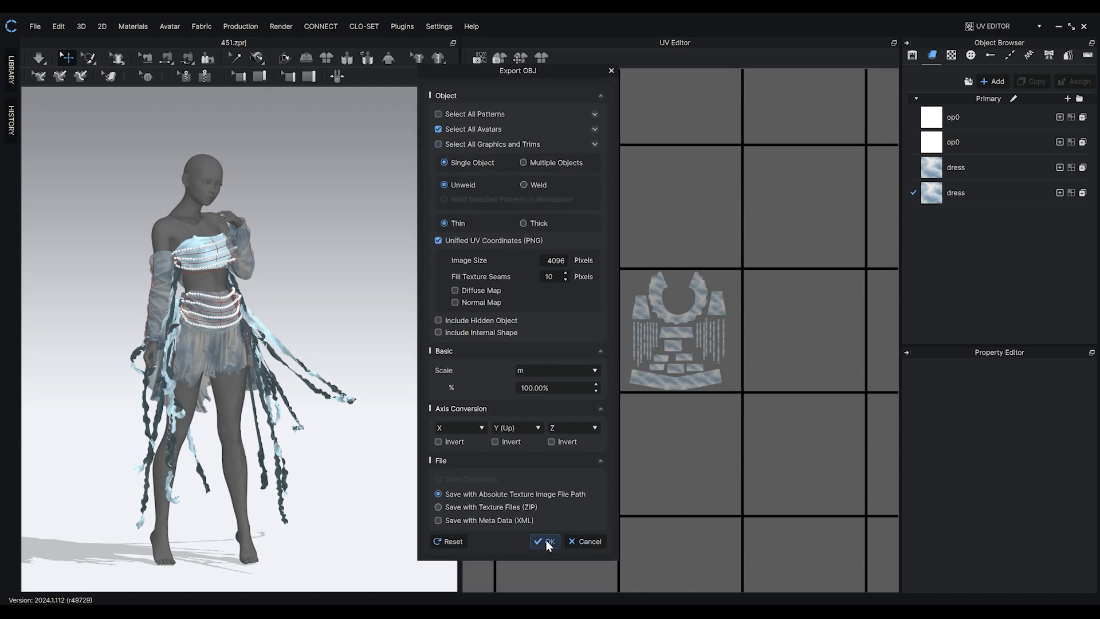
{"action": "left_click", "coordinate": [545, 540]}
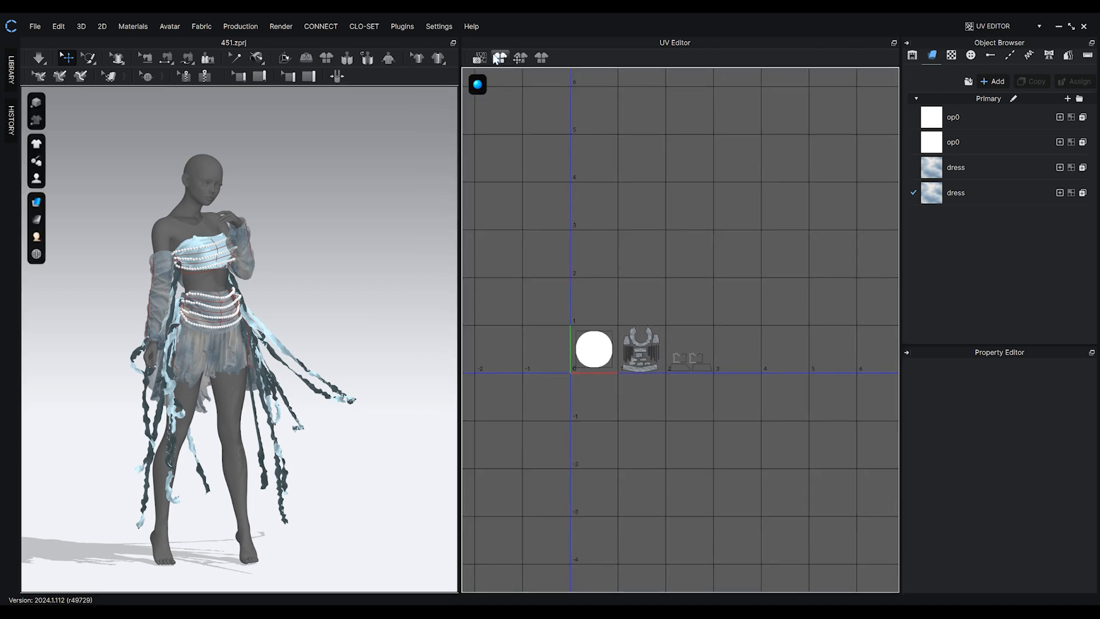
Bake 4096-pixel diffuse and normal maps for all tiles as baked-textures
{"action": "left_click", "coordinate": [499, 58]}
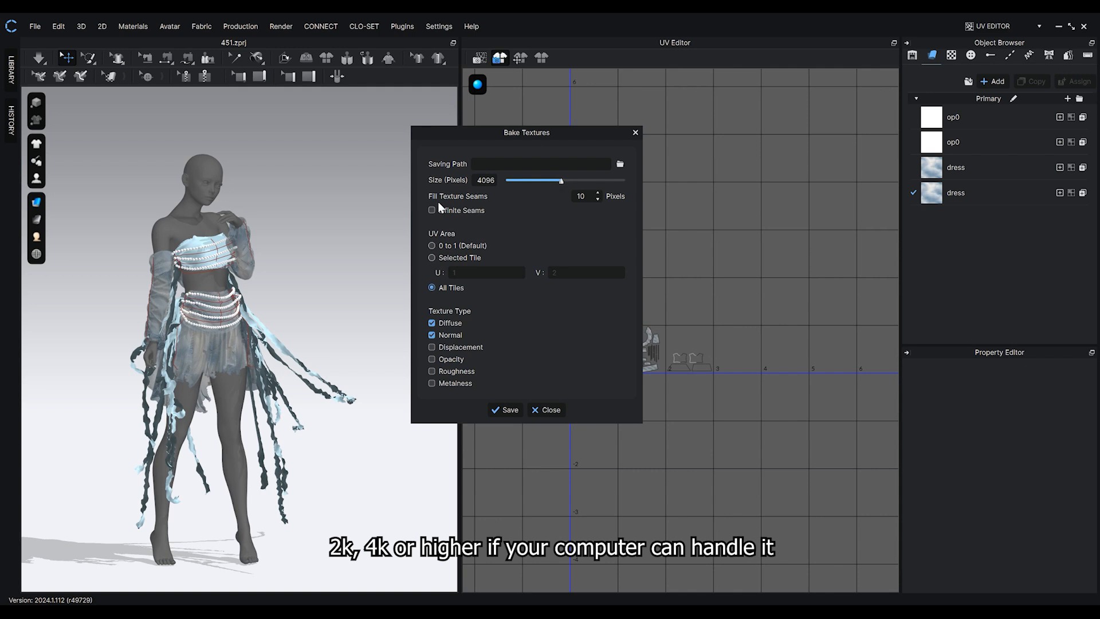
{"action": "mouse_move", "coordinate": [449, 309]}
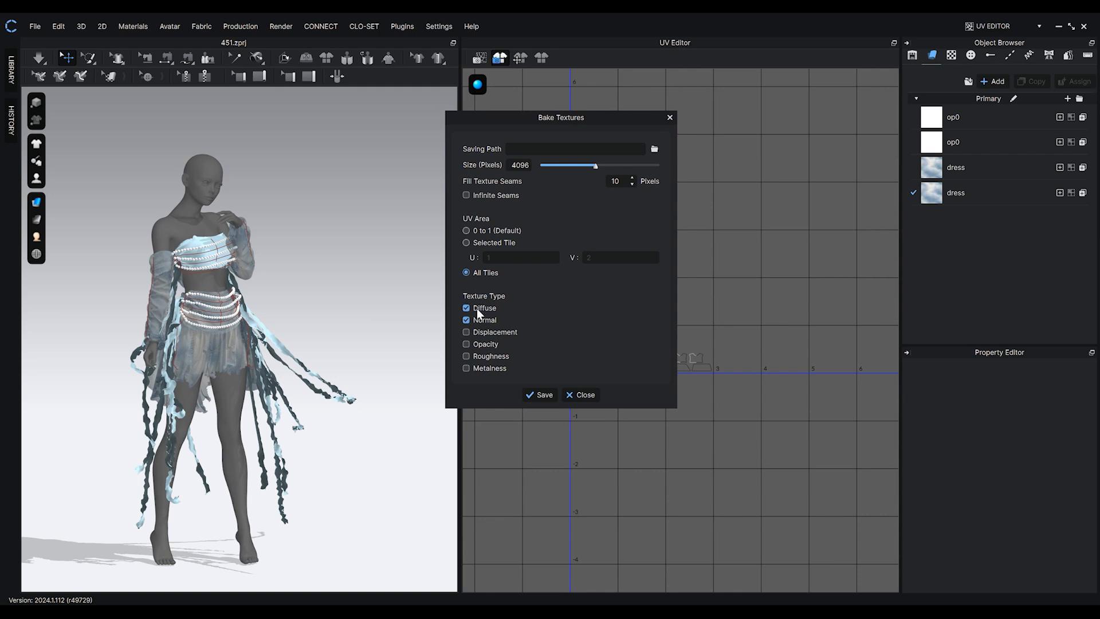
{"action": "mouse_move", "coordinate": [484, 327]}
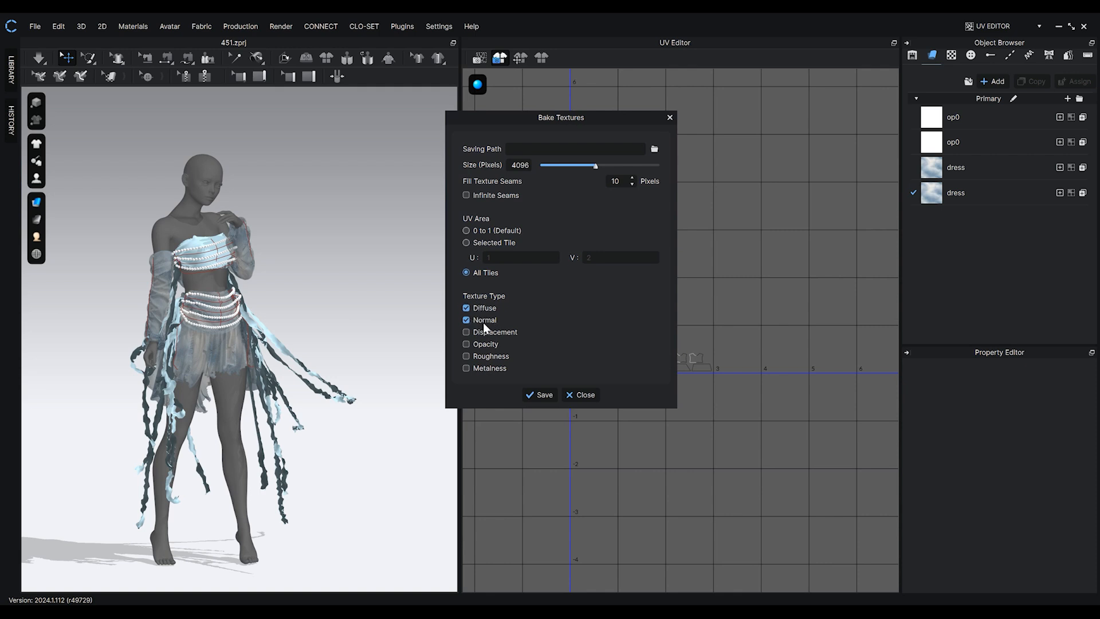
{"action": "left_click", "coordinate": [653, 148]}
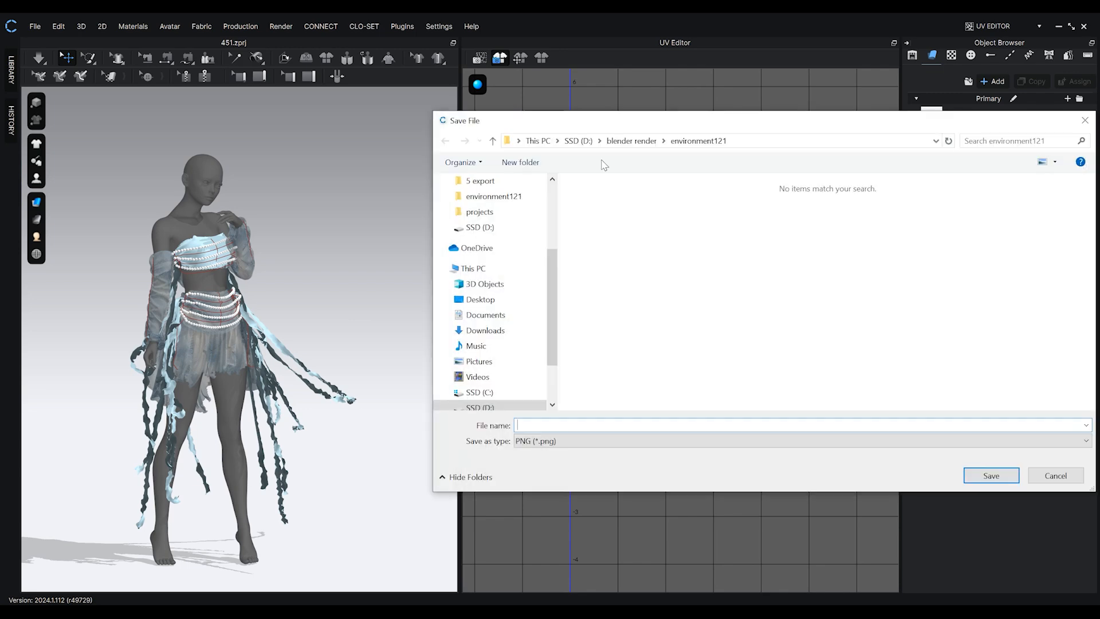
{"action": "type", "text": "baked-textures"}
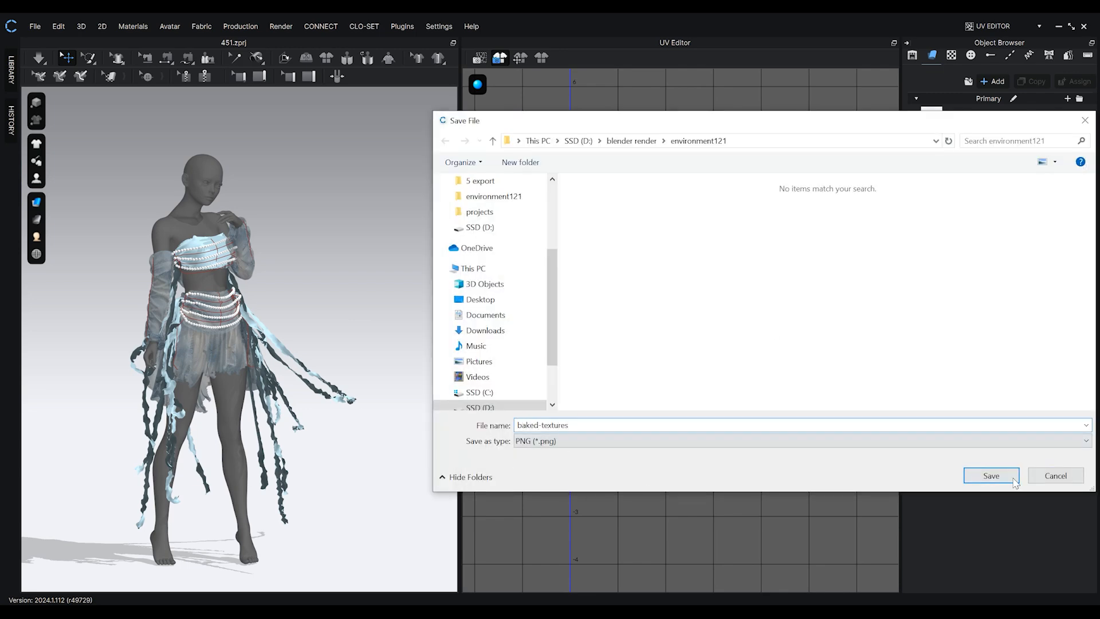
{"action": "left_click", "coordinate": [990, 475]}
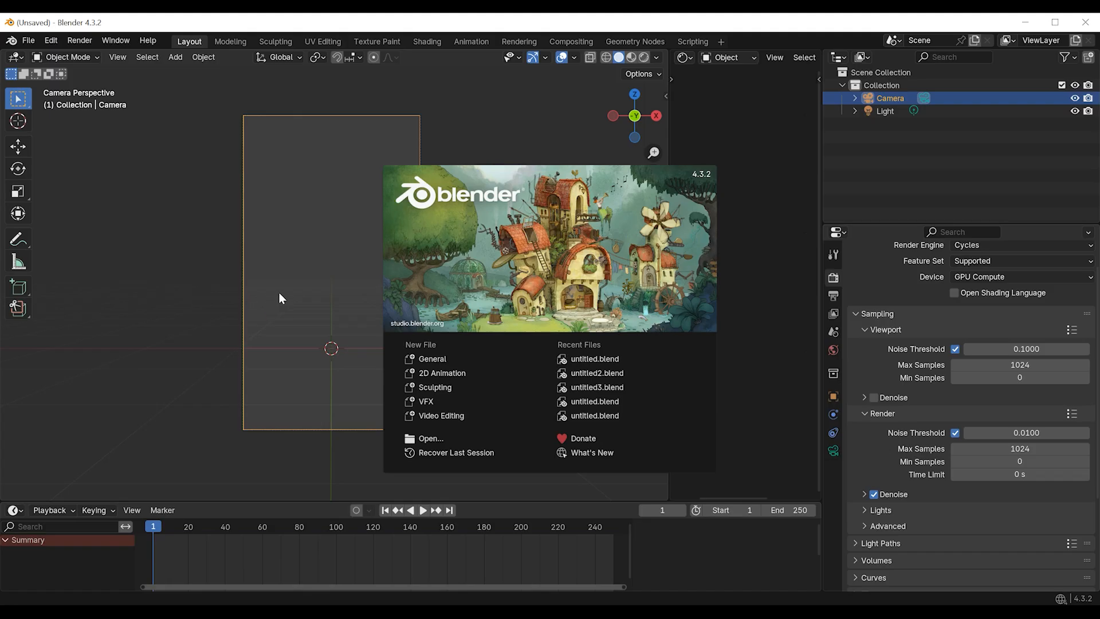
Dismiss Blender's splash screen and open Preferences at the System section
{"action": "left_click", "coordinate": [312, 423]}
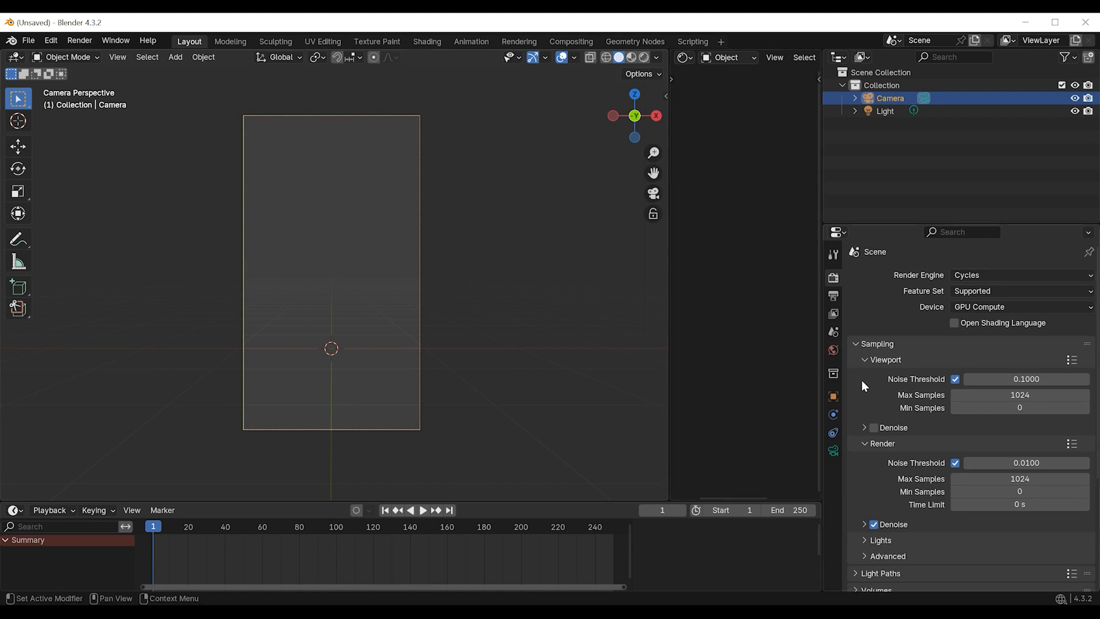
{"action": "mouse_move", "coordinate": [953, 290]}
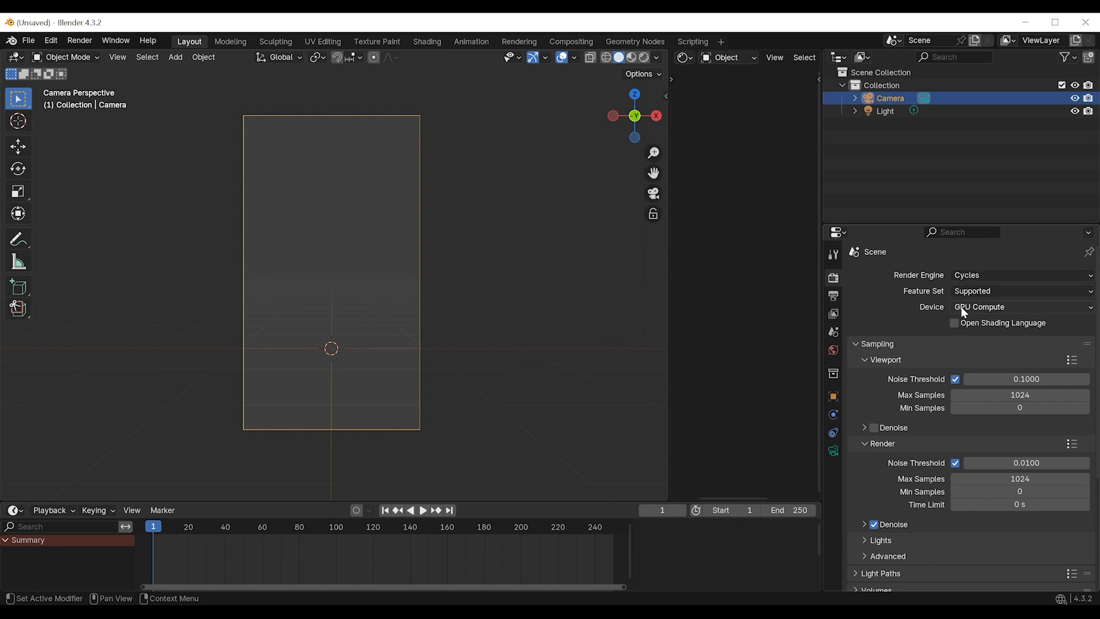
{"action": "mouse_move", "coordinate": [696, 313]}
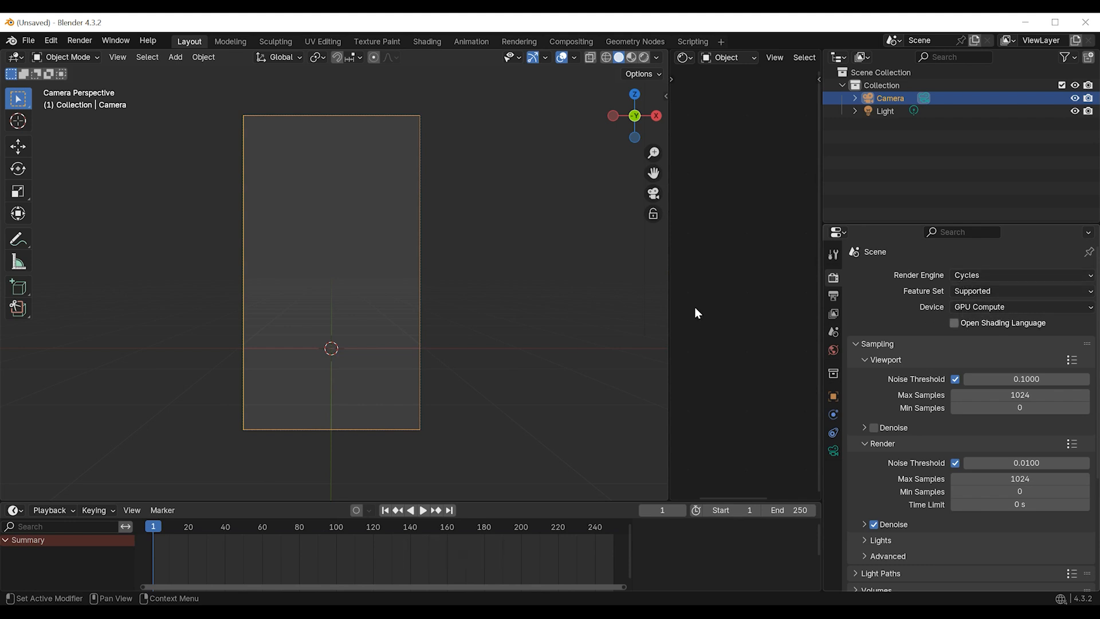
{"action": "left_click", "coordinate": [50, 41]}
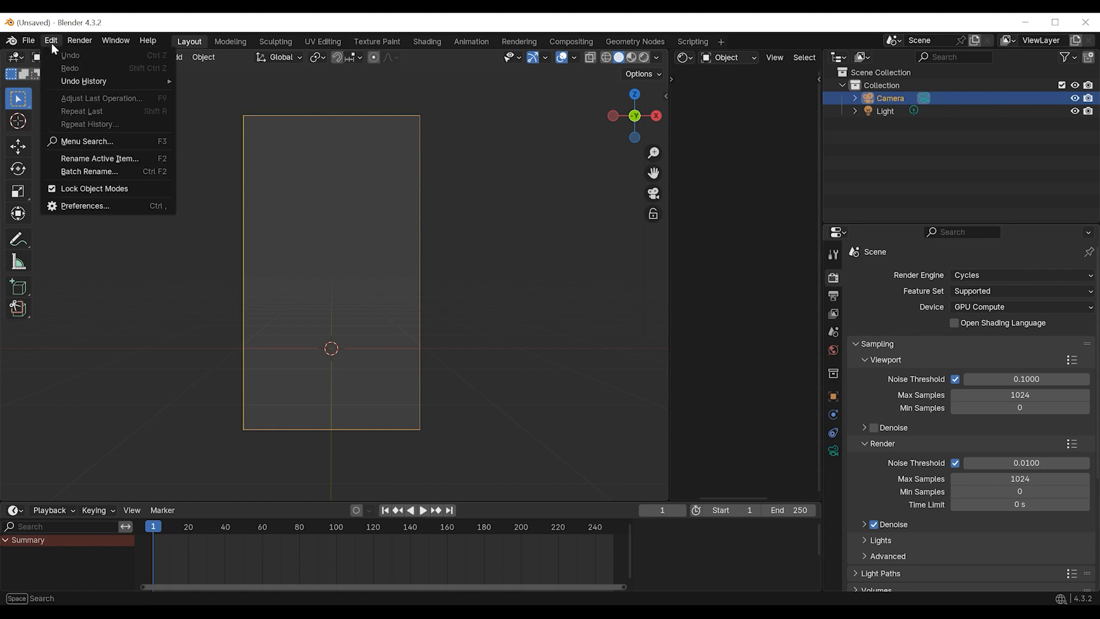
{"action": "left_click", "coordinate": [84, 206]}
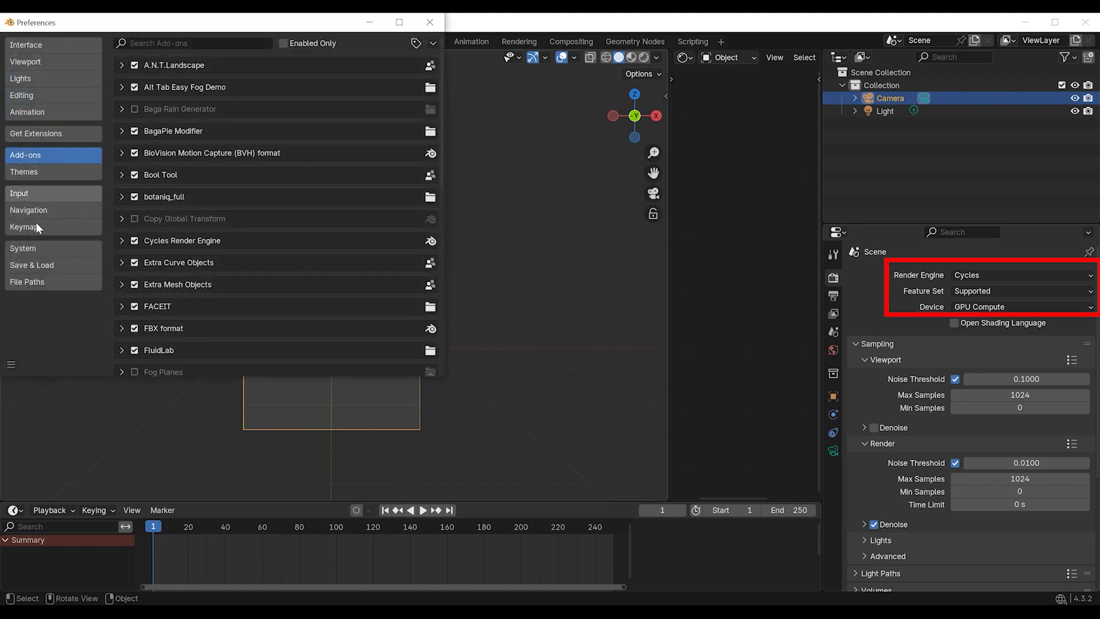
{"action": "left_click", "coordinate": [22, 248]}
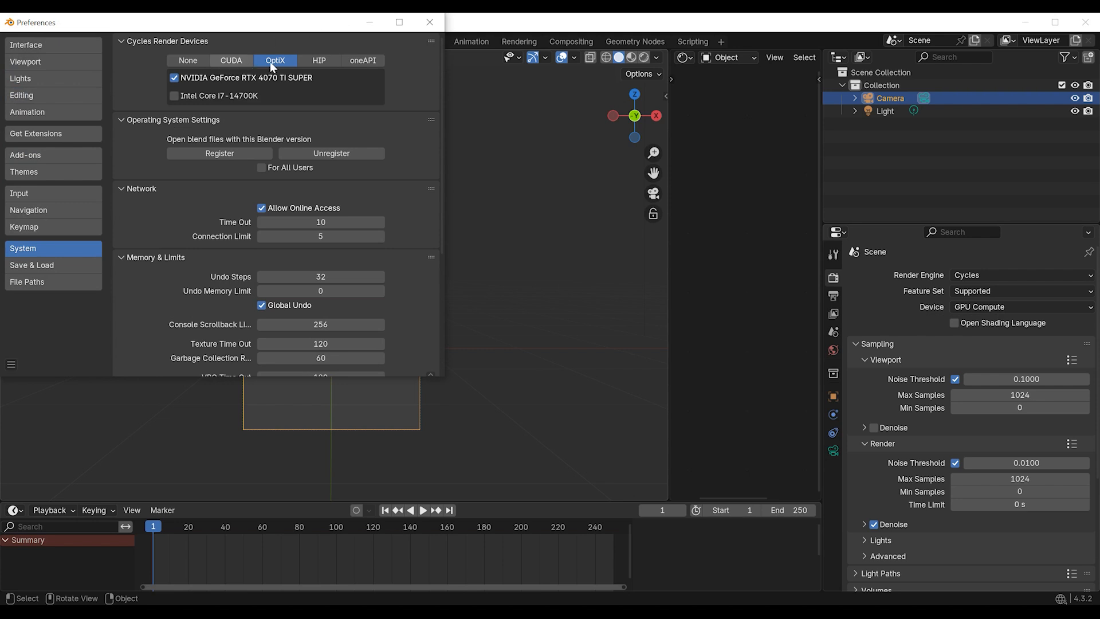
{"action": "mouse_move", "coordinate": [238, 73]}
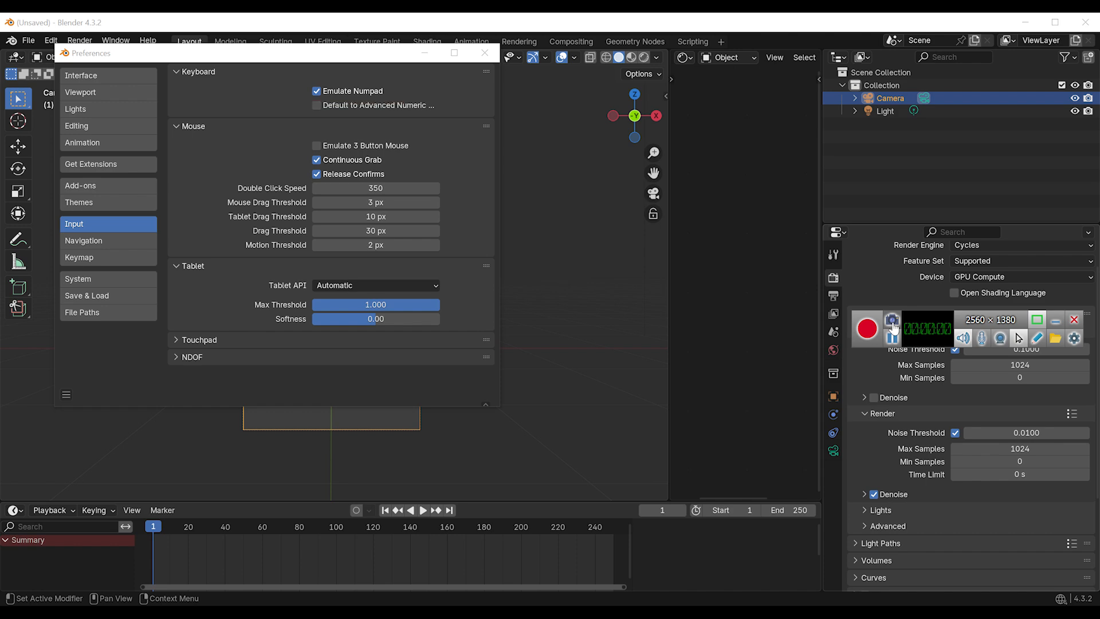
Close Preferences with OptiX on the RTX 4070 Ti SUPER and hide the sidebar
{"action": "left_click", "coordinate": [485, 53]}
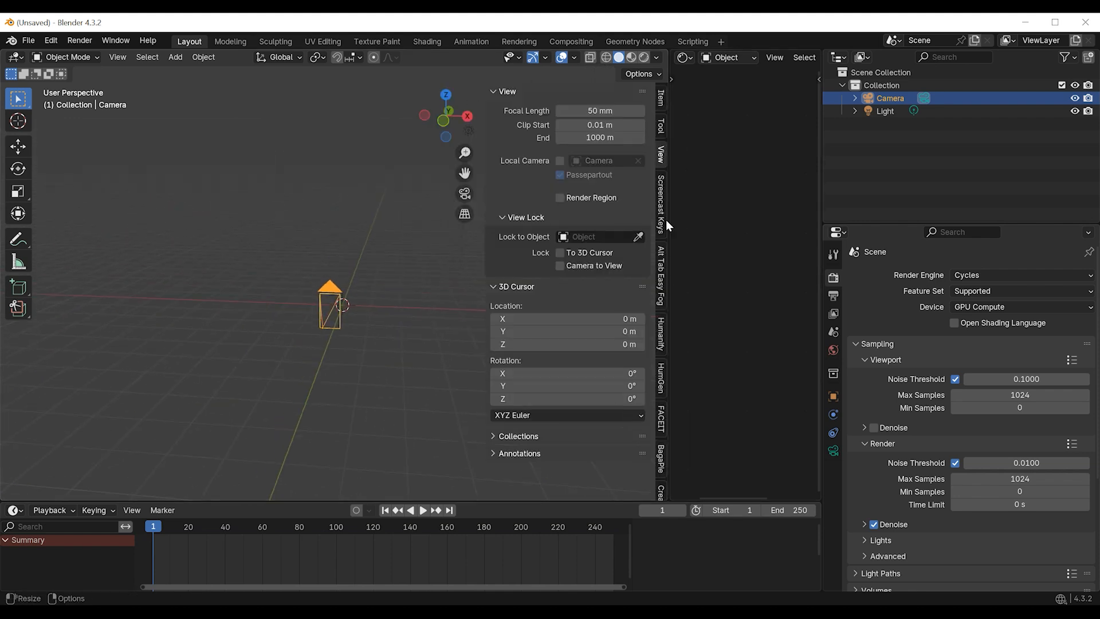
{"action": "key", "text": "n"}
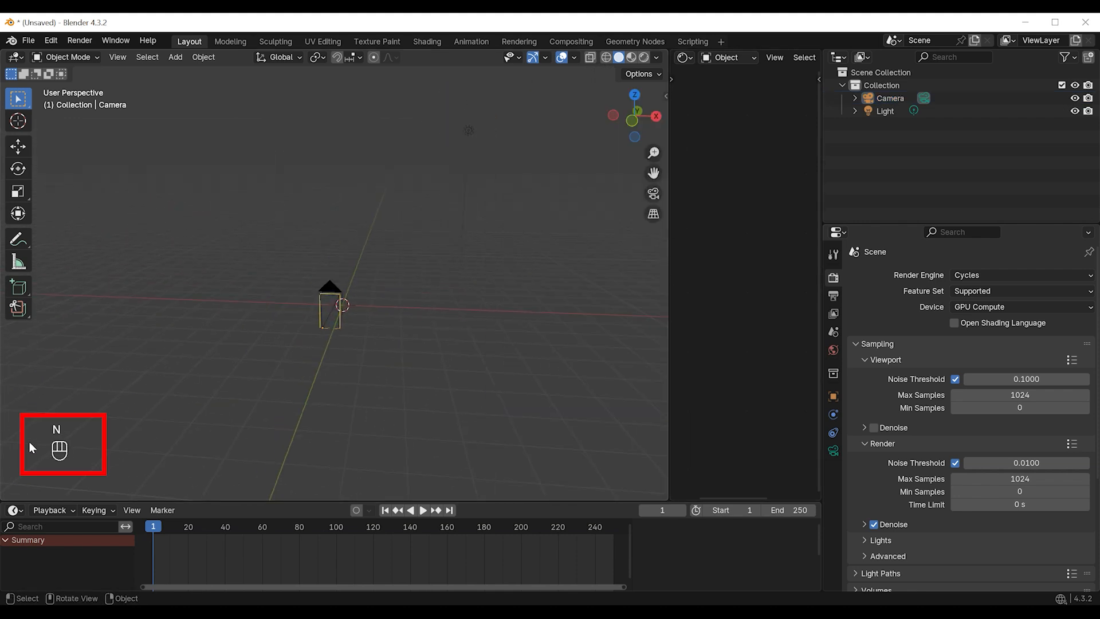
Import avatar.obj, button.obj and dress.obj from environment121 as Wavefront OBJ files
{"action": "left_click", "coordinate": [28, 40]}
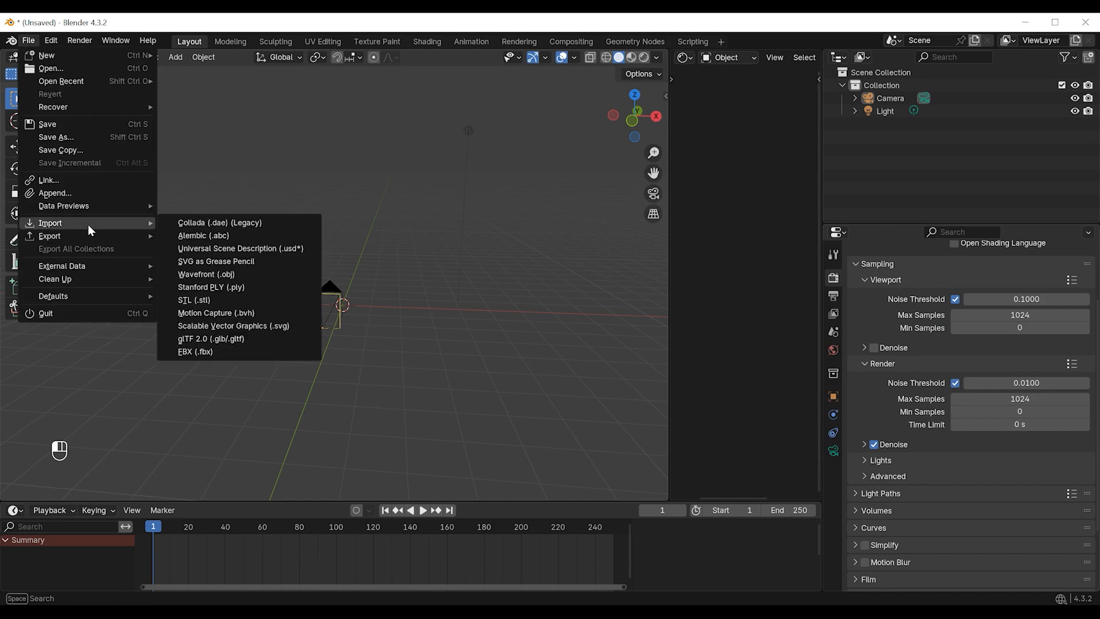
{"action": "left_click", "coordinate": [207, 273]}
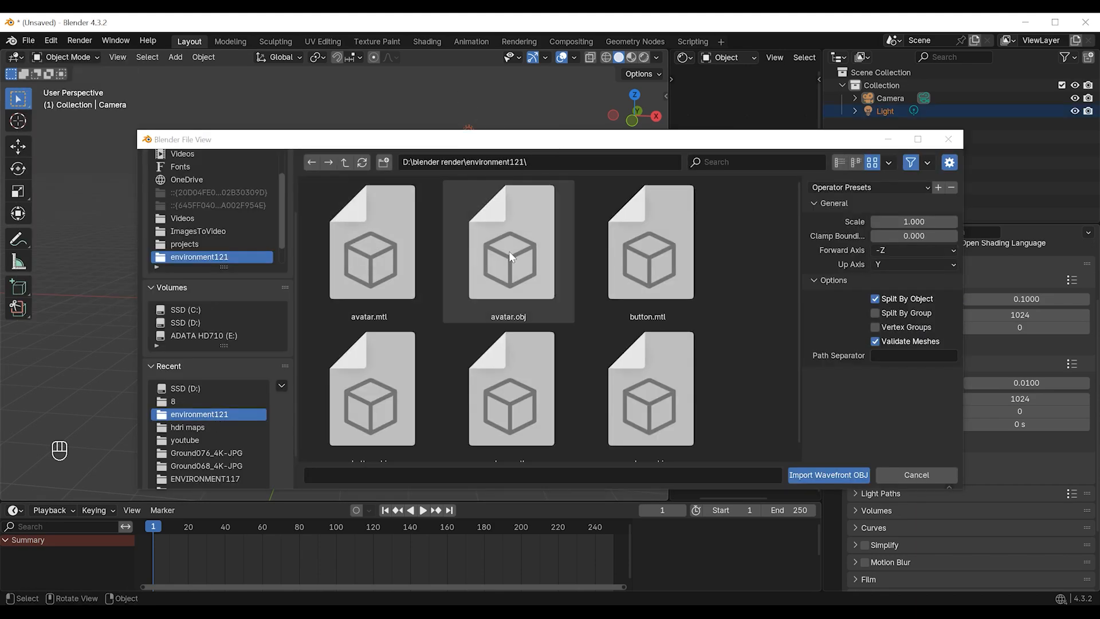
{"action": "left_click", "coordinate": [369, 384]}
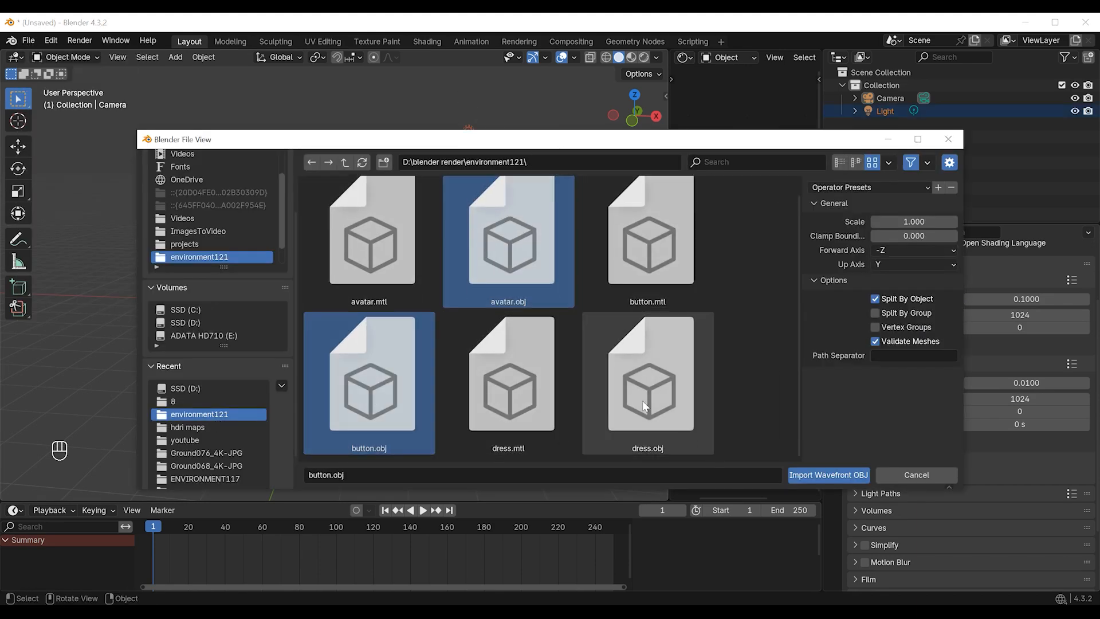
{"action": "left_click", "coordinate": [827, 475]}
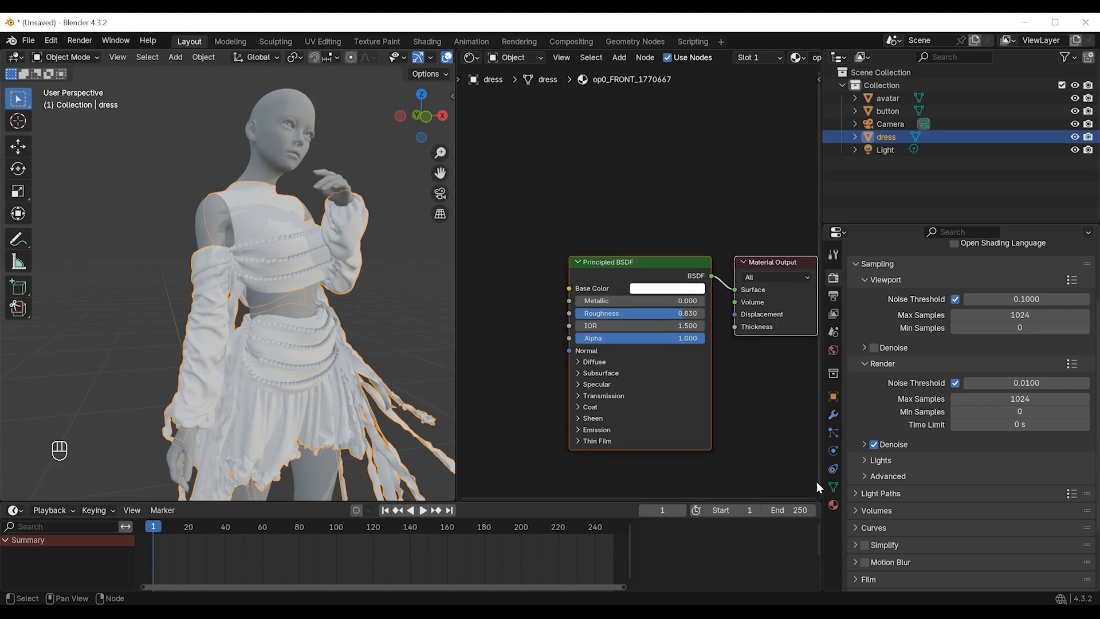
Show the dress's material slots and select the dress_FRONT_990569 material
{"action": "left_click", "coordinate": [832, 504]}
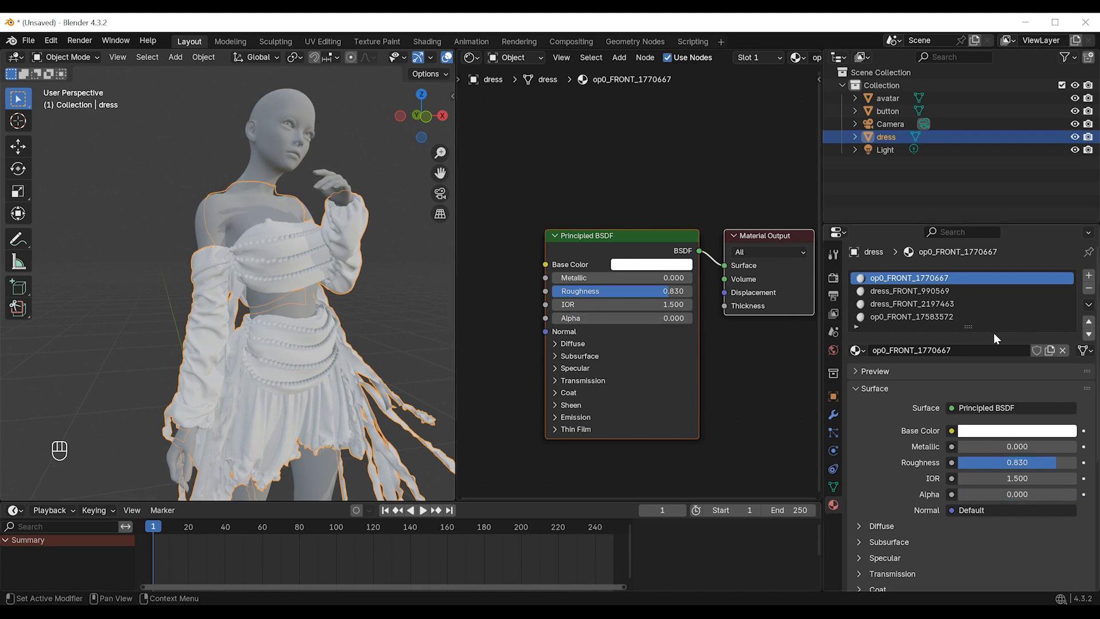
{"action": "left_click", "coordinate": [912, 316]}
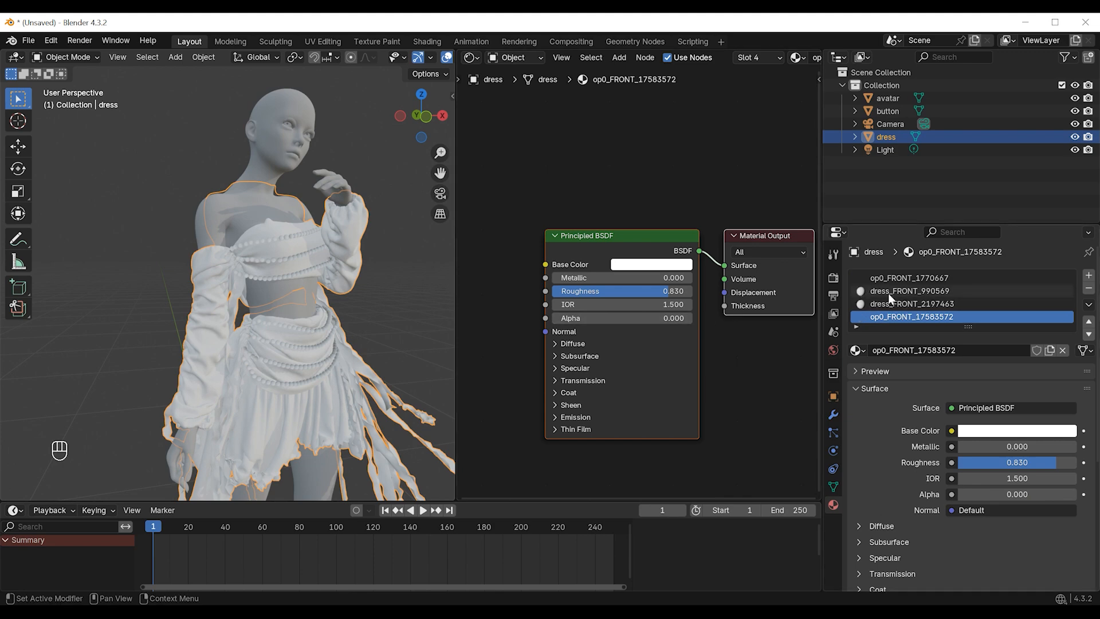
{"action": "left_click", "coordinate": [909, 291]}
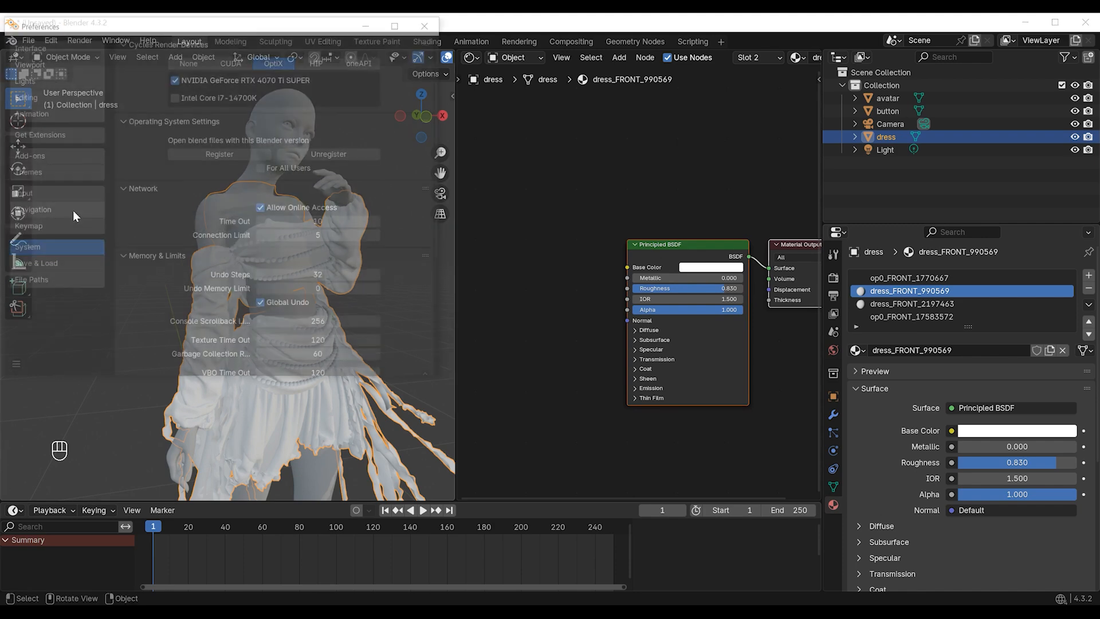
Search add-ons for 'node' to enable Node Wrangler, then close Preferences
{"action": "left_click", "coordinate": [30, 154]}
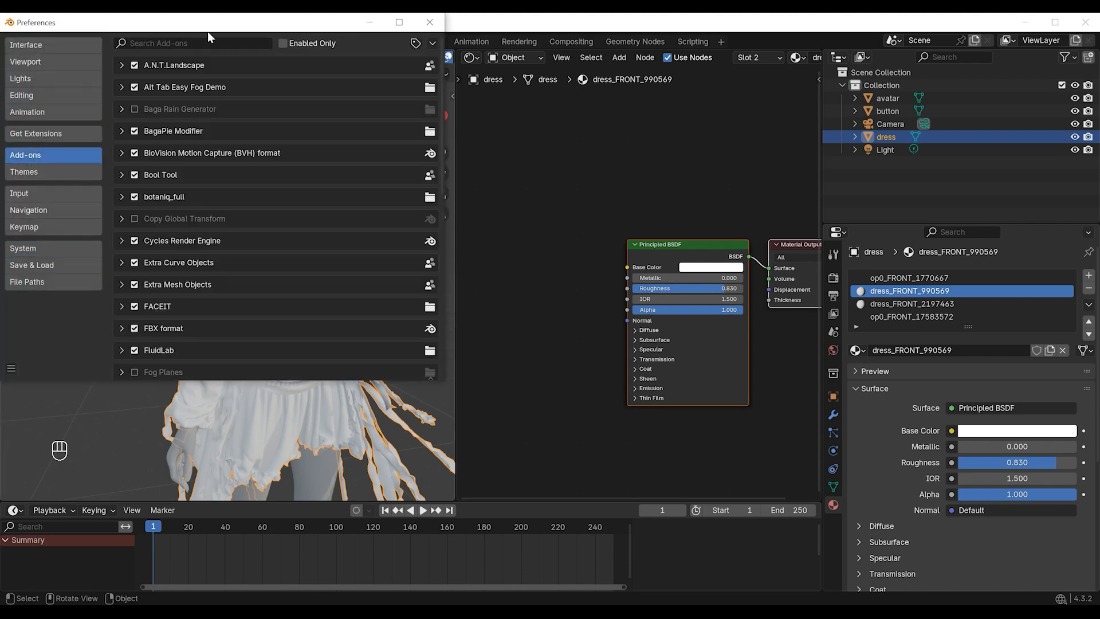
{"action": "type", "text": "node"}
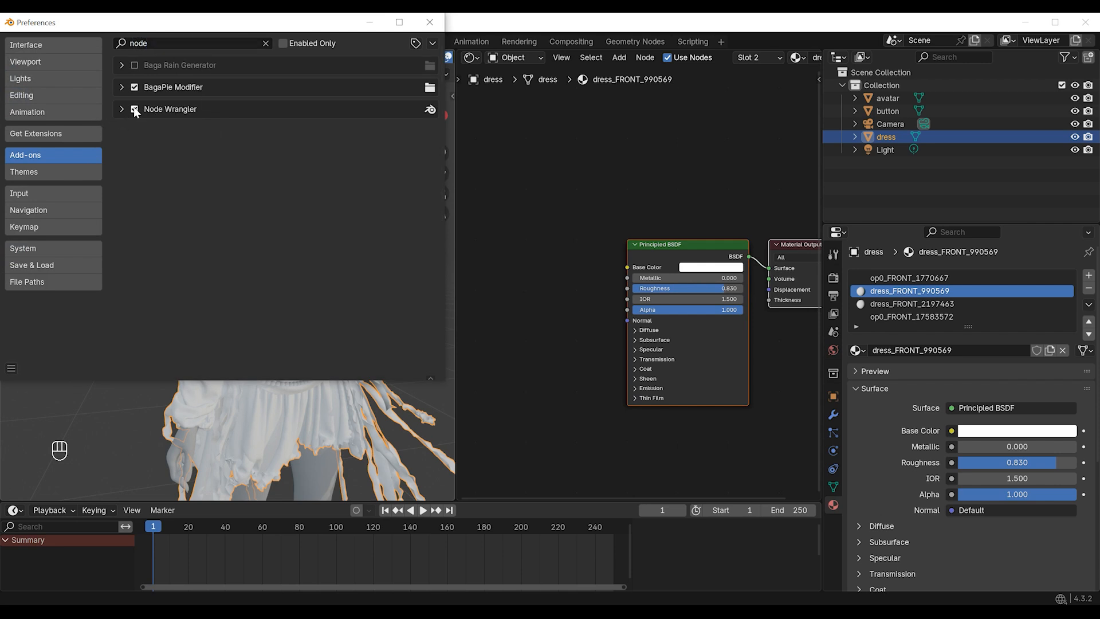
{"action": "mouse_move", "coordinate": [407, 110]}
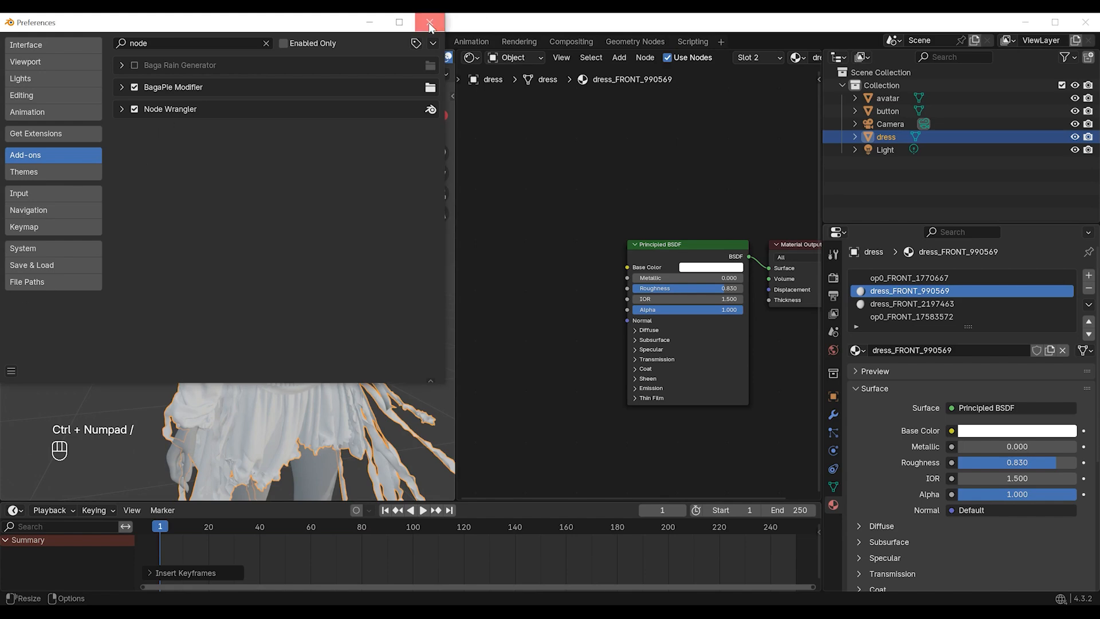
{"action": "left_click", "coordinate": [430, 23]}
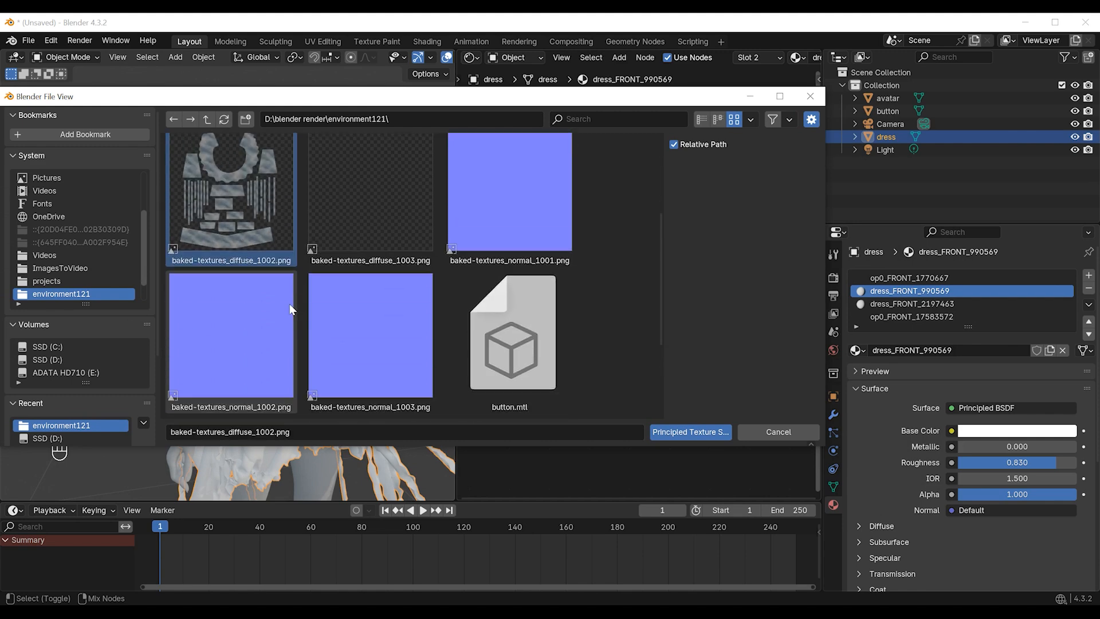
Copy the dress_FRONT_2197463 material onto dress_FRONT_990569 and preview it rendered
{"action": "scroll", "scroll_direction": "down", "scroll_amount": 3}
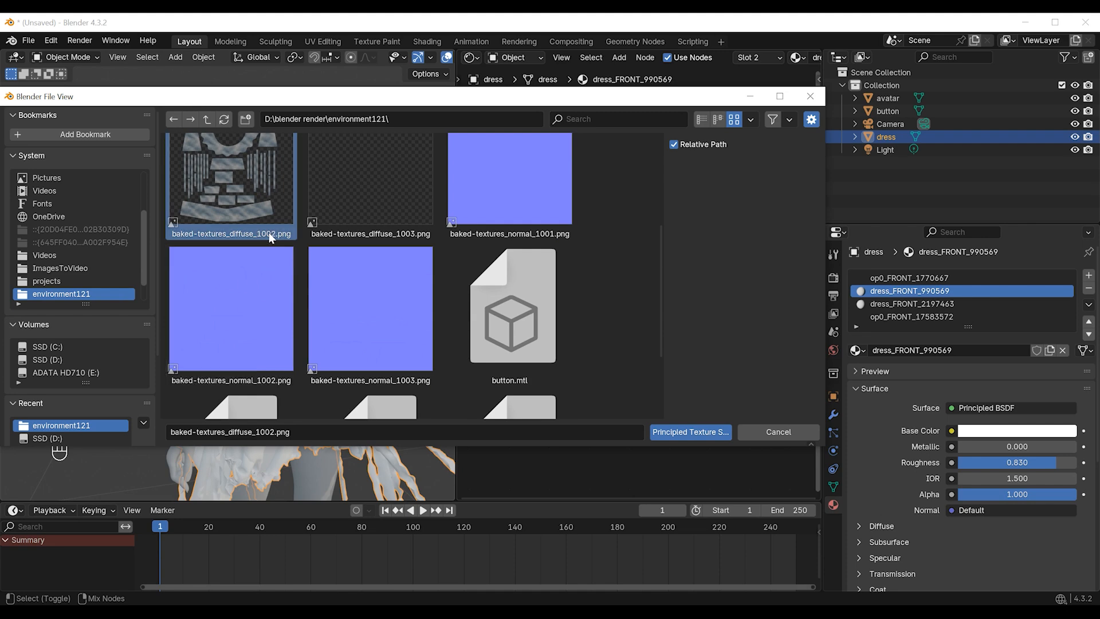
{"action": "left_click", "coordinate": [688, 431]}
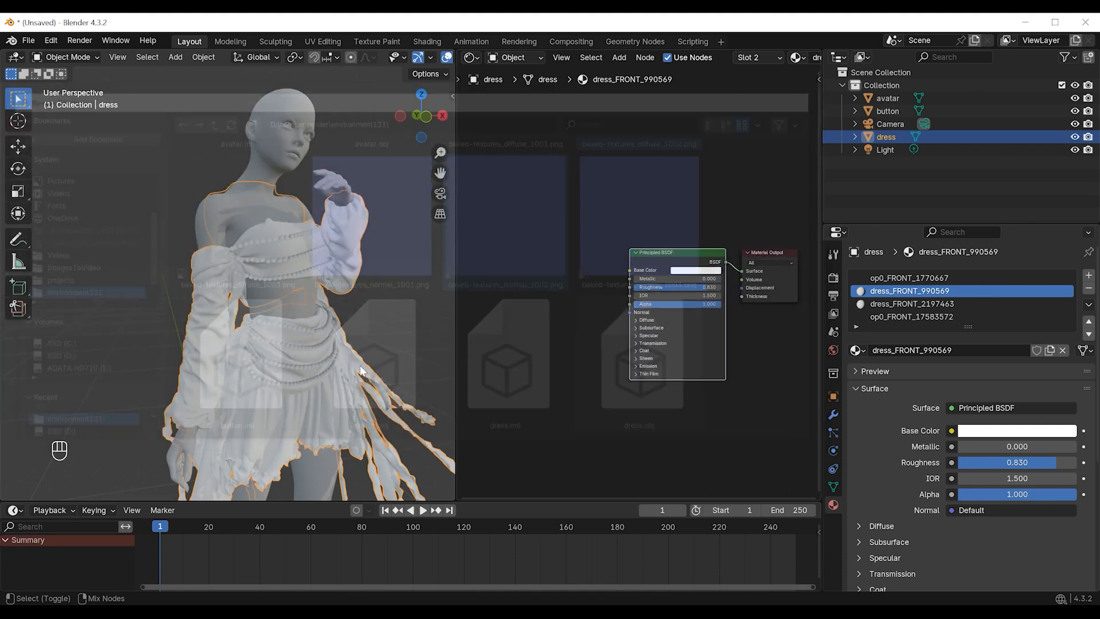
{"action": "left_click", "coordinate": [1088, 303]}
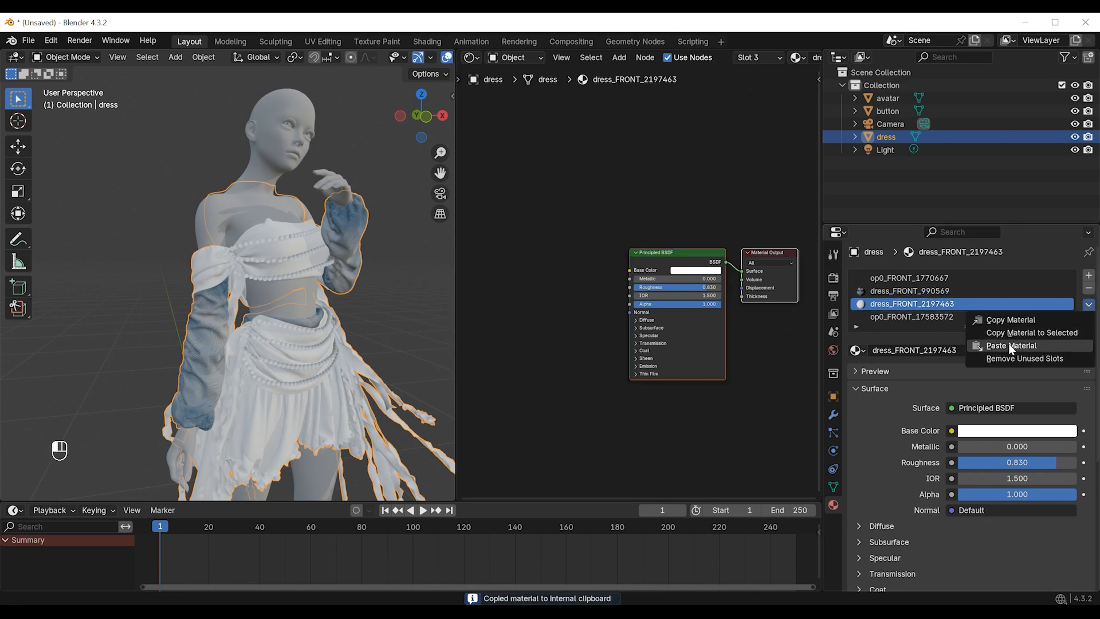
{"action": "left_click", "coordinate": [1010, 345]}
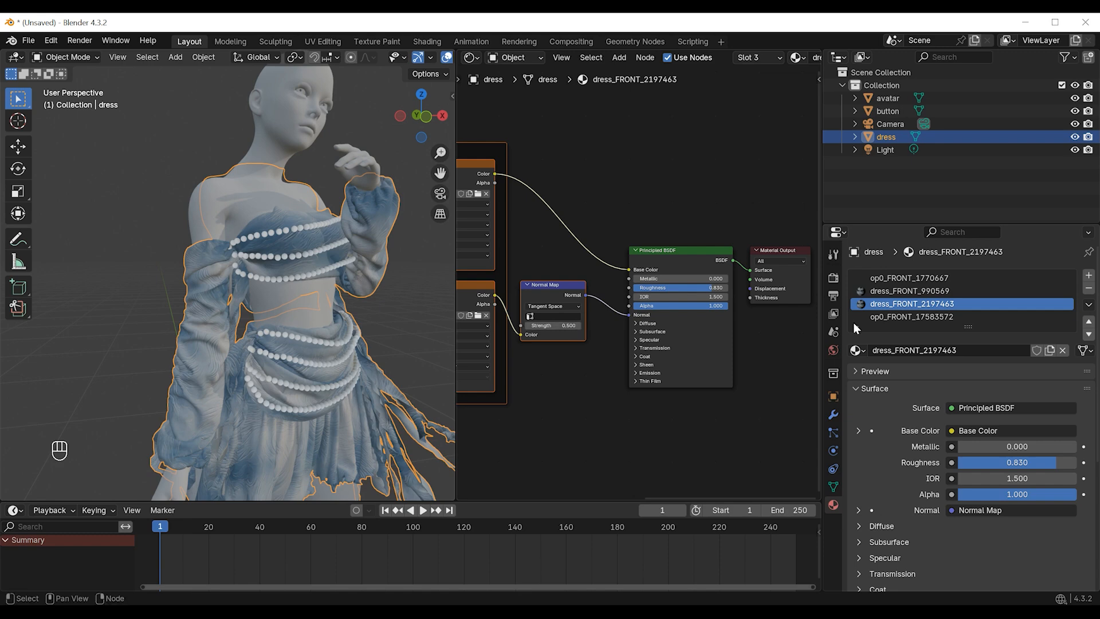
{"action": "left_click", "coordinate": [912, 291]}
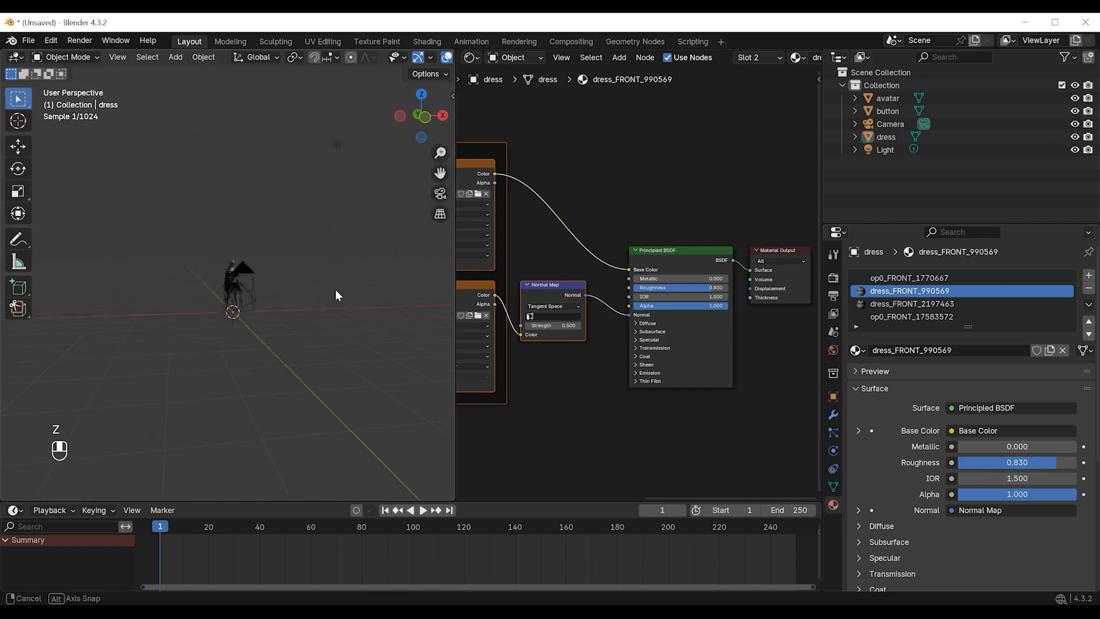
{"action": "left_click", "coordinate": [885, 150]}
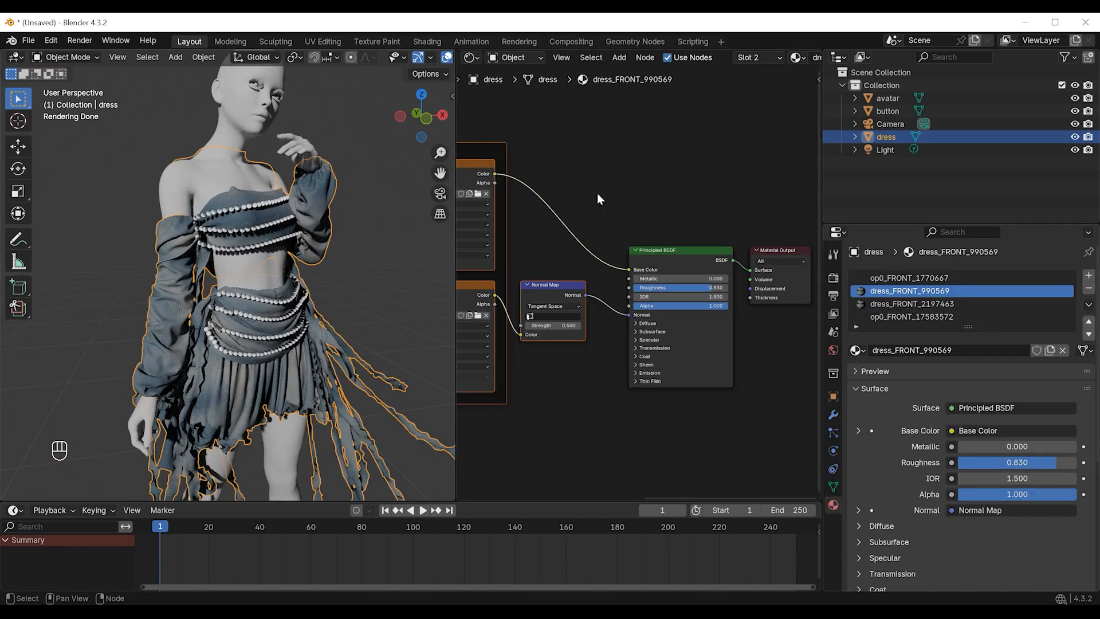
Insert a Hue/Saturation/Value node (Value 1.6) before Base Color, then select the pearl buttons
{"action": "key", "text": "shift+a"}
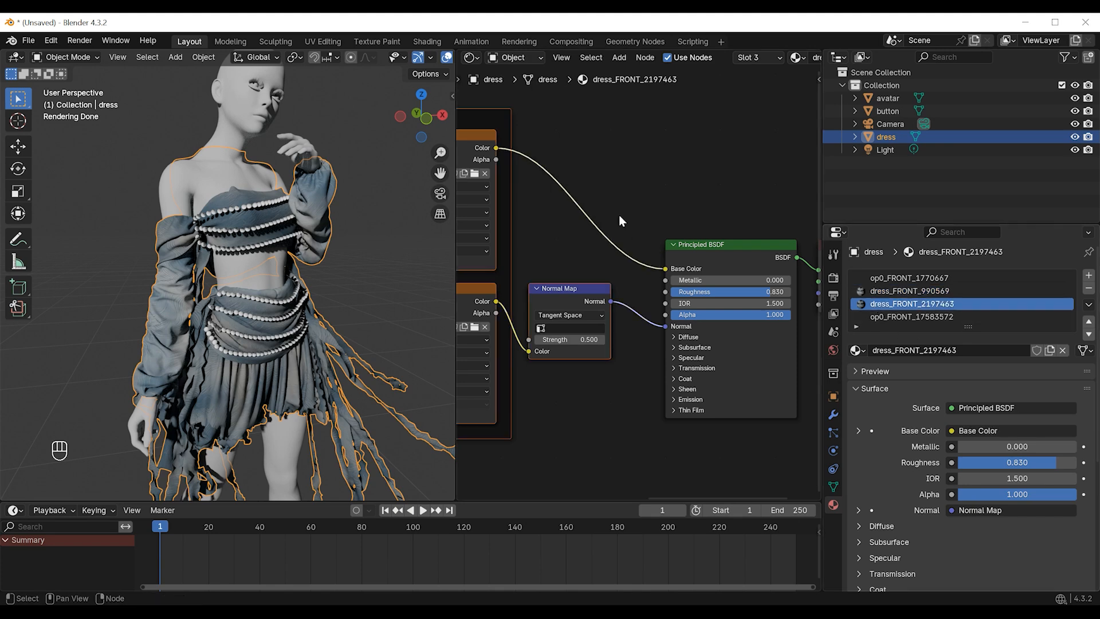
{"action": "key", "text": "ctrl+v"}
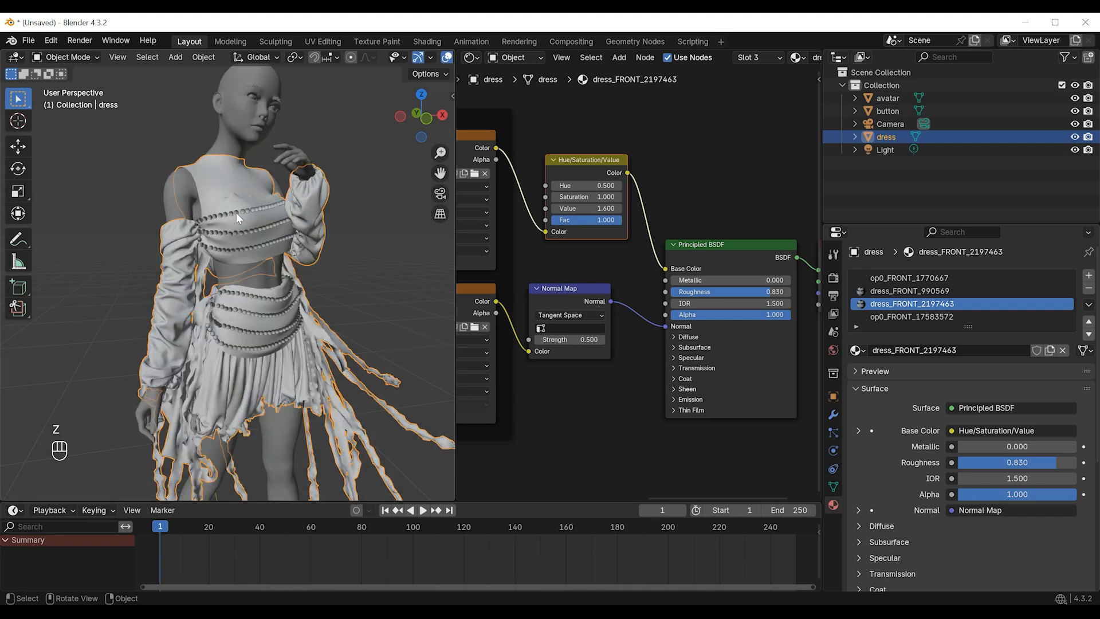
{"action": "left_click", "coordinate": [886, 110]}
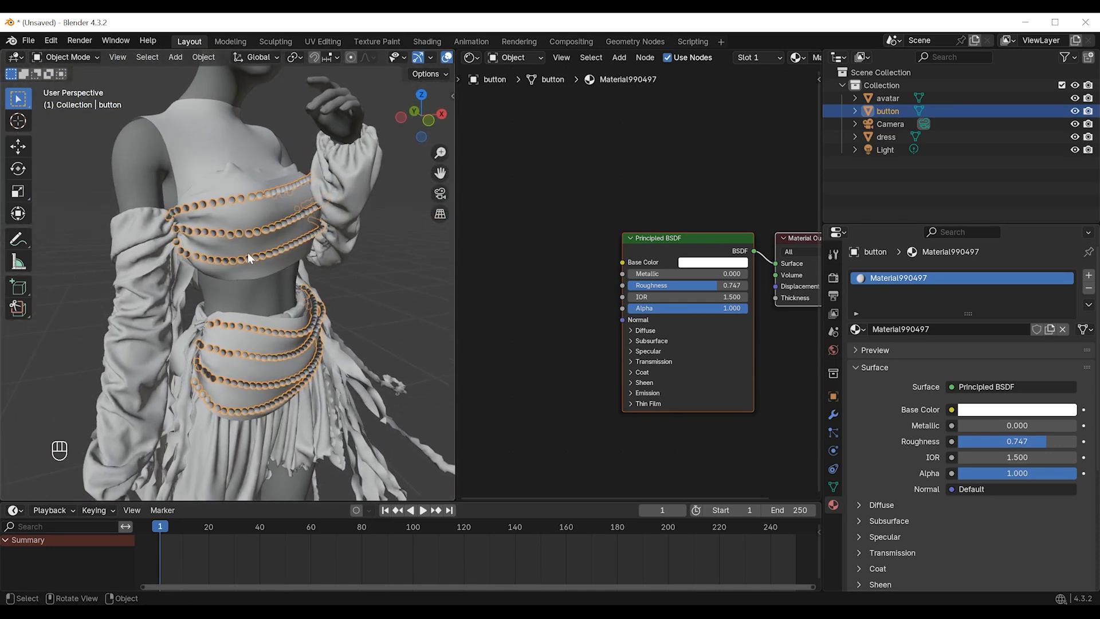
Set Material990497 to Metallic 0.618, Roughness 0.328, Anisotropic 0.673, Coat Weight 0.786
{"action": "key", "text": "Tab"}
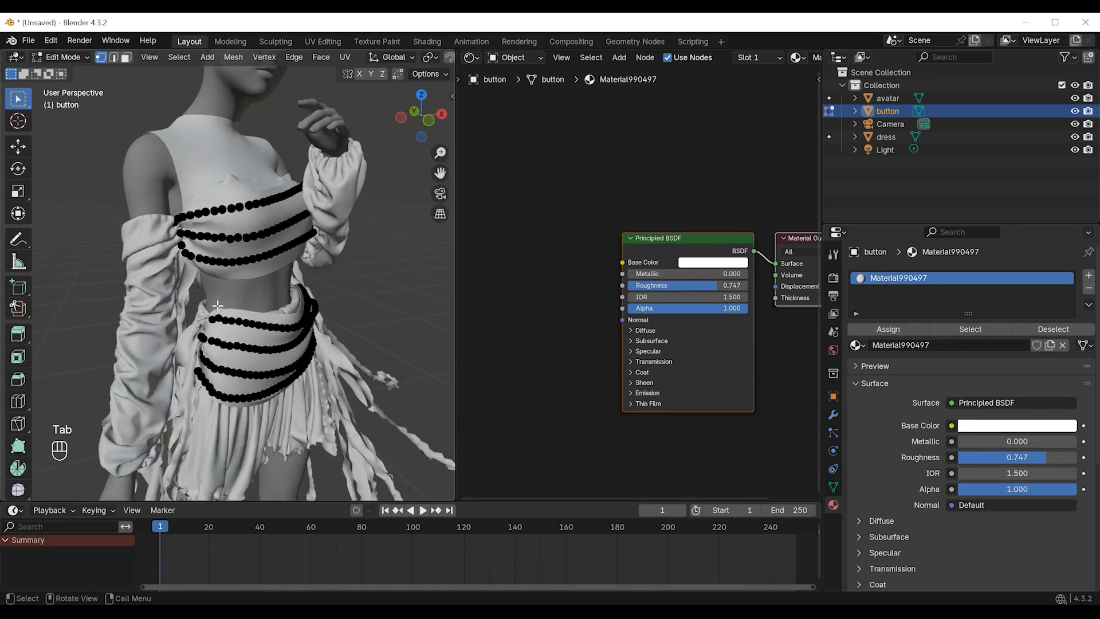
{"action": "key", "text": "a"}
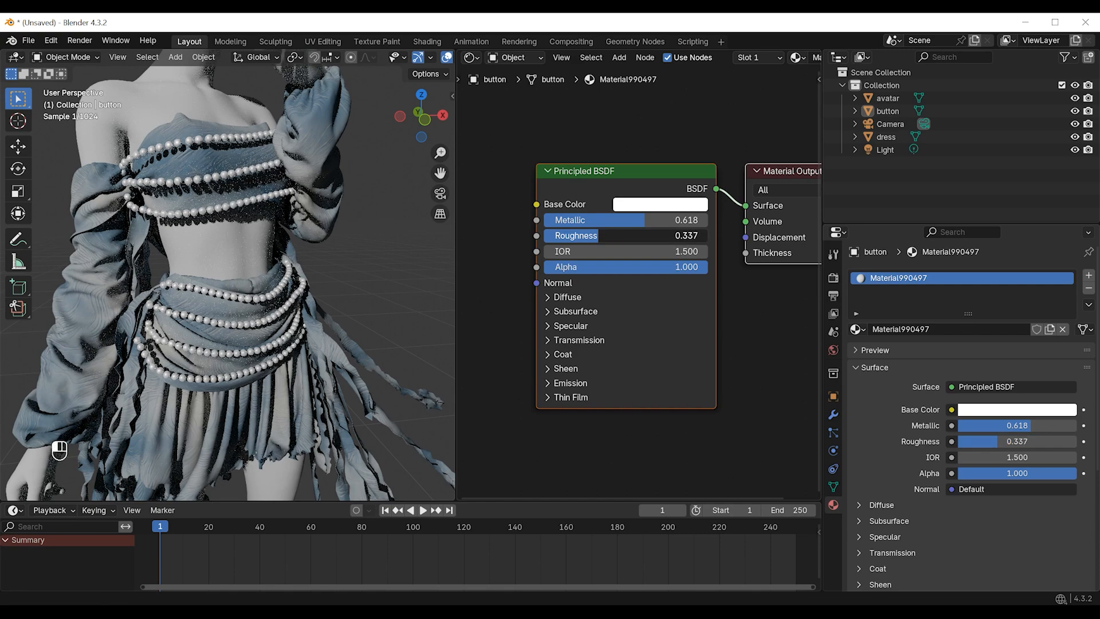
{"action": "left_click", "coordinate": [570, 325]}
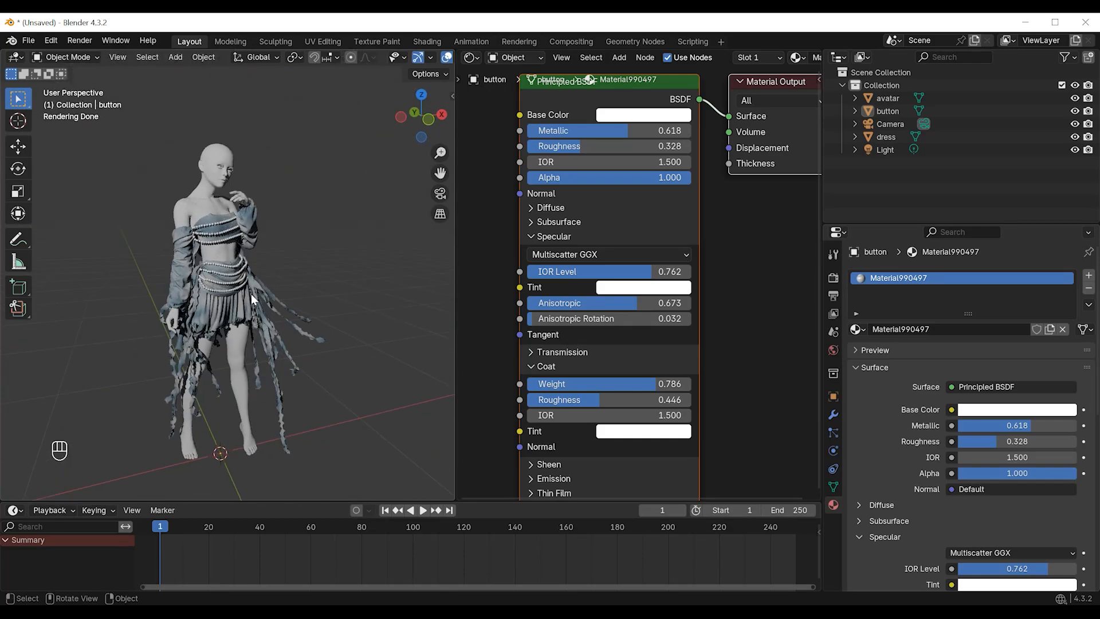
{"action": "left_click", "coordinate": [887, 98]}
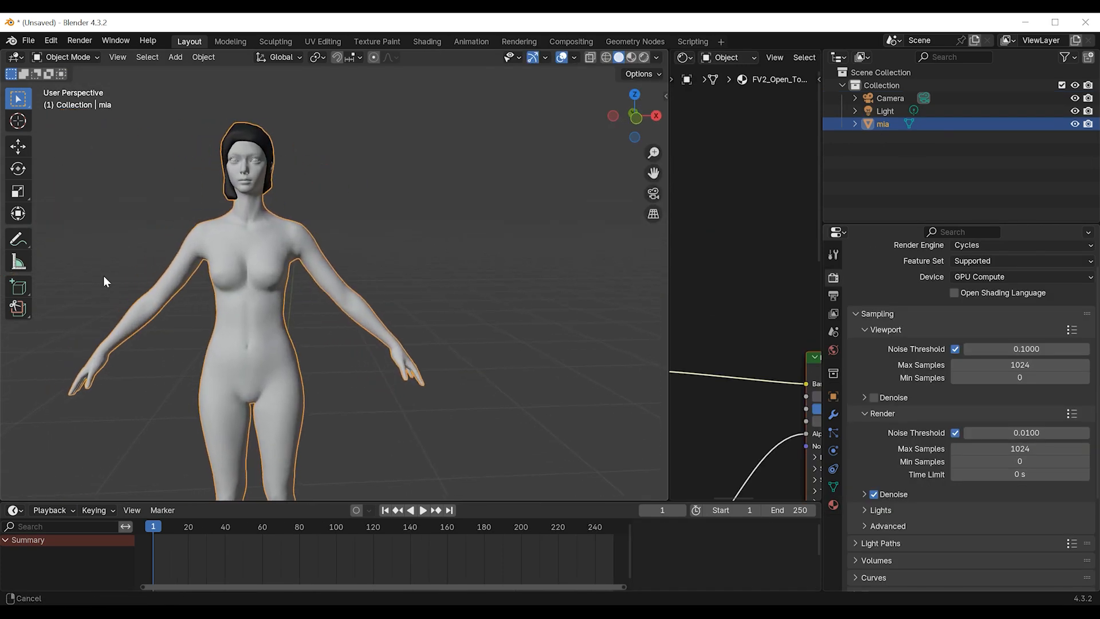
Smooth-shade the avatar and tint hair_defaultMat4 green with a Multiply Mix Color node
{"action": "left_click", "coordinate": [629, 57]}
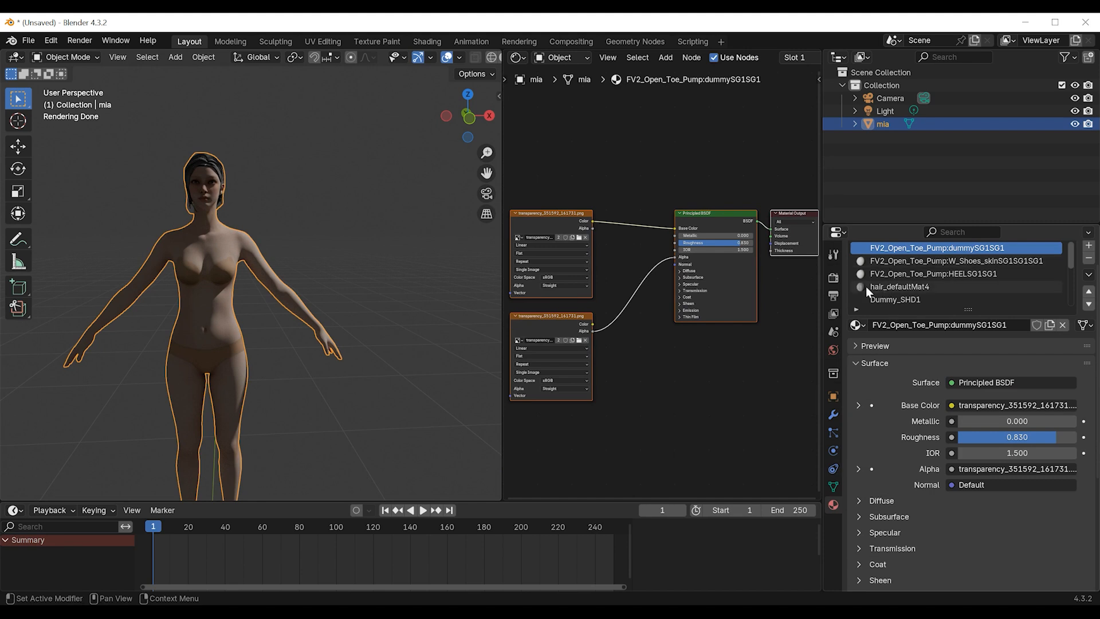
{"action": "left_click", "coordinate": [898, 287]}
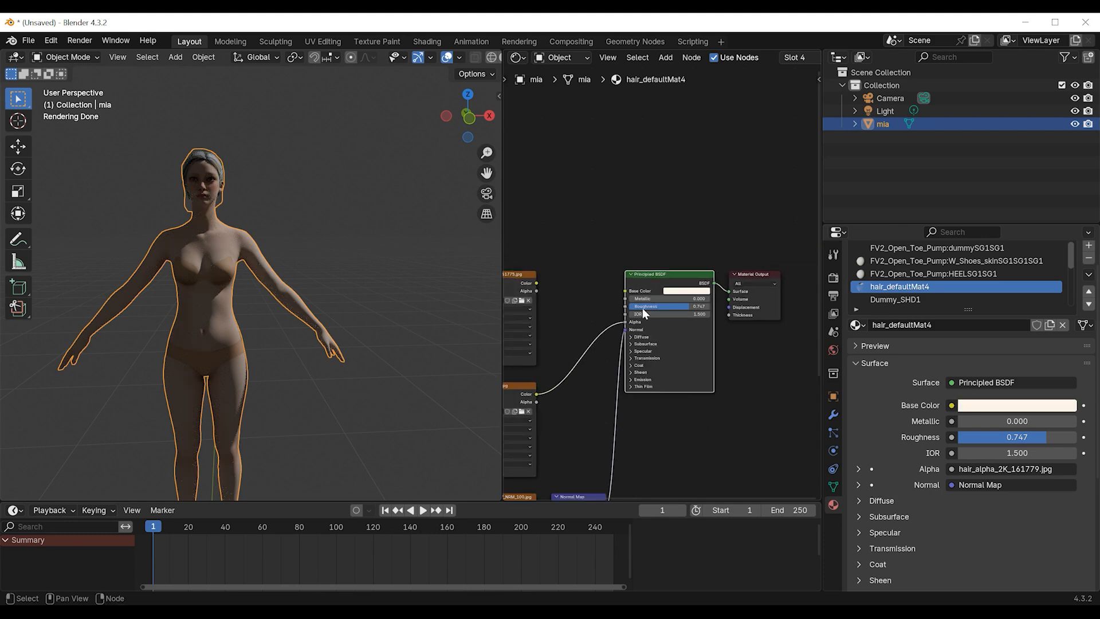
{"action": "right_click", "coordinate": [224, 281]}
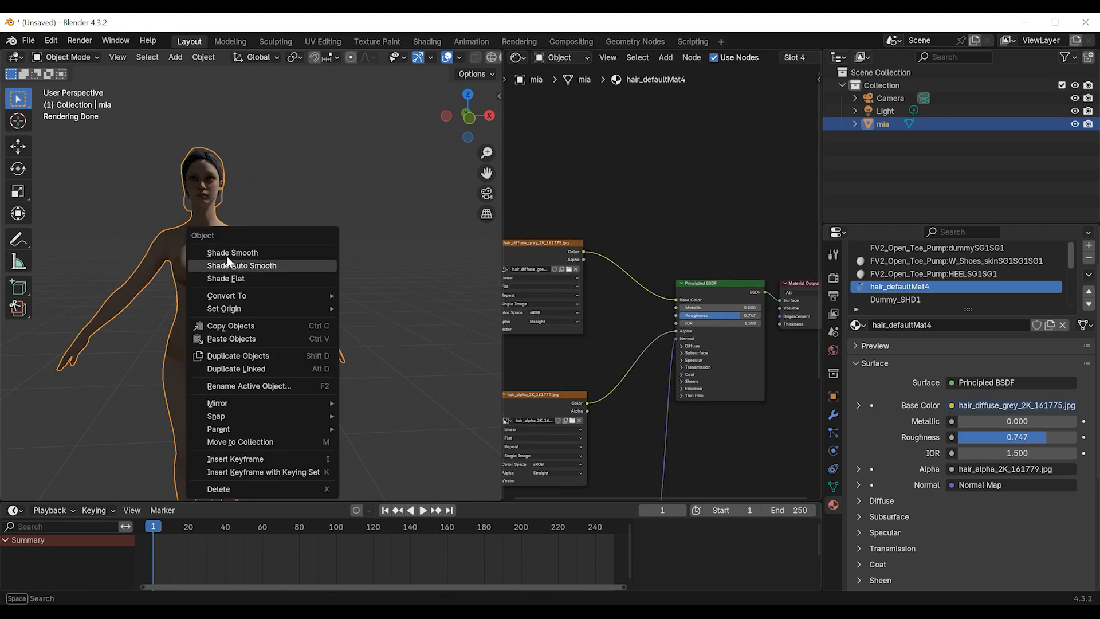
{"action": "left_click", "coordinate": [242, 265]}
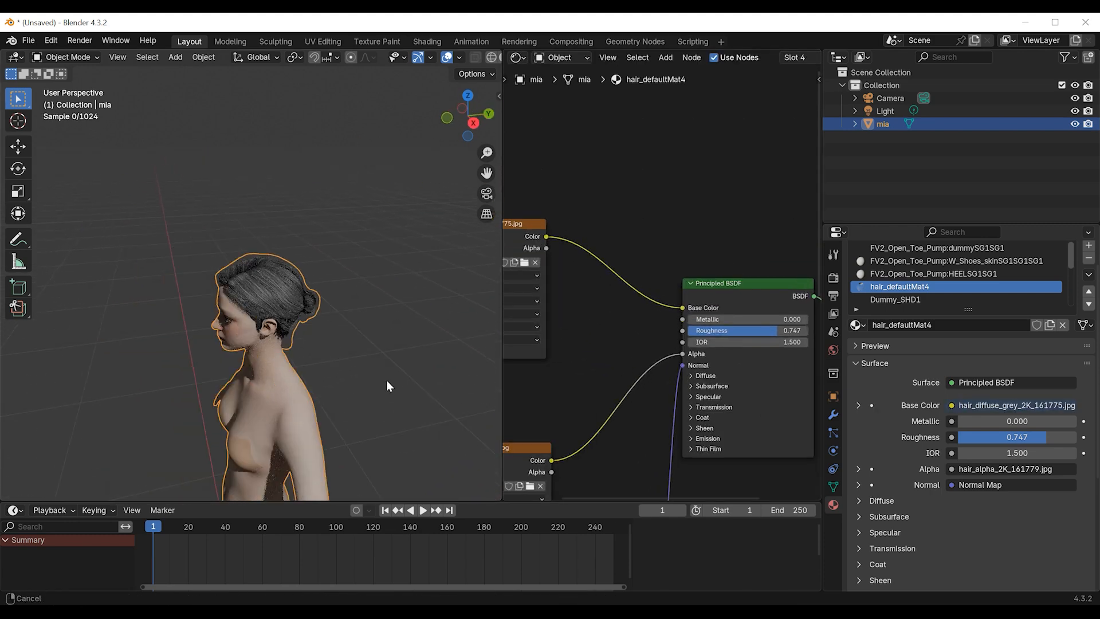
{"action": "left_click", "coordinate": [612, 281]}
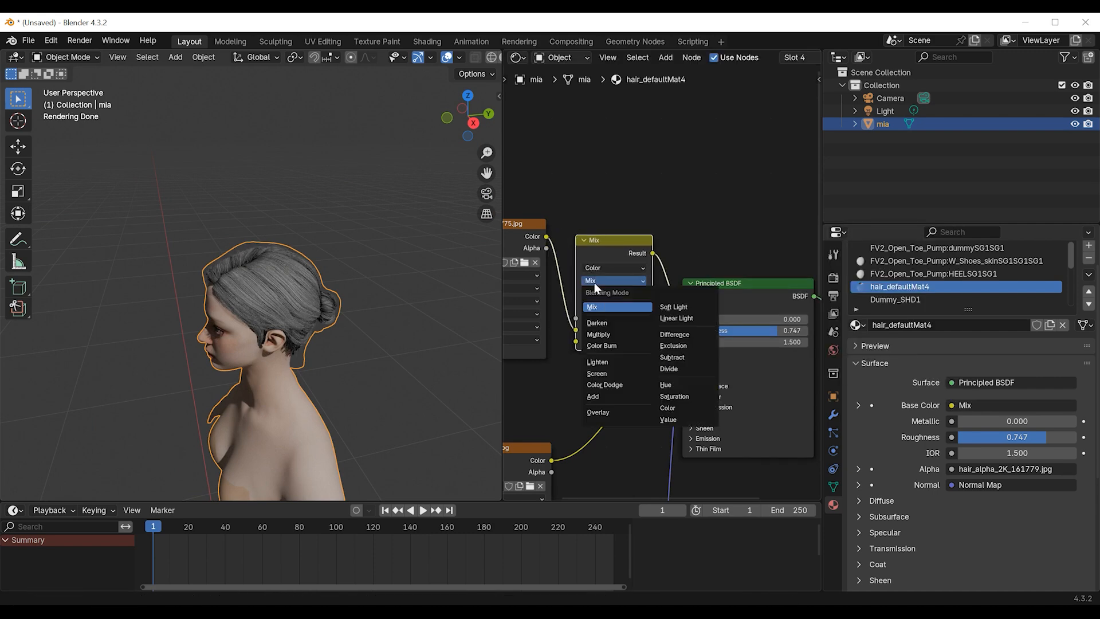
{"action": "left_click", "coordinate": [598, 334]}
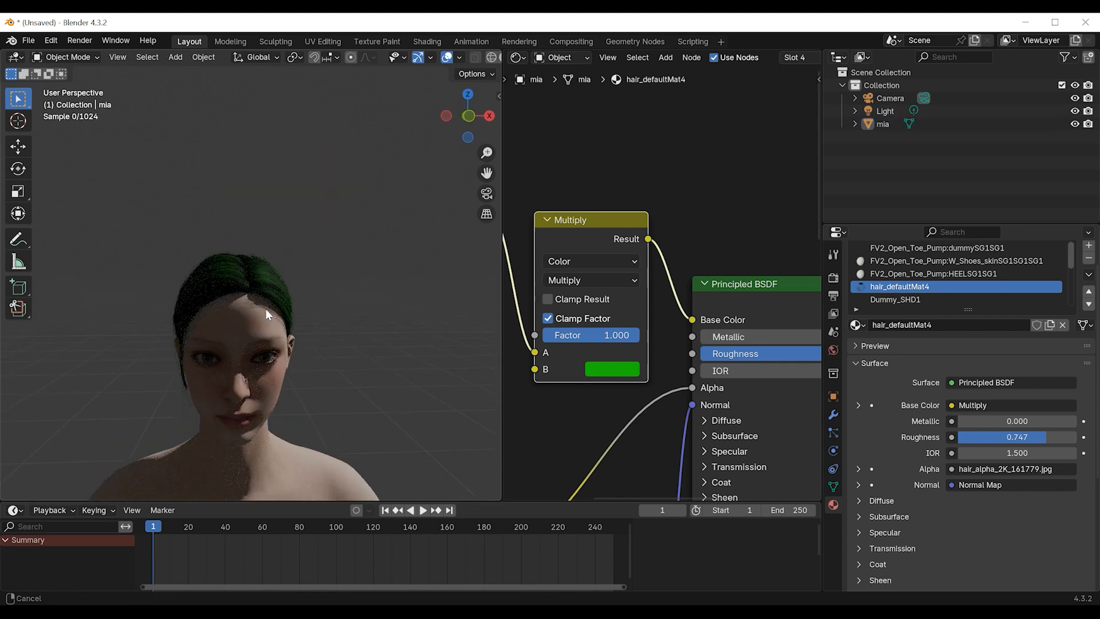
{"action": "left_click", "coordinate": [832, 254]}
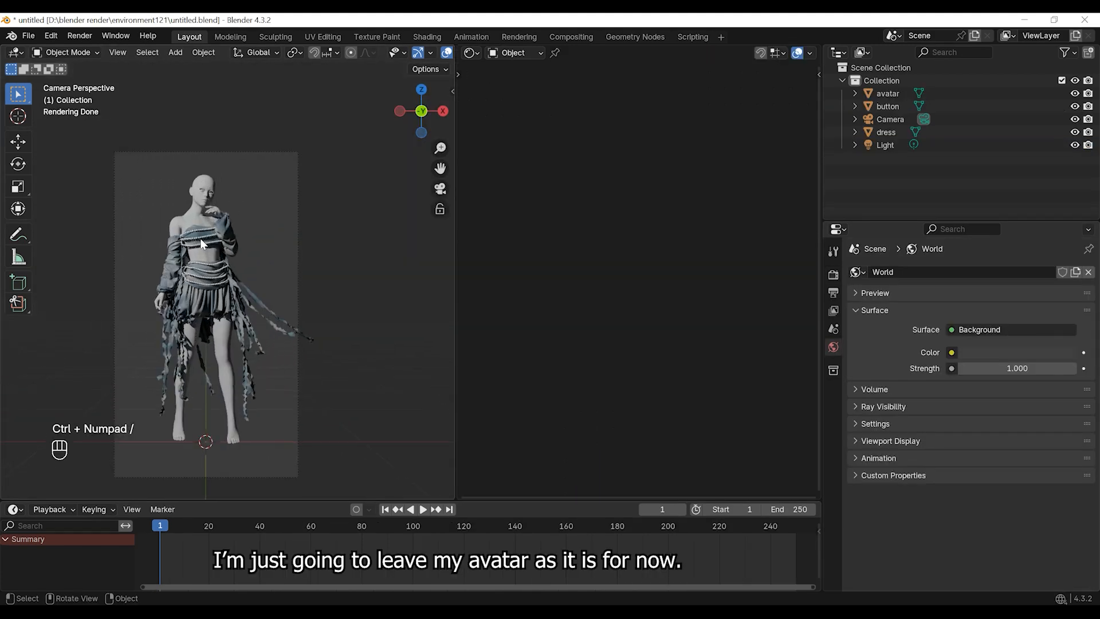
Add a plane scaled by 3 beneath the avatar and open Preferences
{"action": "left_click", "coordinate": [175, 52]}
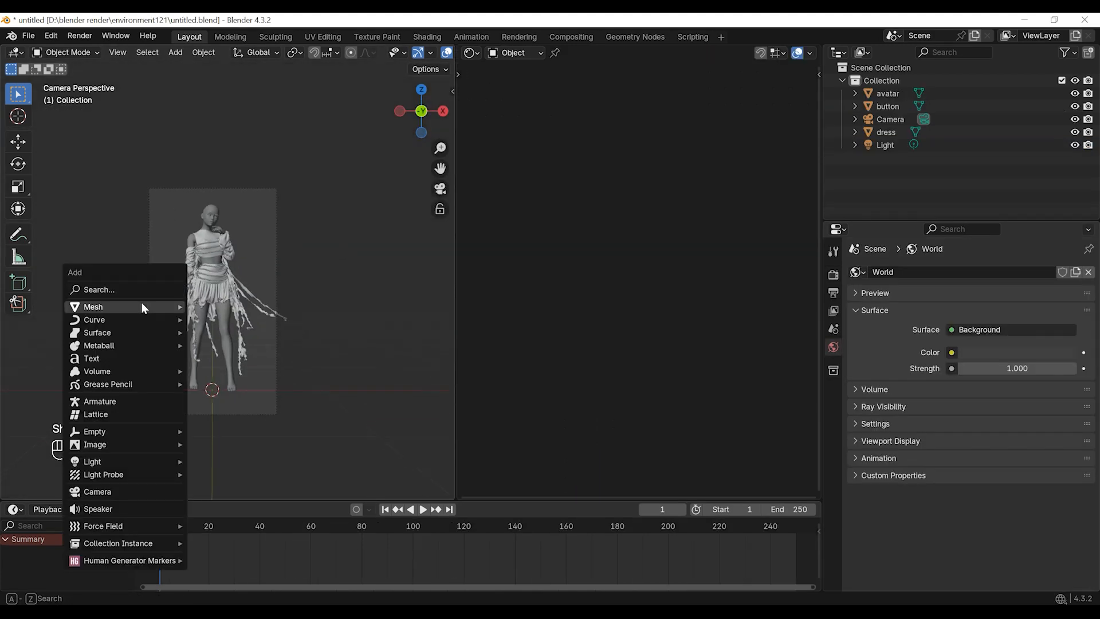
{"action": "left_click", "coordinate": [93, 307]}
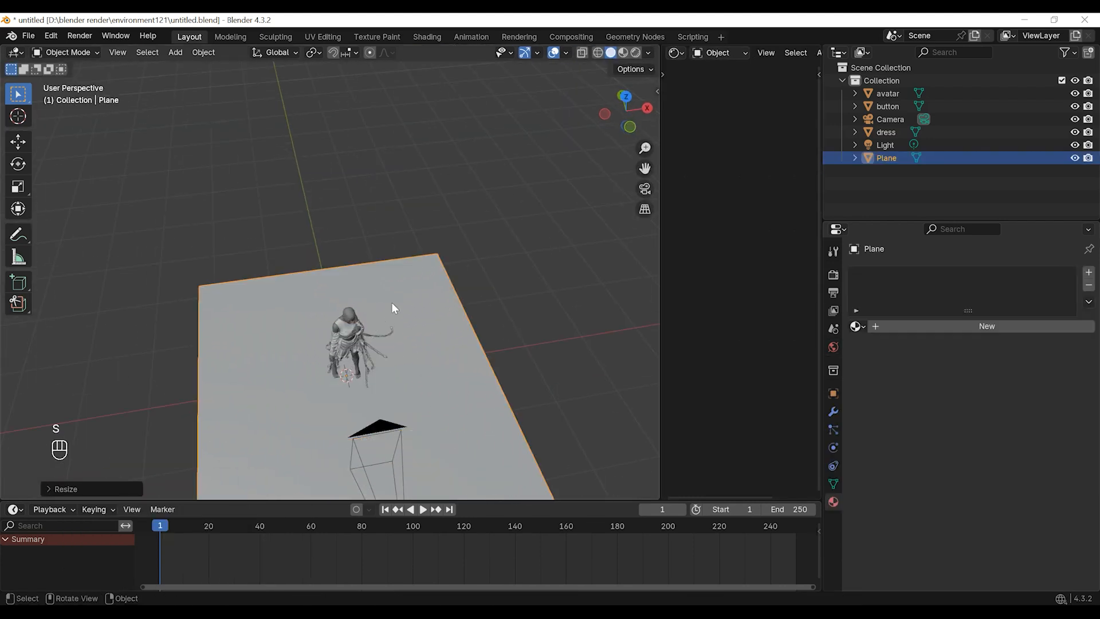
{"action": "type", "text": "3"}
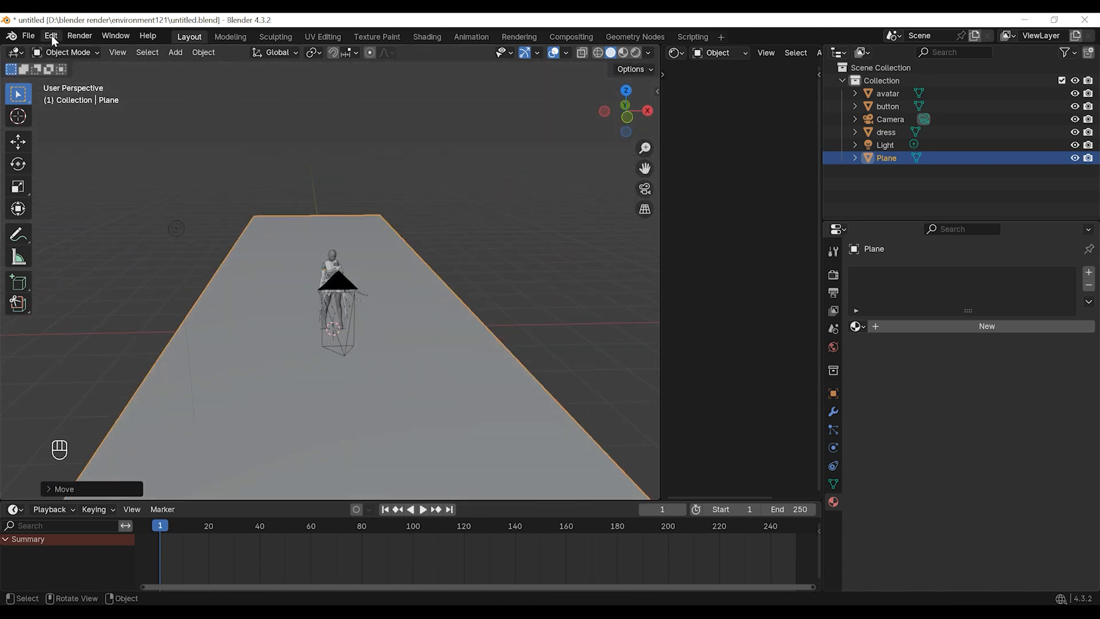
{"action": "left_click", "coordinate": [49, 36]}
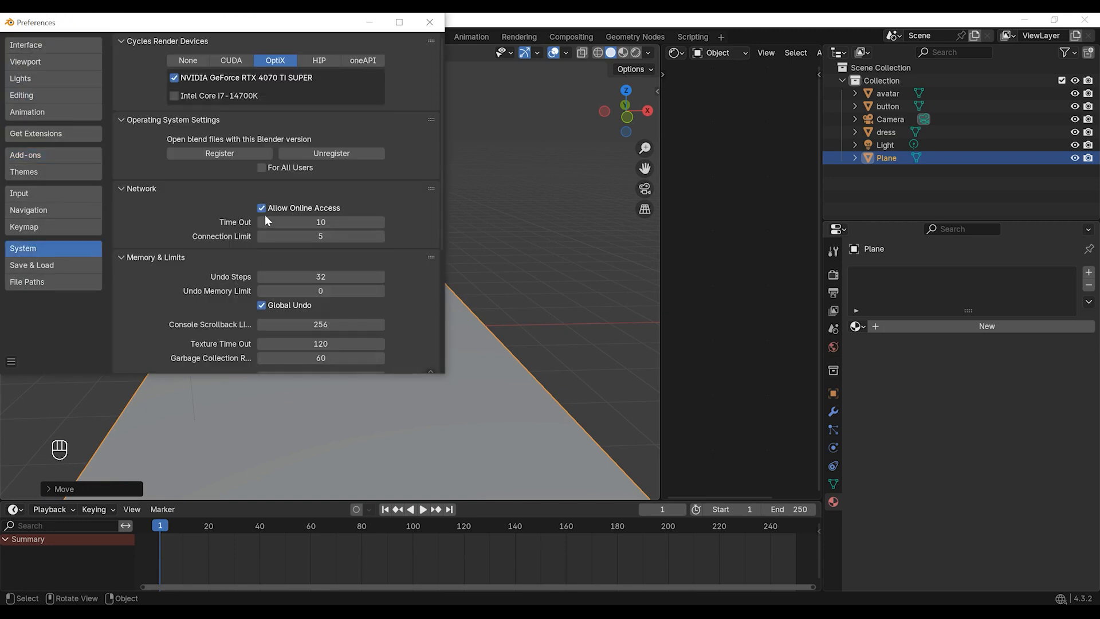
Enable A.N.T.Landscape and add a terrain with seed 6, size 6, height 0.38
{"action": "left_click", "coordinate": [35, 133]}
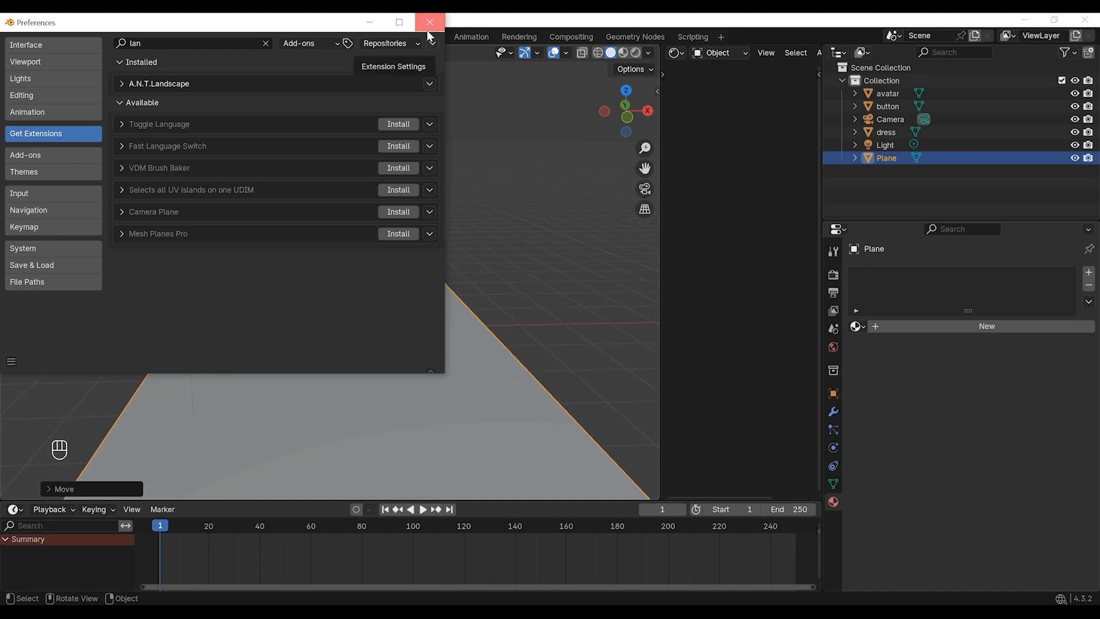
{"action": "left_click", "coordinate": [430, 22]}
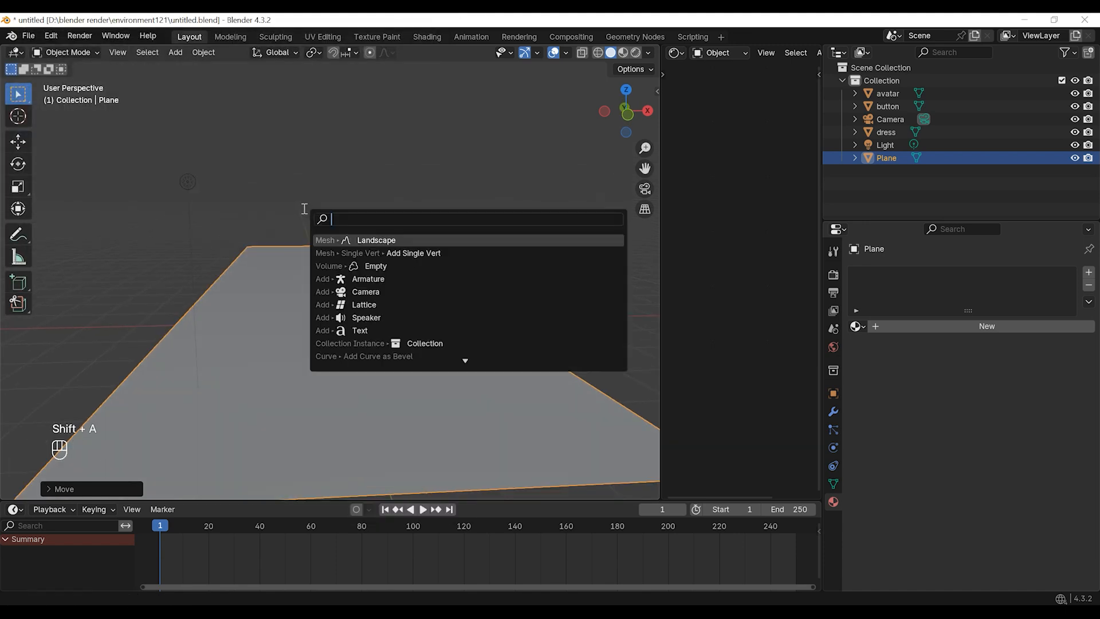
{"action": "left_click", "coordinate": [375, 240]}
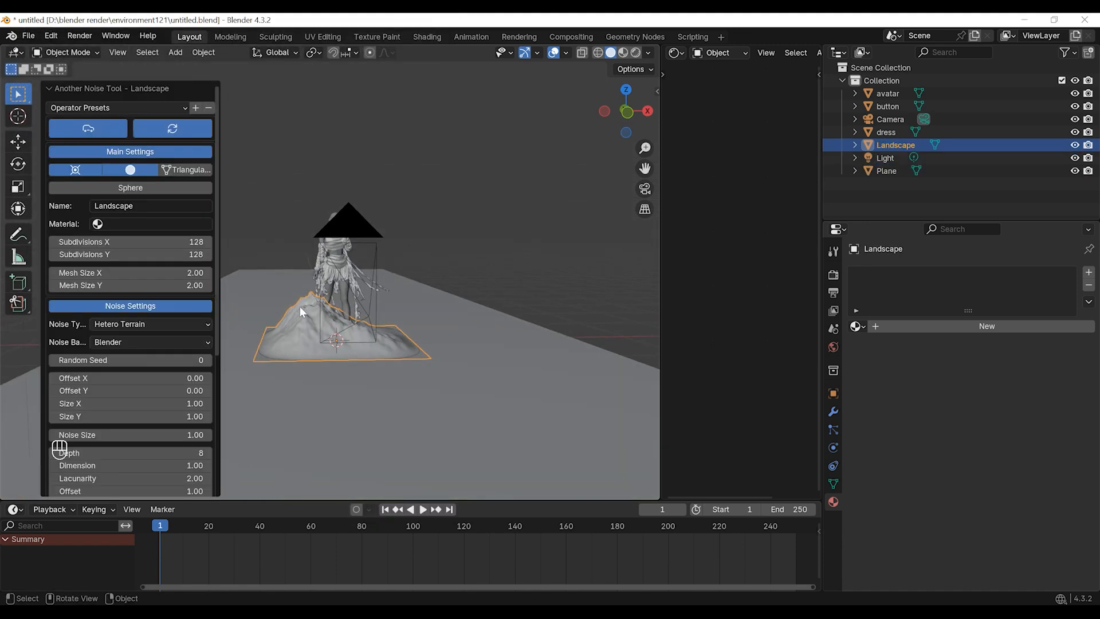
{"action": "left_click", "coordinate": [208, 360]}
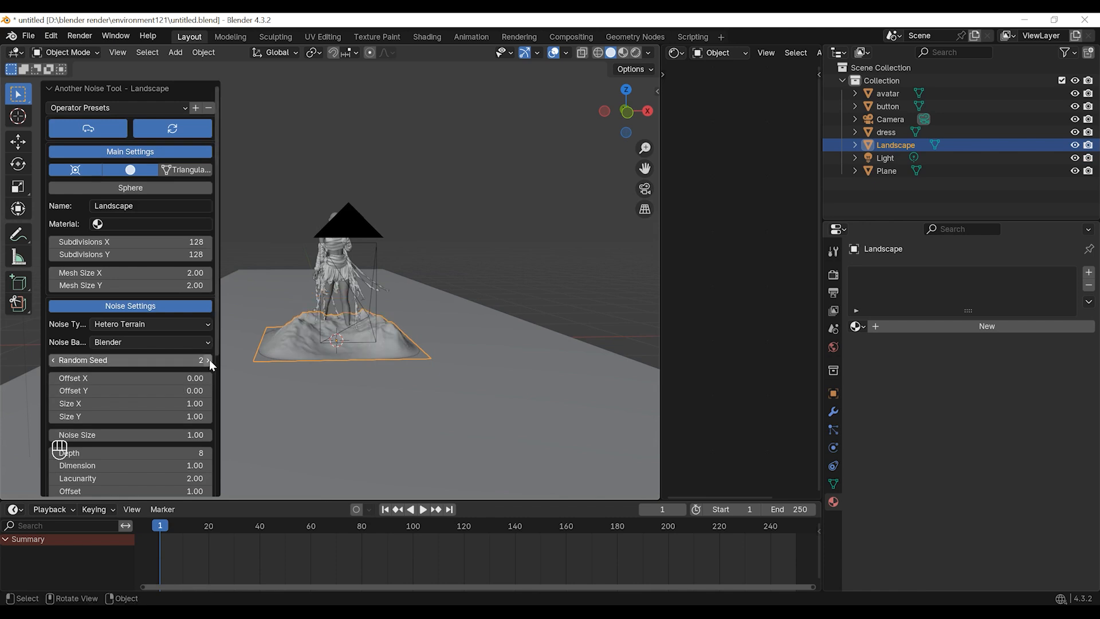
{"action": "left_click", "coordinate": [209, 360]}
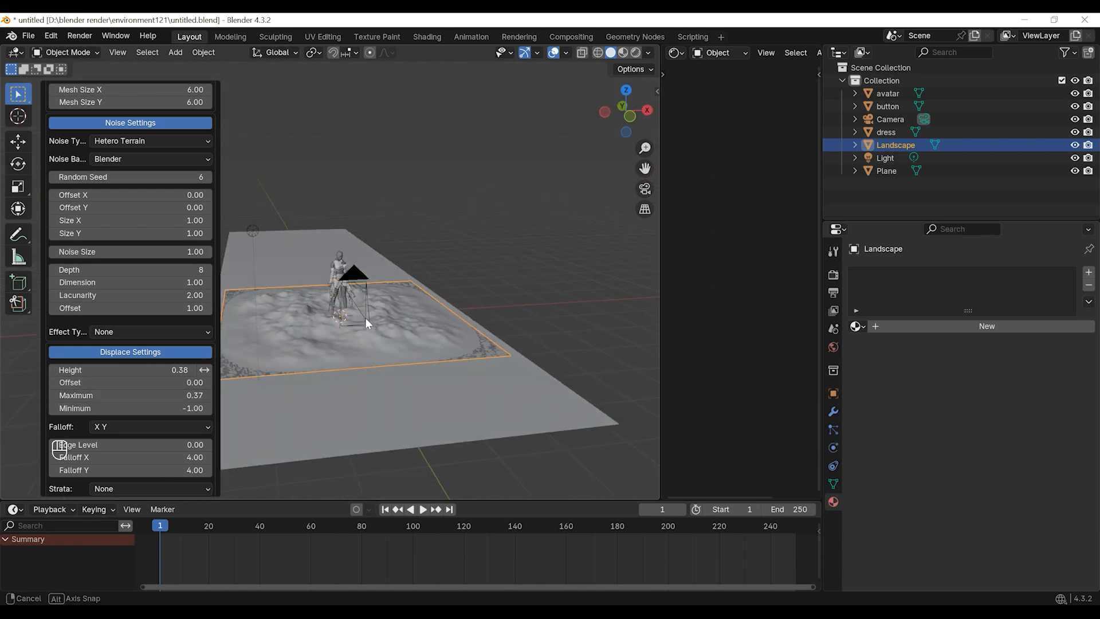
{"action": "key", "text": "g"}
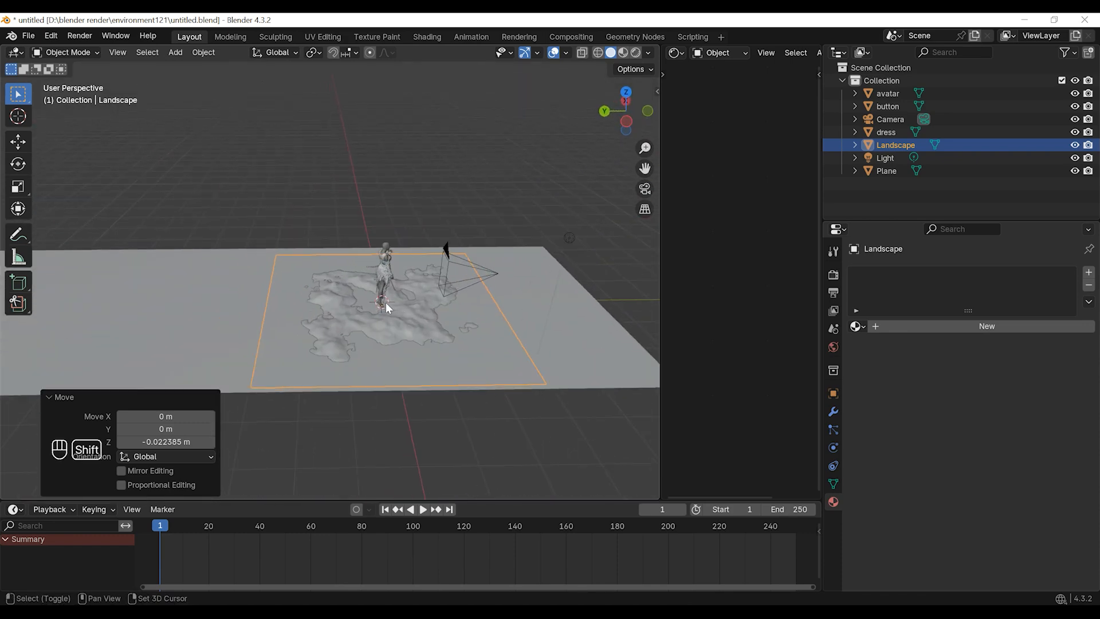
Duplicate the landscape tiles along Y and stretch the ground plane lengthwise to cover them
{"action": "key", "text": "shift+d"}
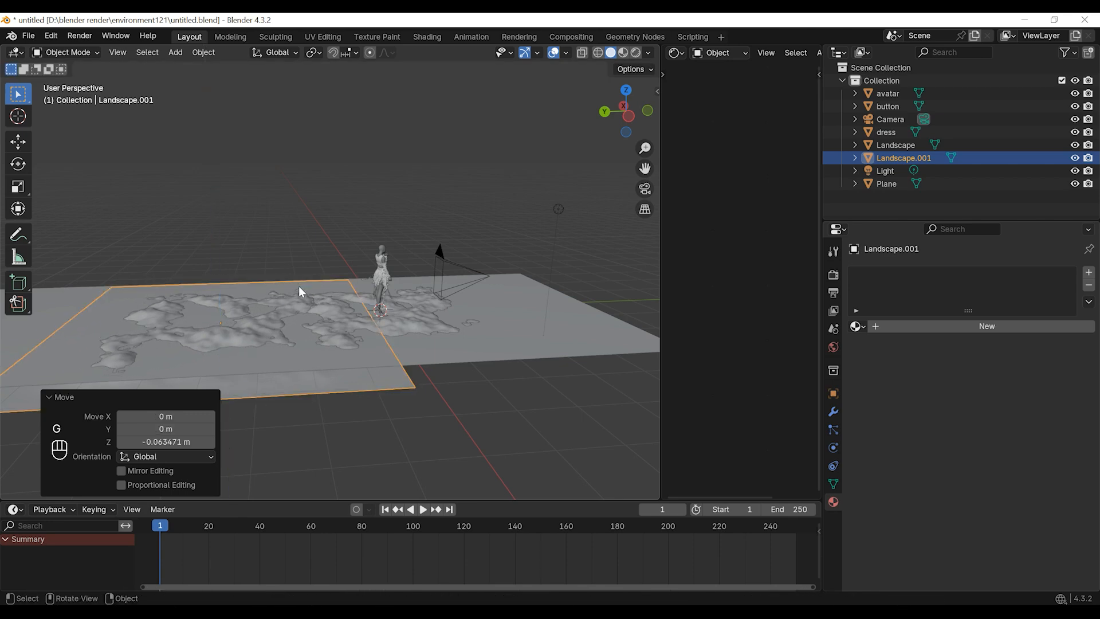
{"action": "key", "text": "shift+d"}
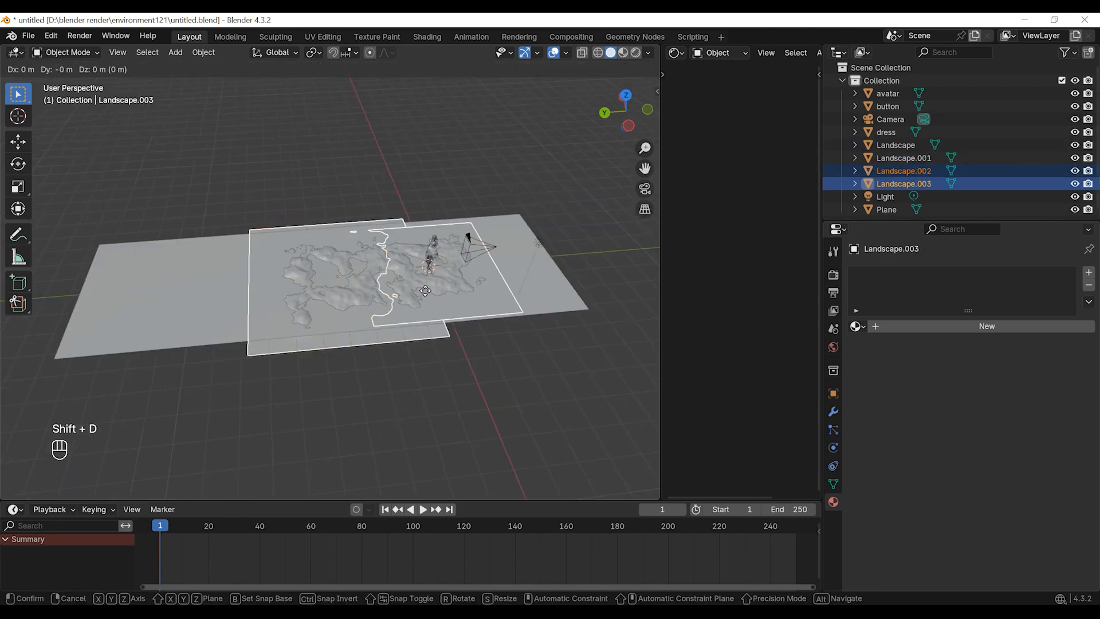
{"action": "mouse_move", "coordinate": [242, 312]}
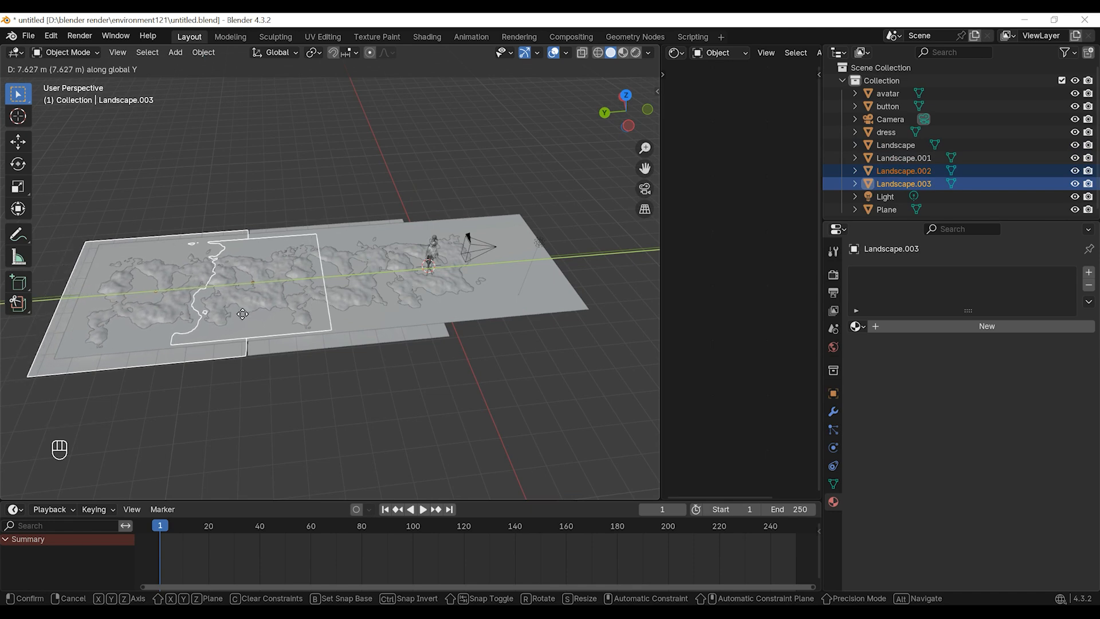
{"action": "left_click", "coordinate": [333, 372]}
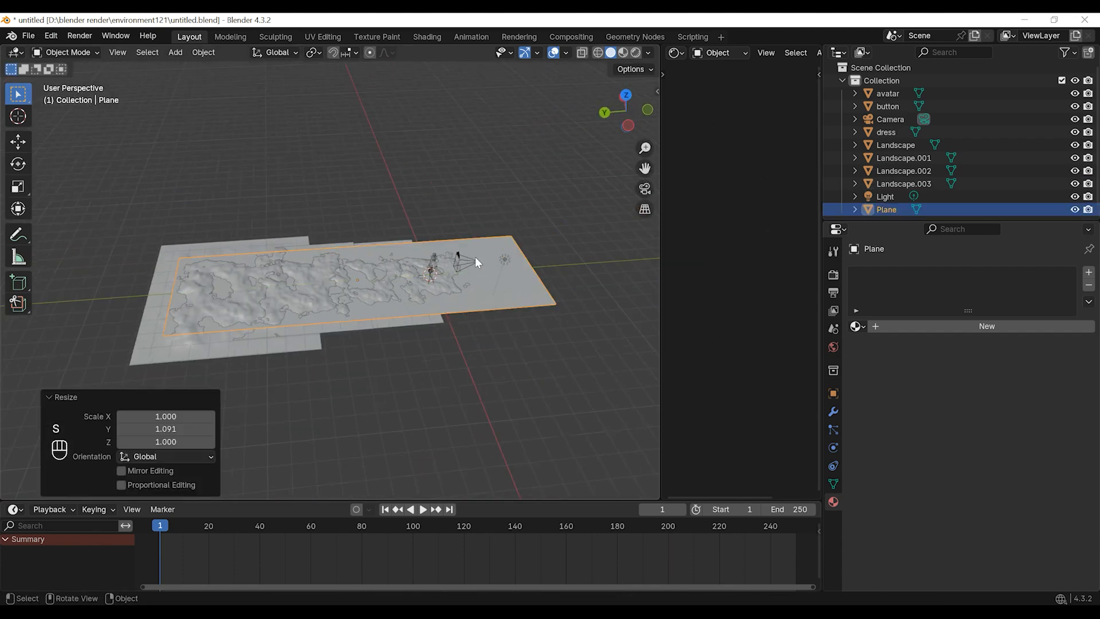
{"action": "key", "text": "g"}
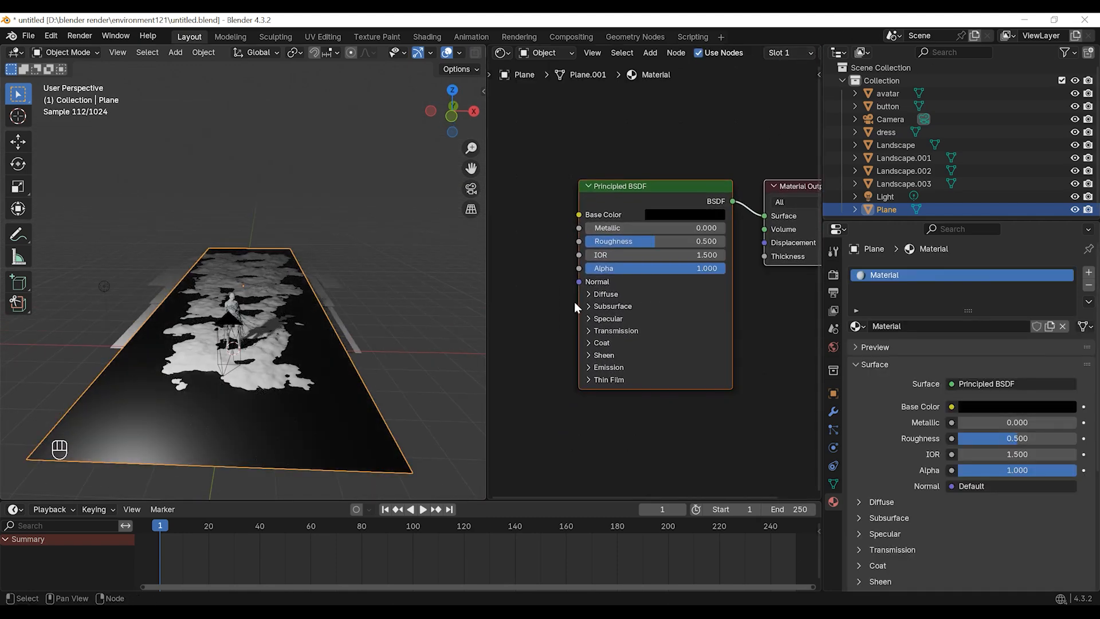
Give the plane roughness 0, IOR 2.1, transmission 1, and create a near-black 'landscape' material
{"action": "left_click", "coordinate": [603, 318]}
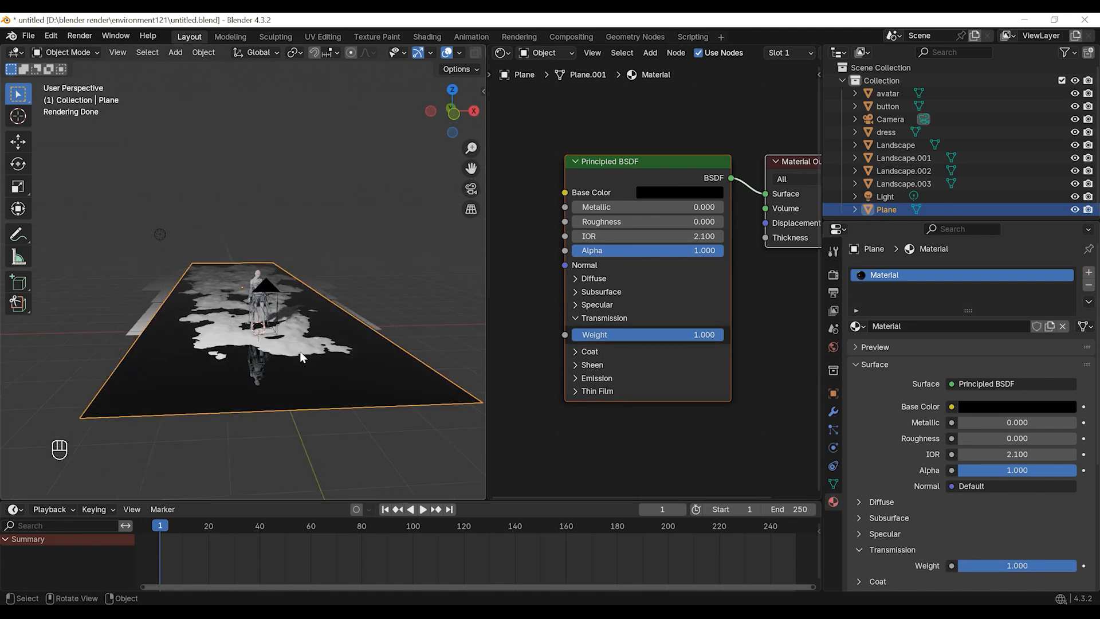
{"action": "left_click", "coordinate": [895, 144]}
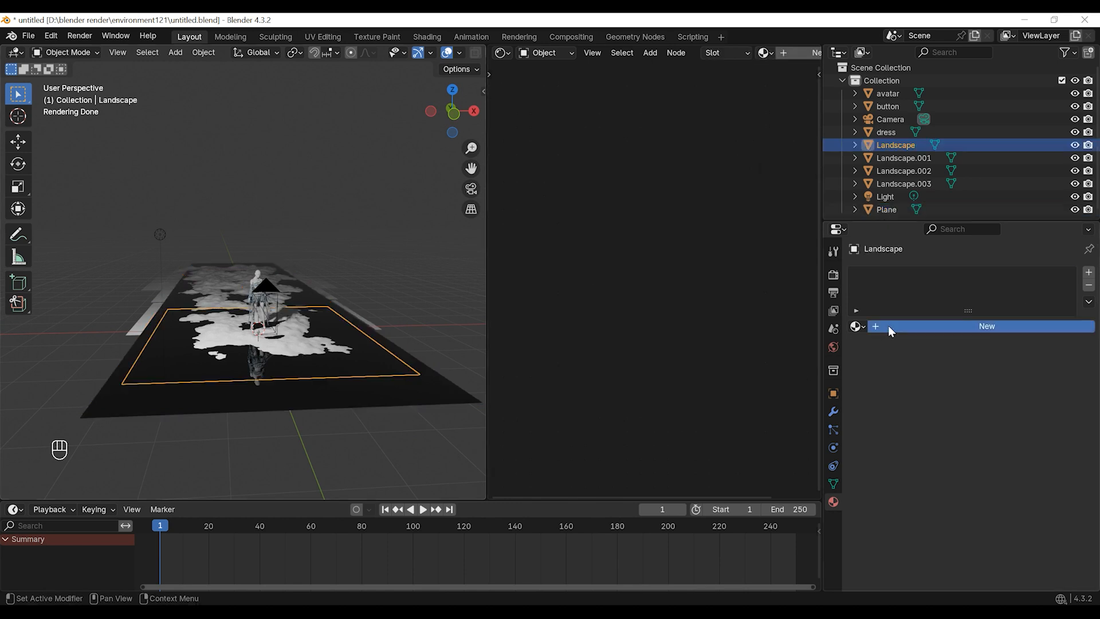
{"action": "left_click", "coordinate": [985, 326]}
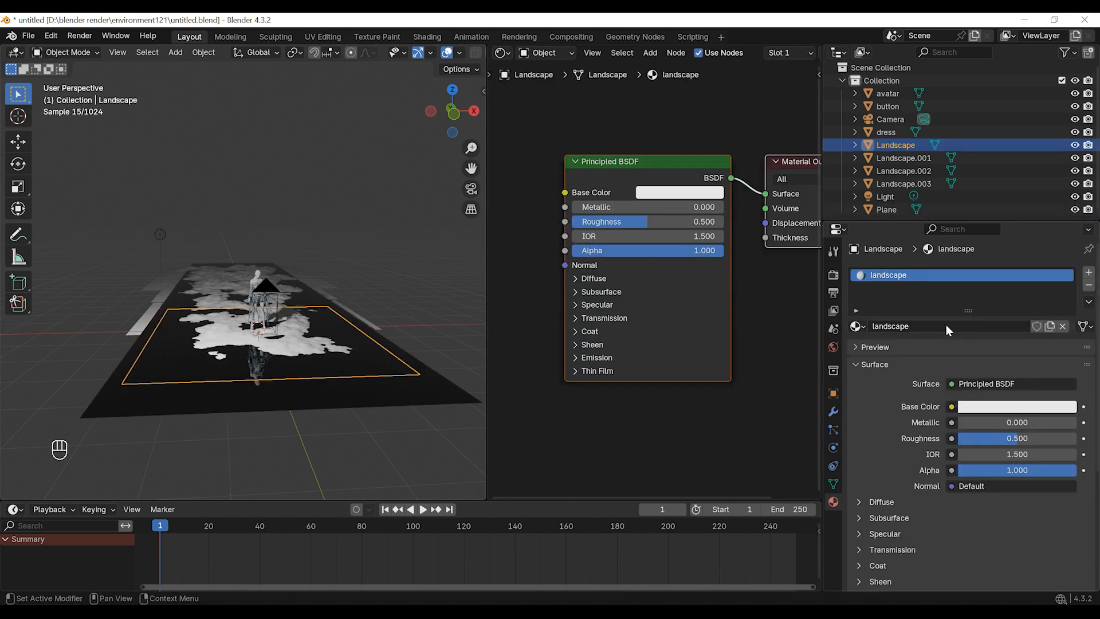
{"action": "left_click", "coordinate": [679, 191]}
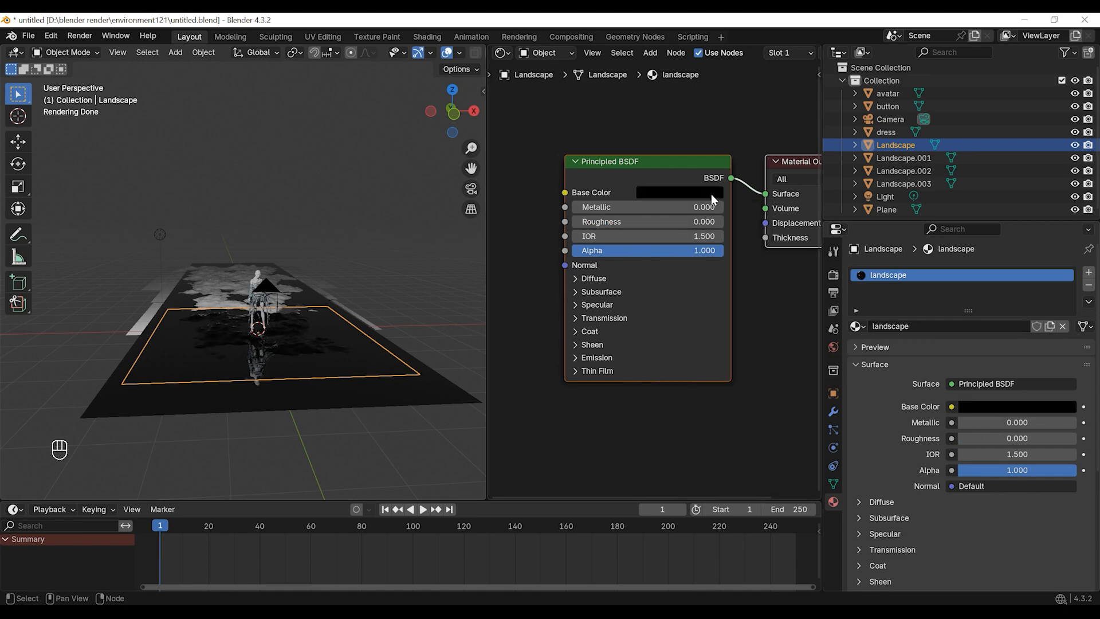
{"action": "left_click", "coordinate": [677, 191]}
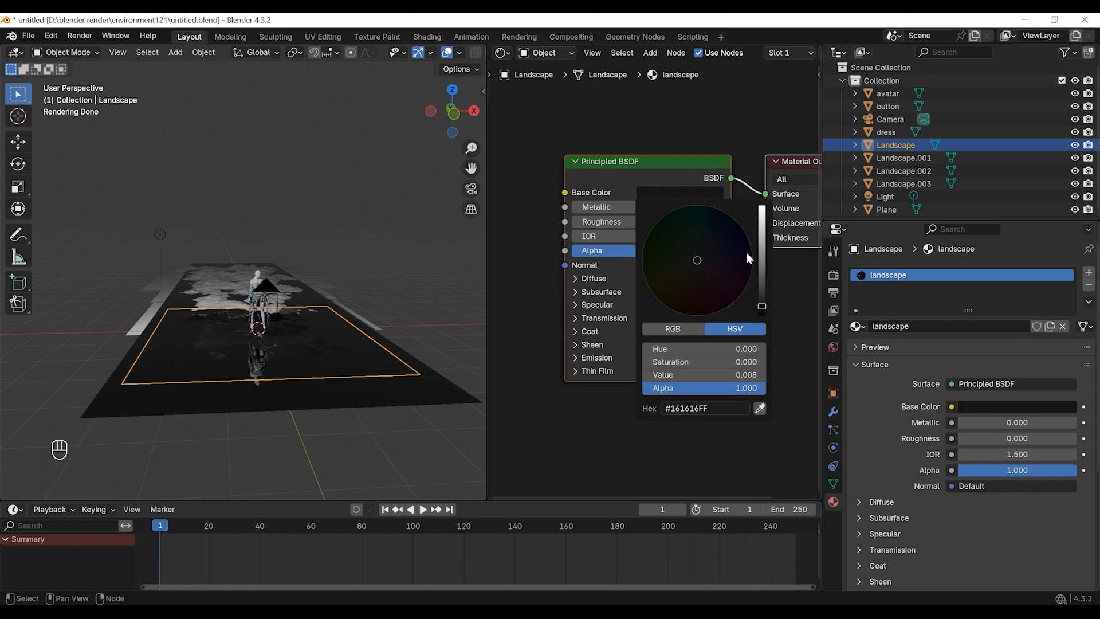
{"action": "left_click", "coordinate": [298, 297]}
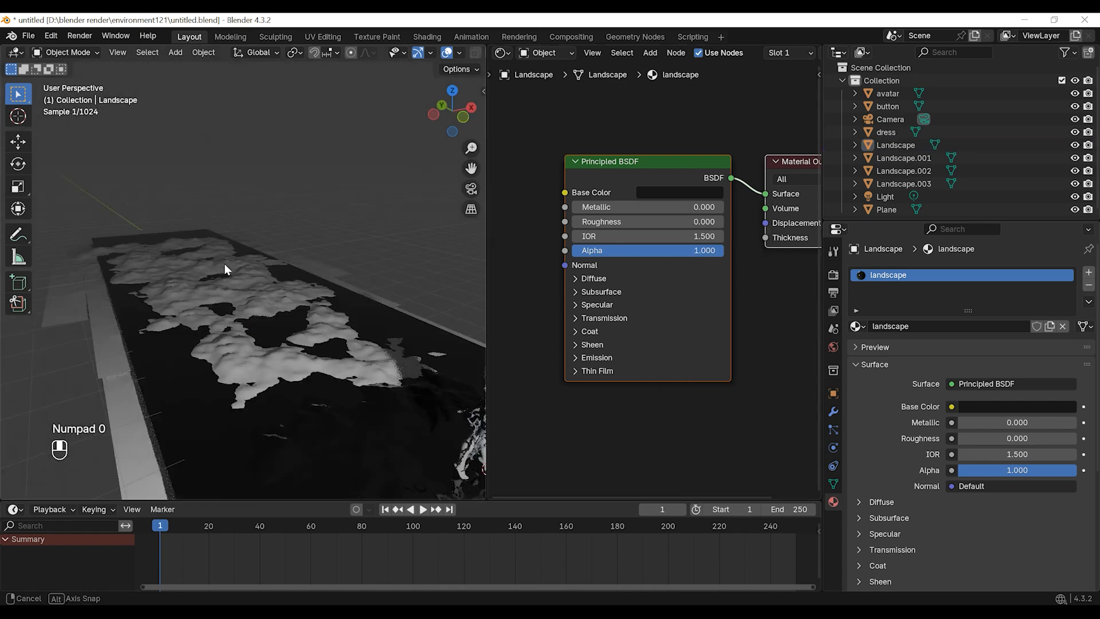
Link the black 'landscape' material to all four Landscape tiles with Ctrl+L
{"action": "left_click", "coordinate": [855, 325]}
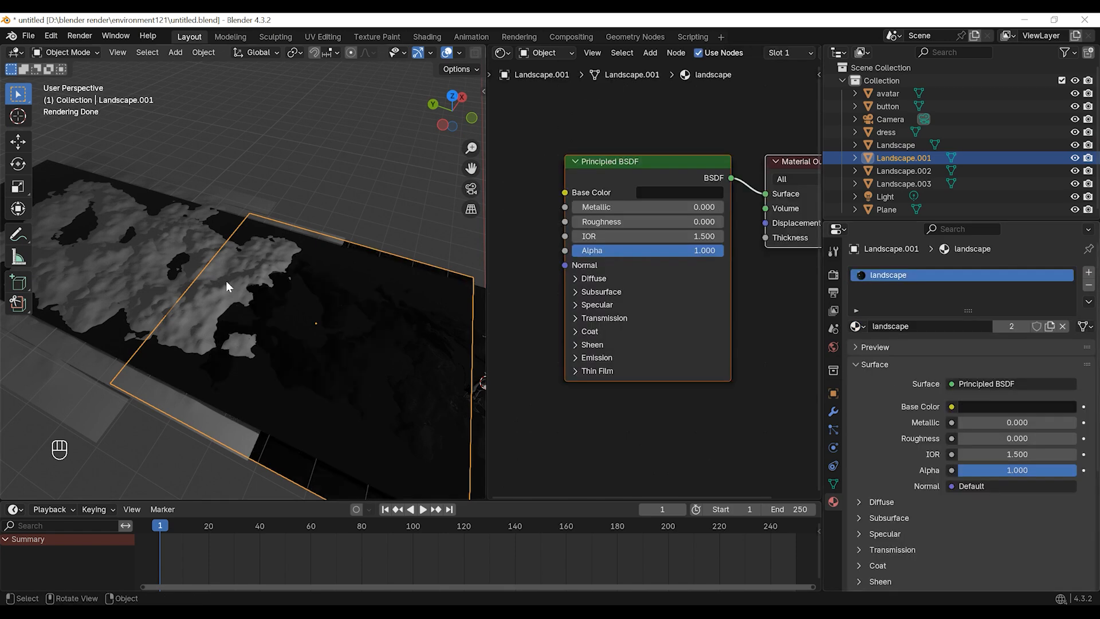
{"action": "left_click", "coordinate": [903, 183]}
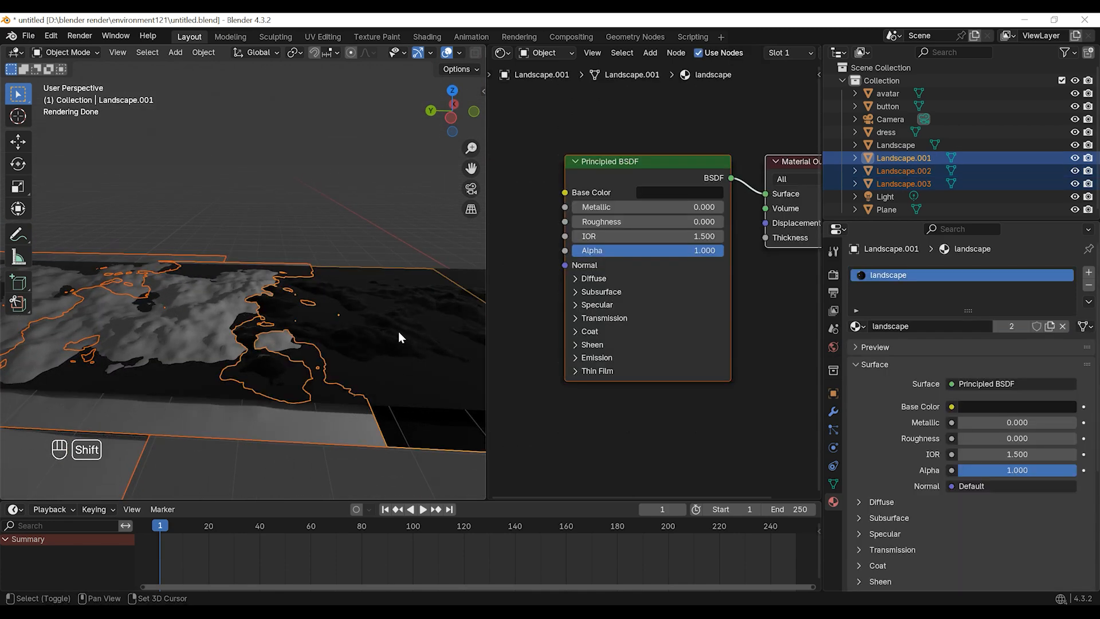
{"action": "key", "text": "ctrl+l"}
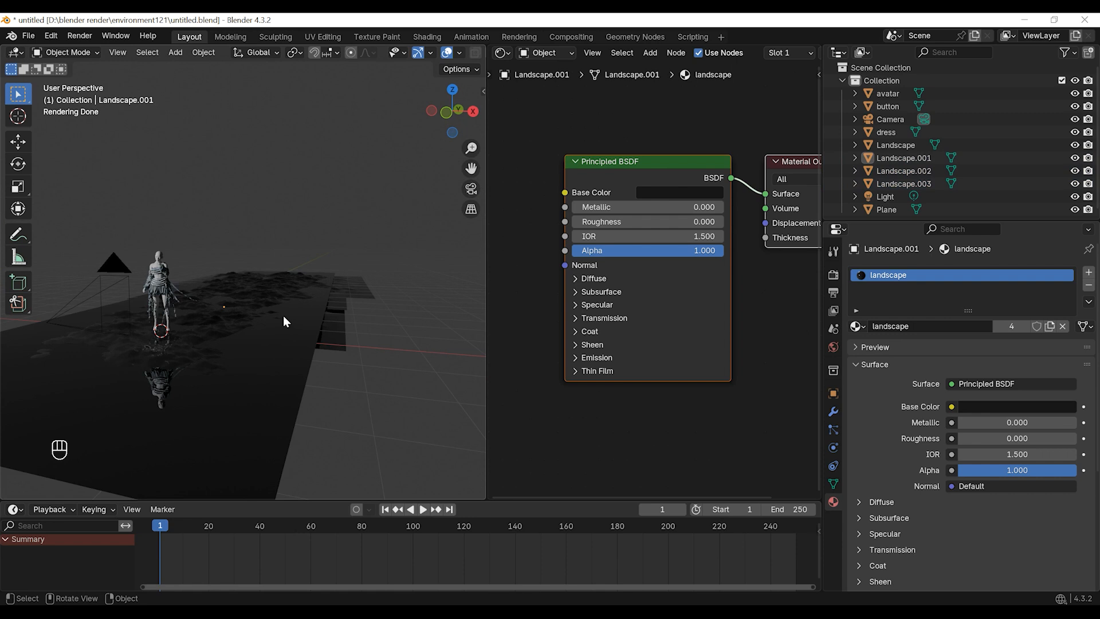
{"action": "mouse_move", "coordinate": [566, 47]}
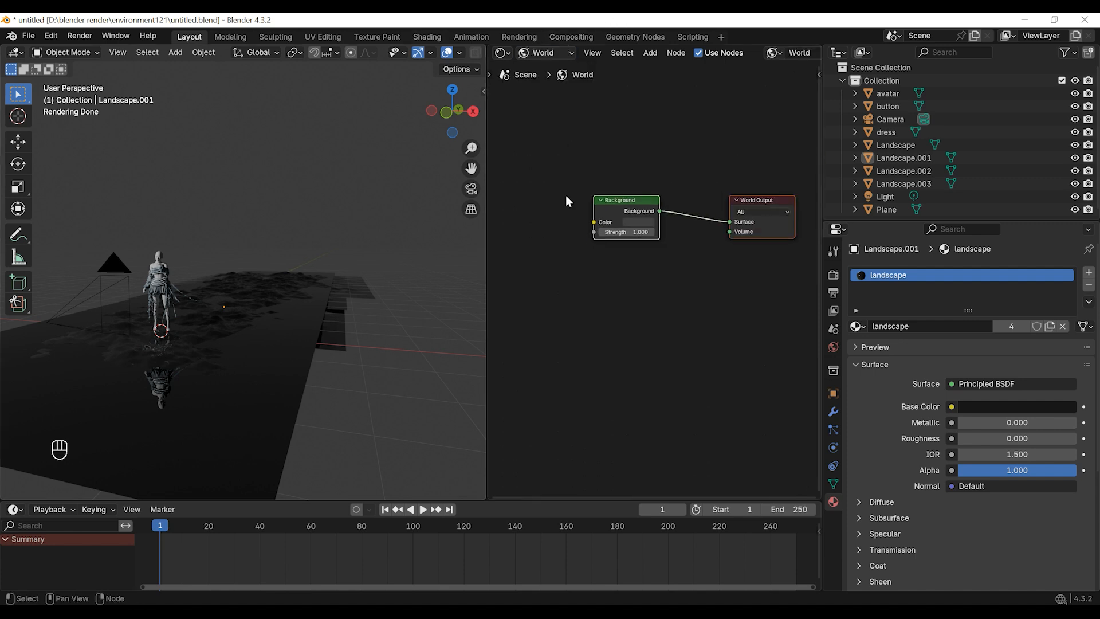
Open the Add menu in the world shader nodes and search for a node
{"action": "key", "text": "shift+a"}
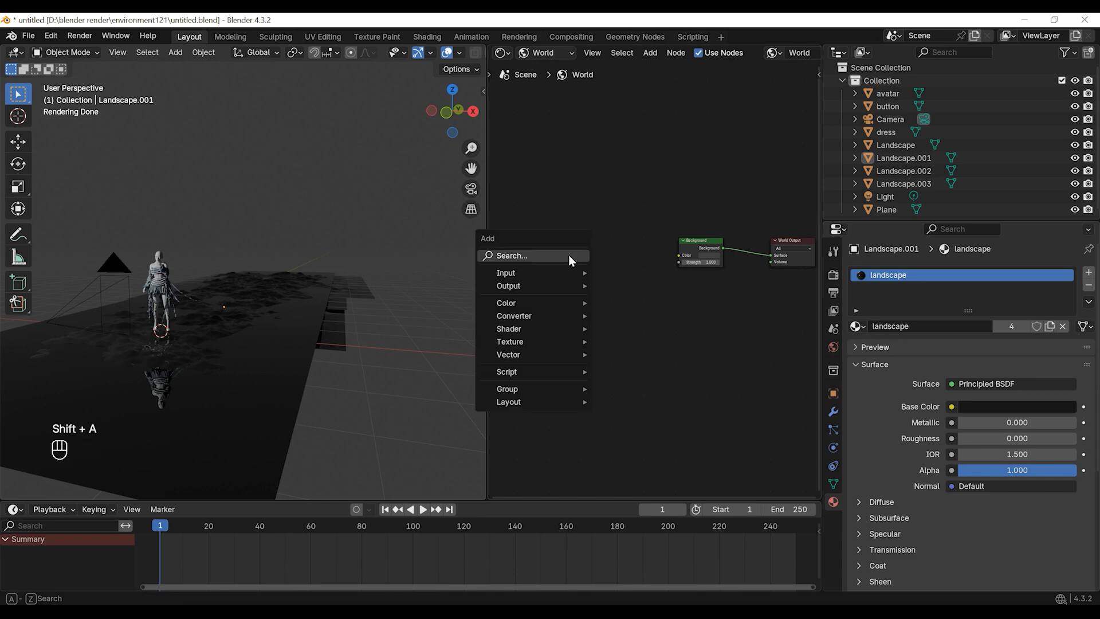
{"action": "left_click", "coordinate": [509, 341]}
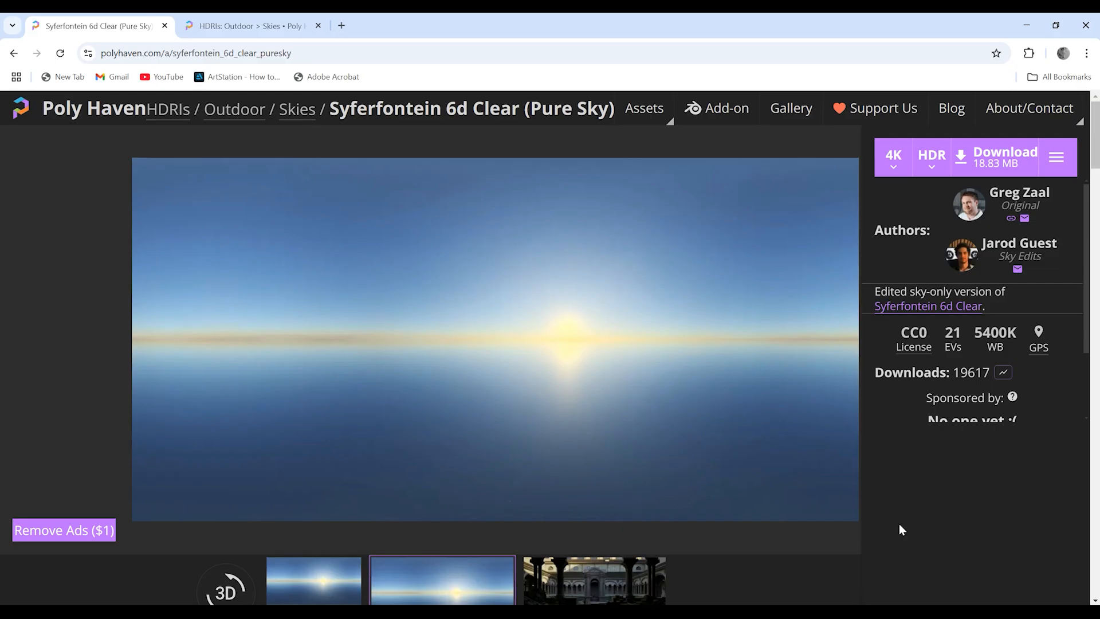
Choose 8K resolution for the Syferfontein 6d Clear Pure Sky HDR and download it
{"action": "left_click", "coordinate": [892, 155]}
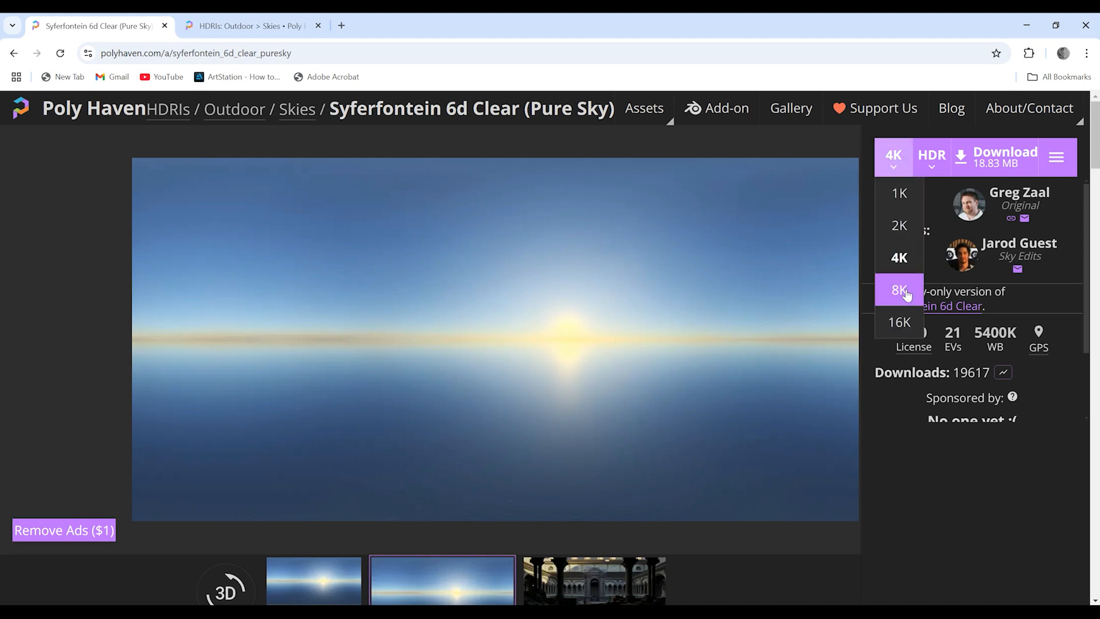
{"action": "left_click", "coordinate": [898, 290]}
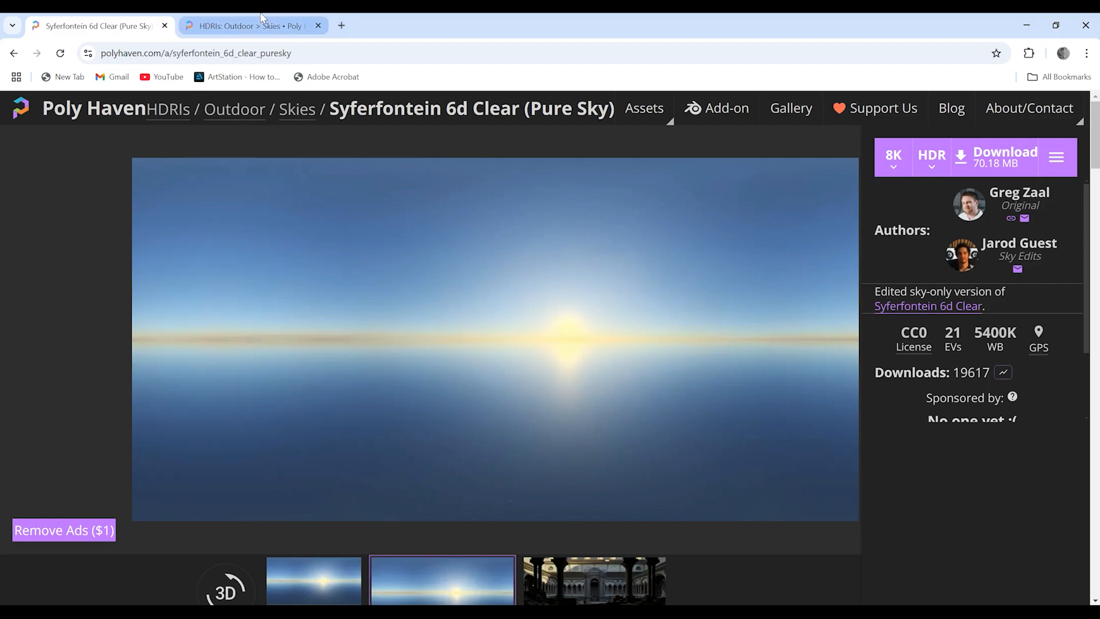
{"action": "left_click", "coordinate": [249, 26]}
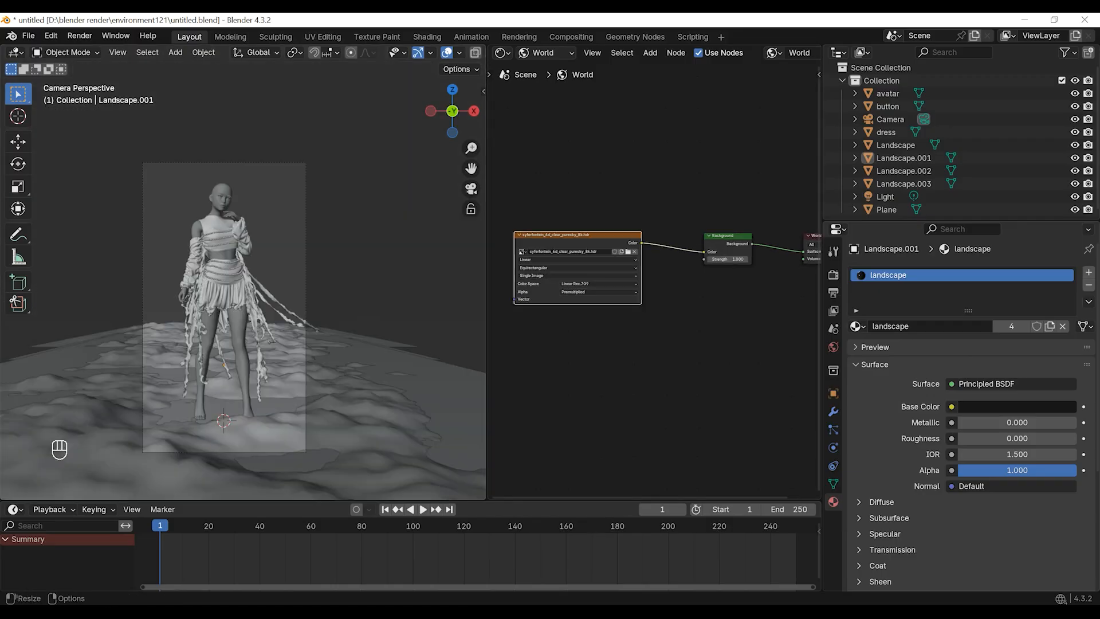
Feed the 8K sky HDRI into Background, add Multiply and Mapping nodes, rotating Z −25.3°
{"action": "left_click_drag", "start_coordinate": [554, 235], "coordinate": [617, 241]}
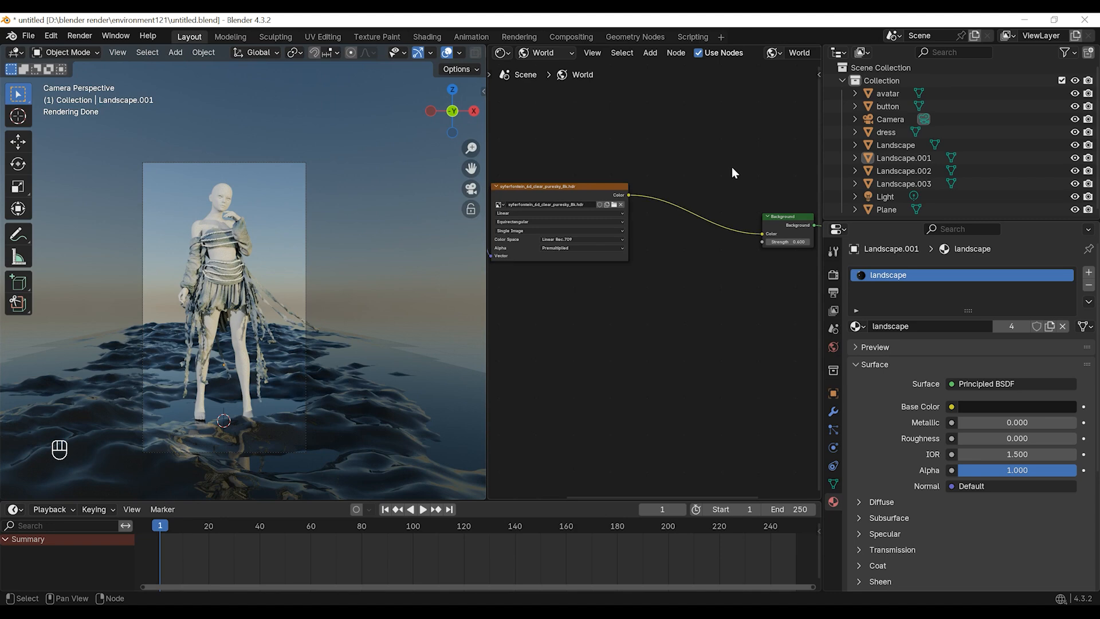
{"action": "key", "text": "shift+a"}
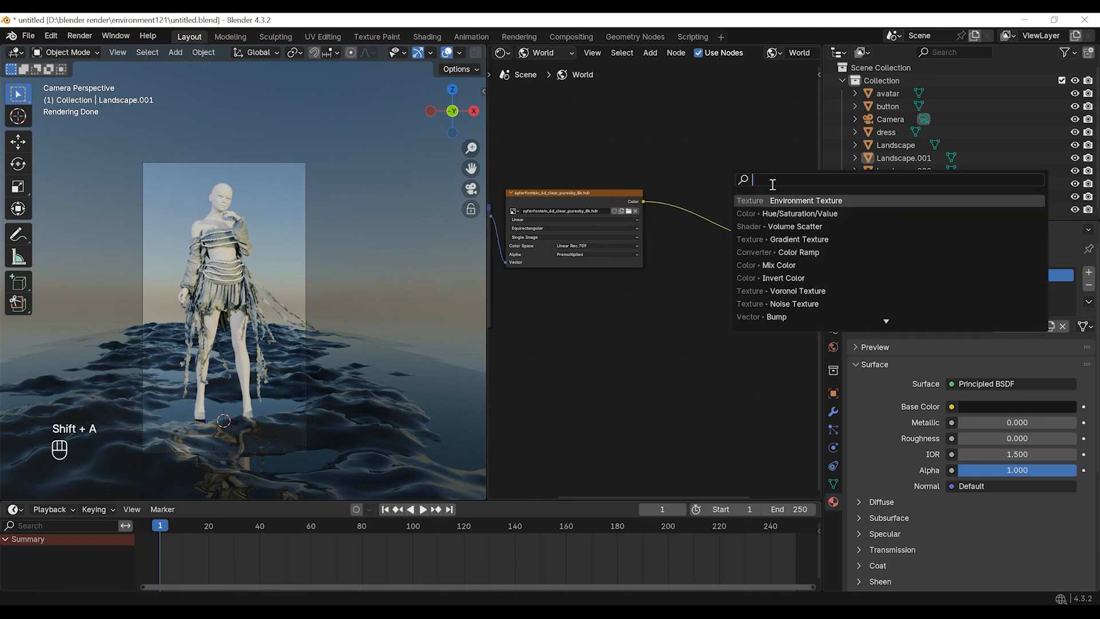
{"action": "left_click", "coordinate": [775, 265]}
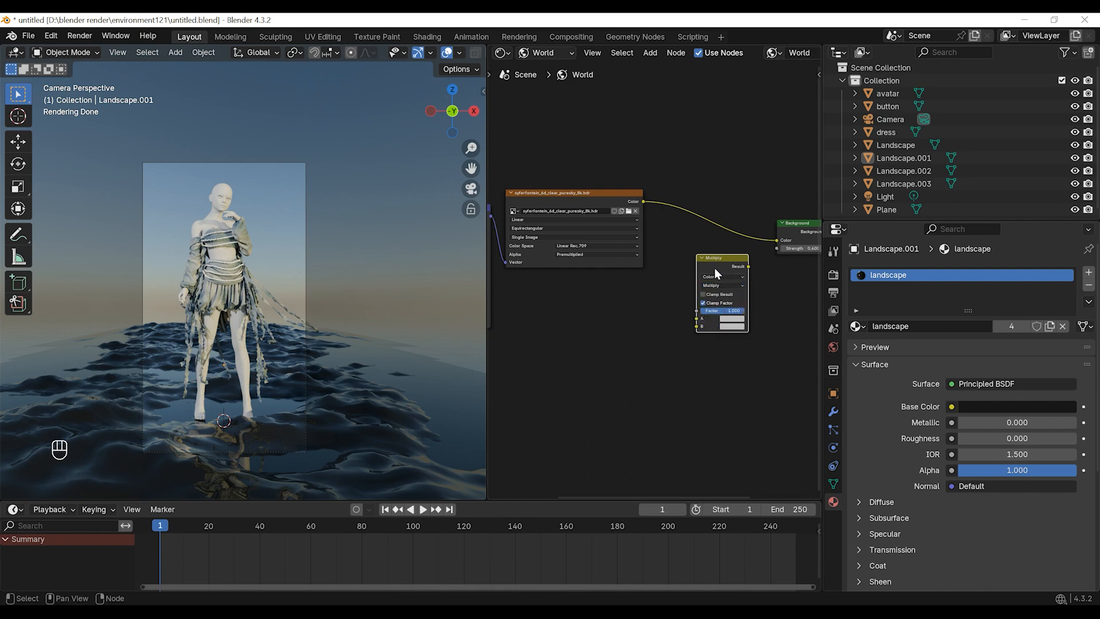
{"action": "key", "text": "shift+a"}
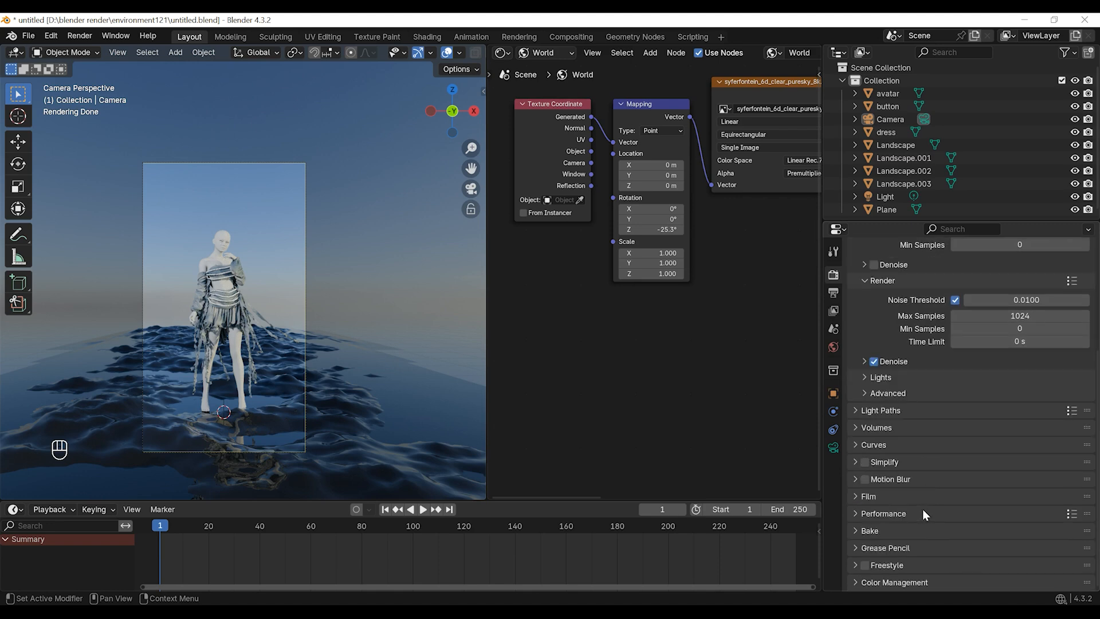
{"action": "left_click", "coordinate": [1018, 483]}
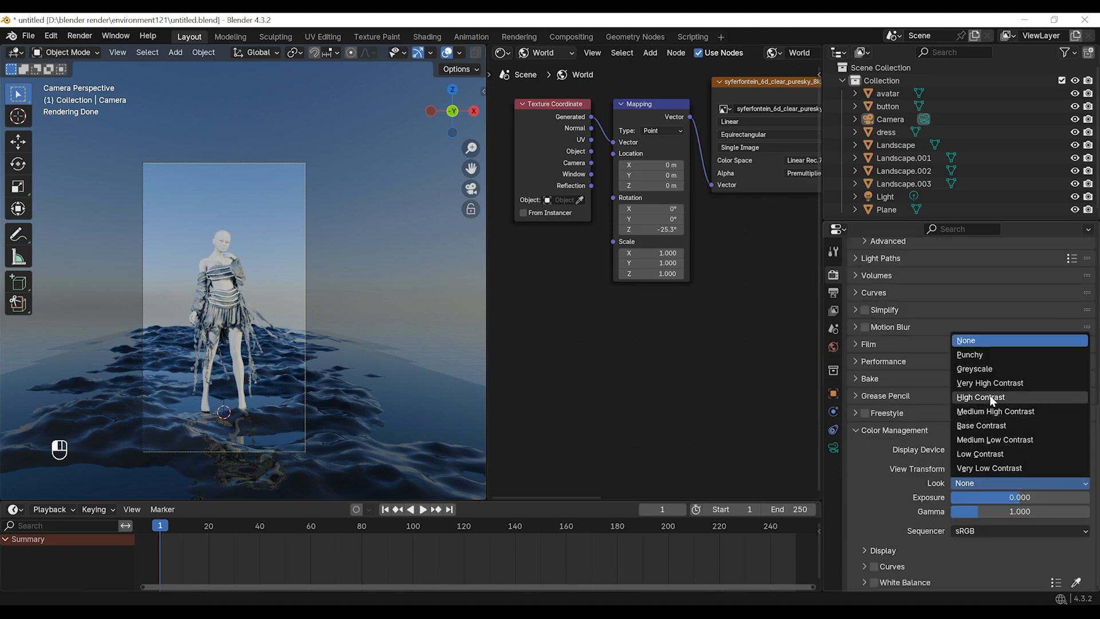
Set the High Contrast look and add 10000 K Blackbody and Hue/Saturation/Value nodes to the sky
{"action": "left_click", "coordinate": [980, 397]}
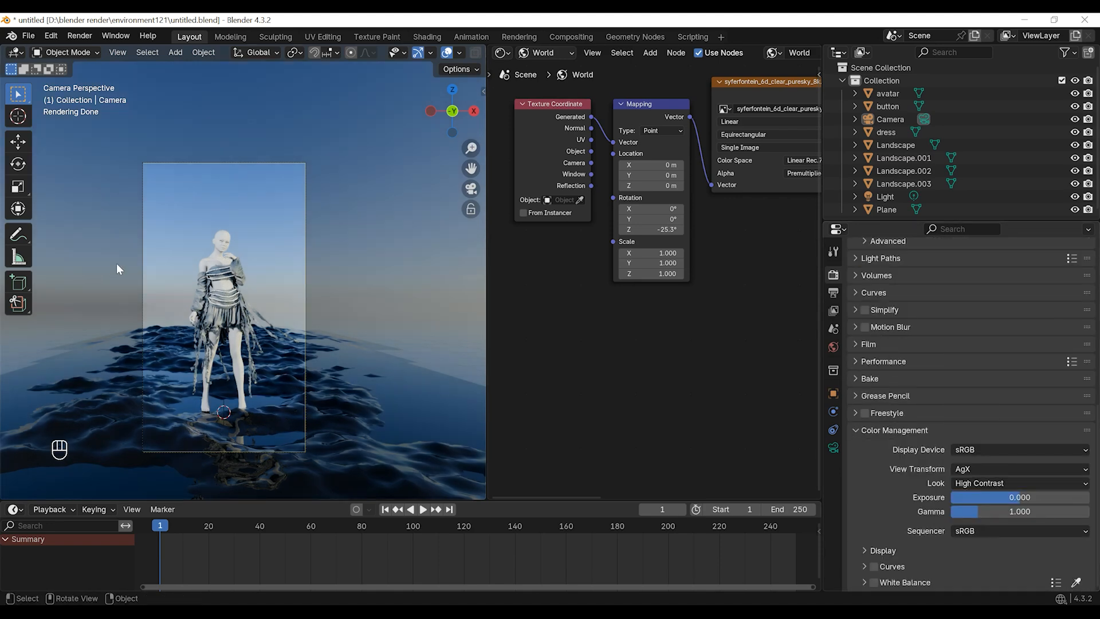
{"action": "left_click", "coordinate": [1018, 469]}
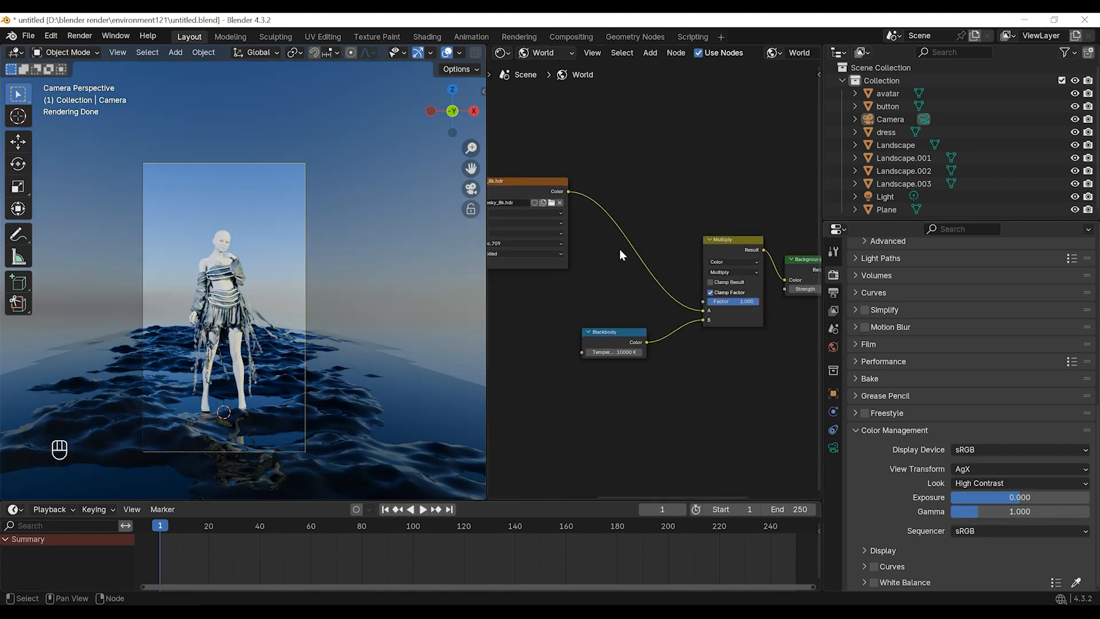
{"action": "key", "text": "shift+a"}
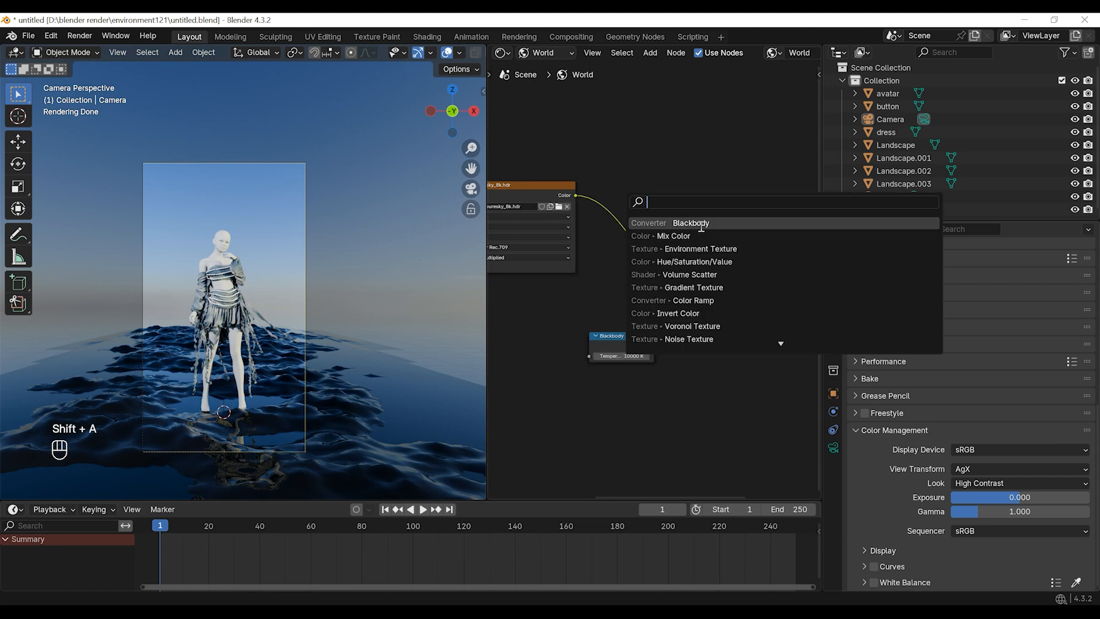
{"action": "left_click", "coordinate": [701, 261]}
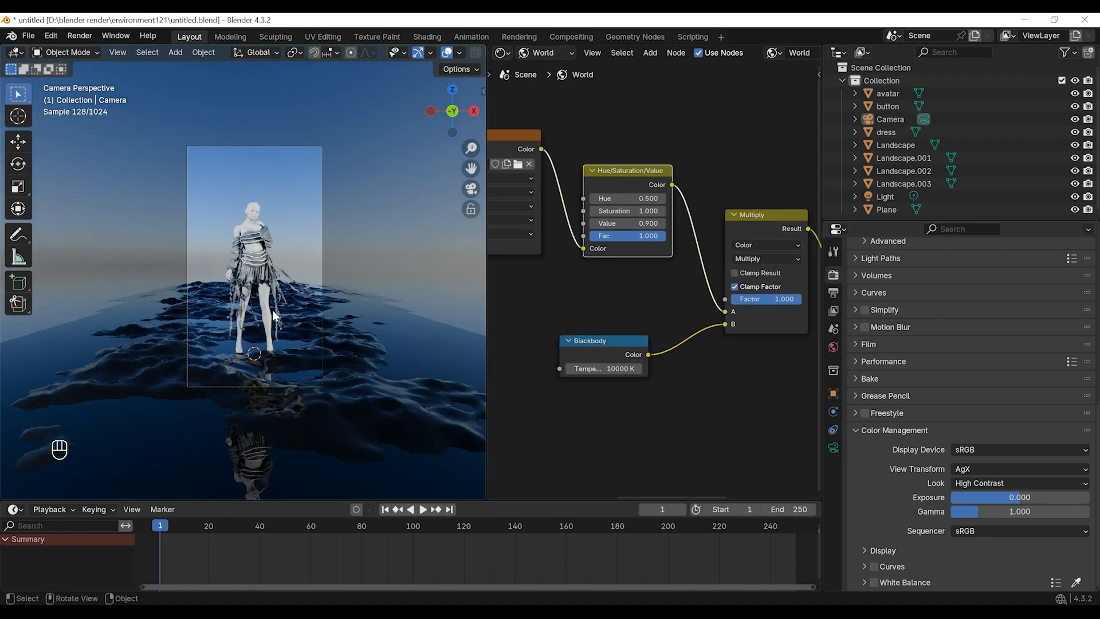
{"action": "key", "text": "s"}
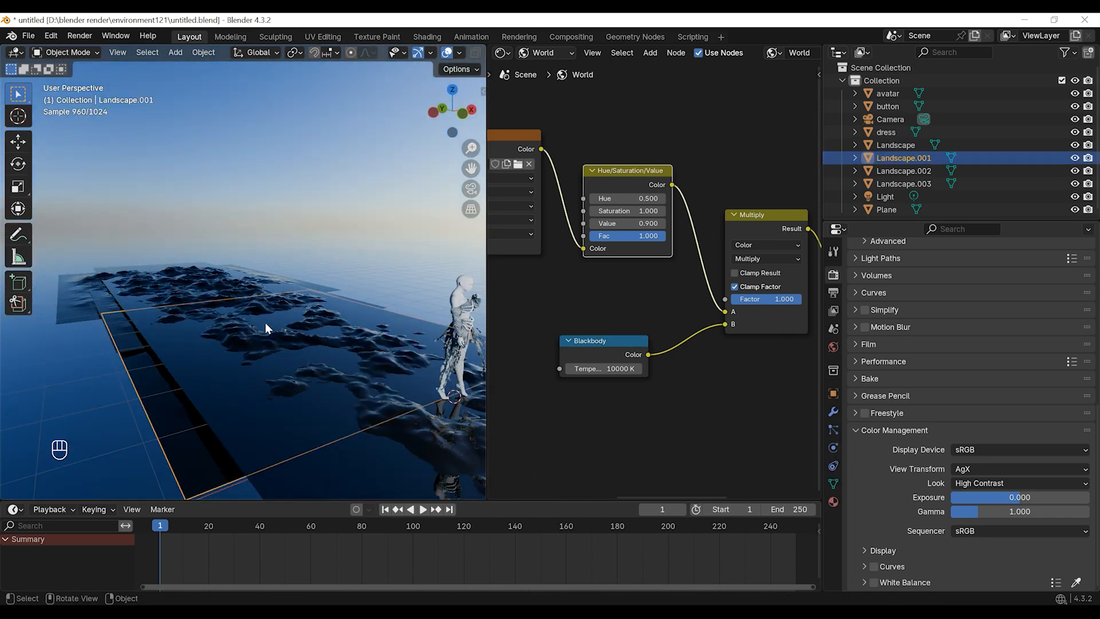
Parent the dress and button to the avatar using Ctrl+P > Object
{"action": "left_click", "coordinate": [903, 171]}
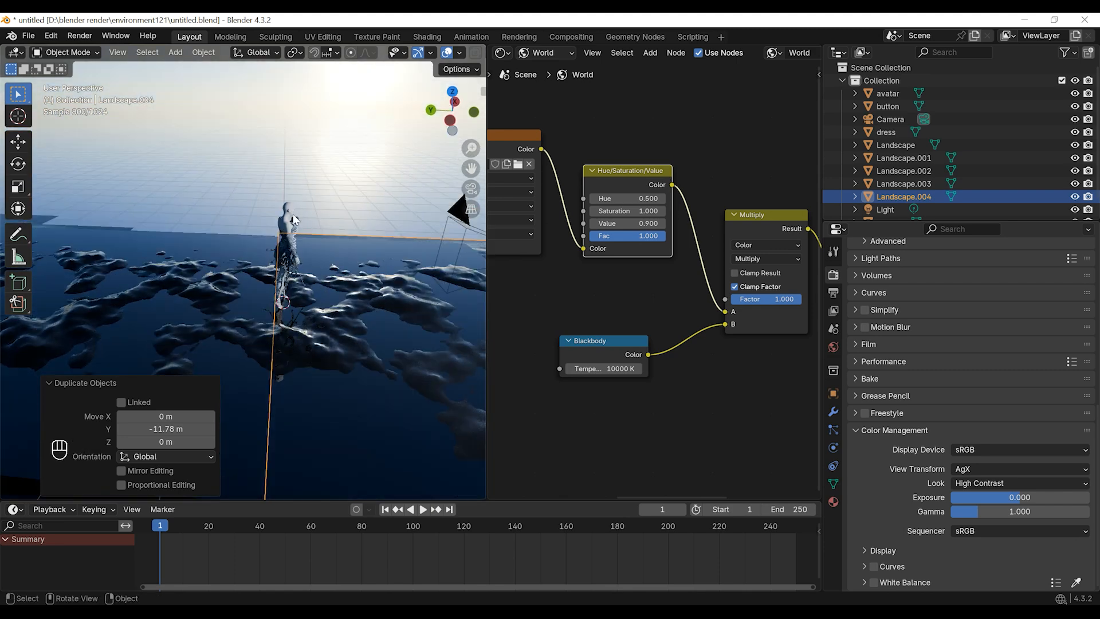
{"action": "left_click", "coordinate": [886, 132]}
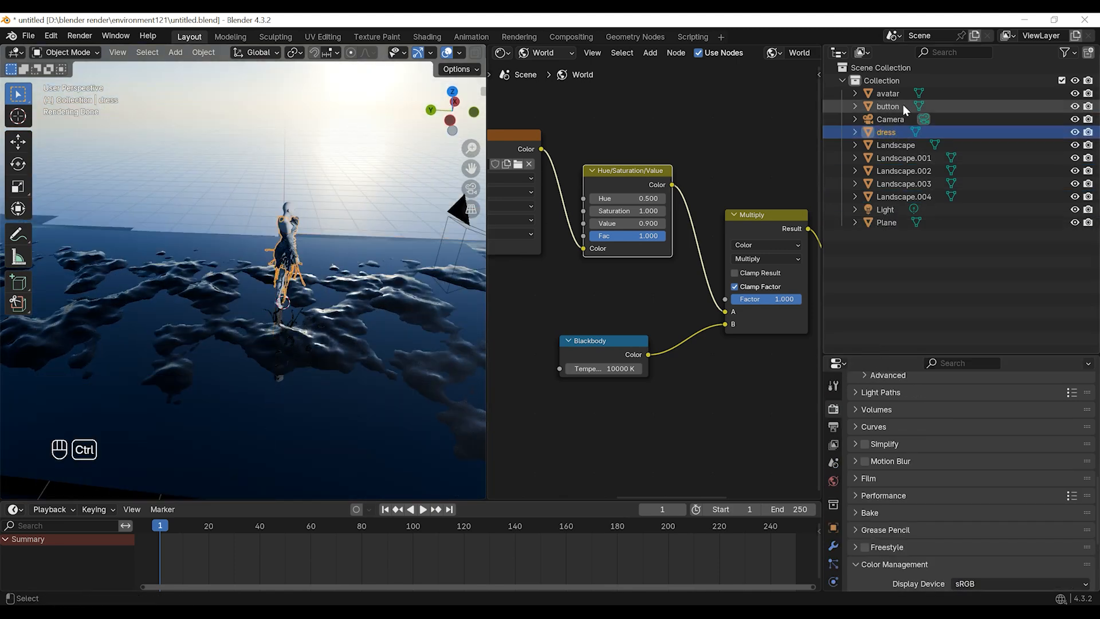
{"action": "key", "text": "ctrl+p"}
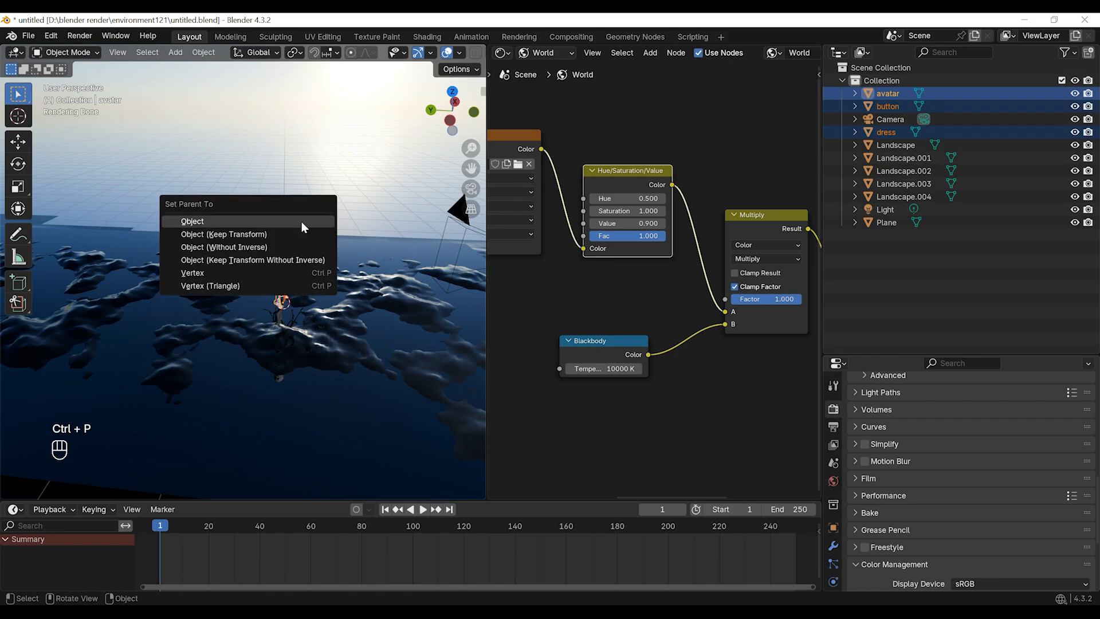
{"action": "left_click", "coordinate": [224, 234]}
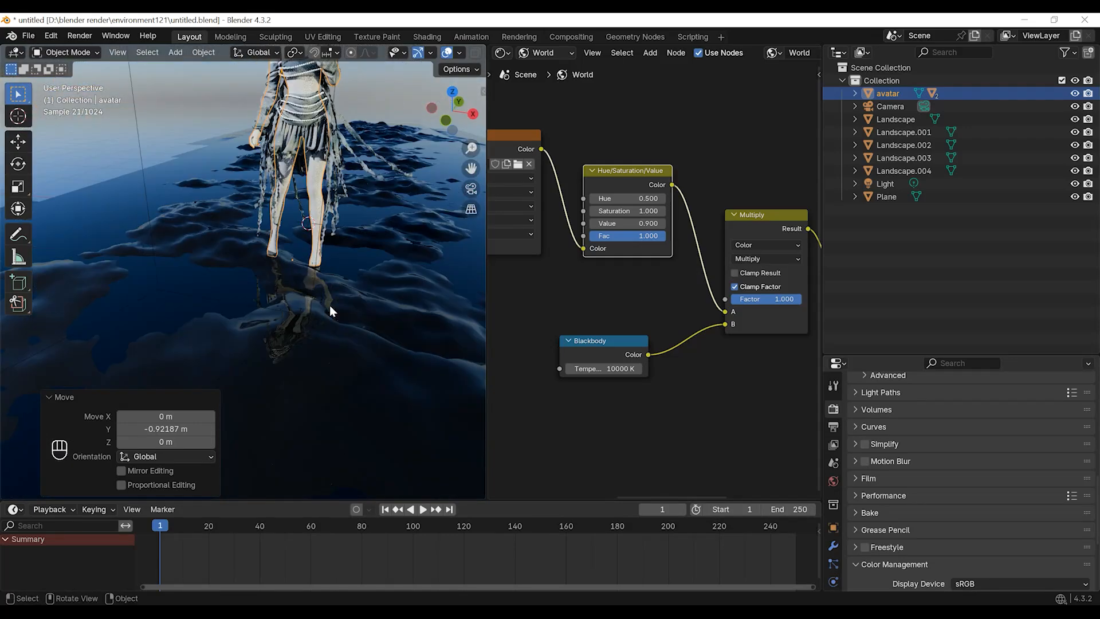
{"action": "left_click", "coordinate": [896, 119]}
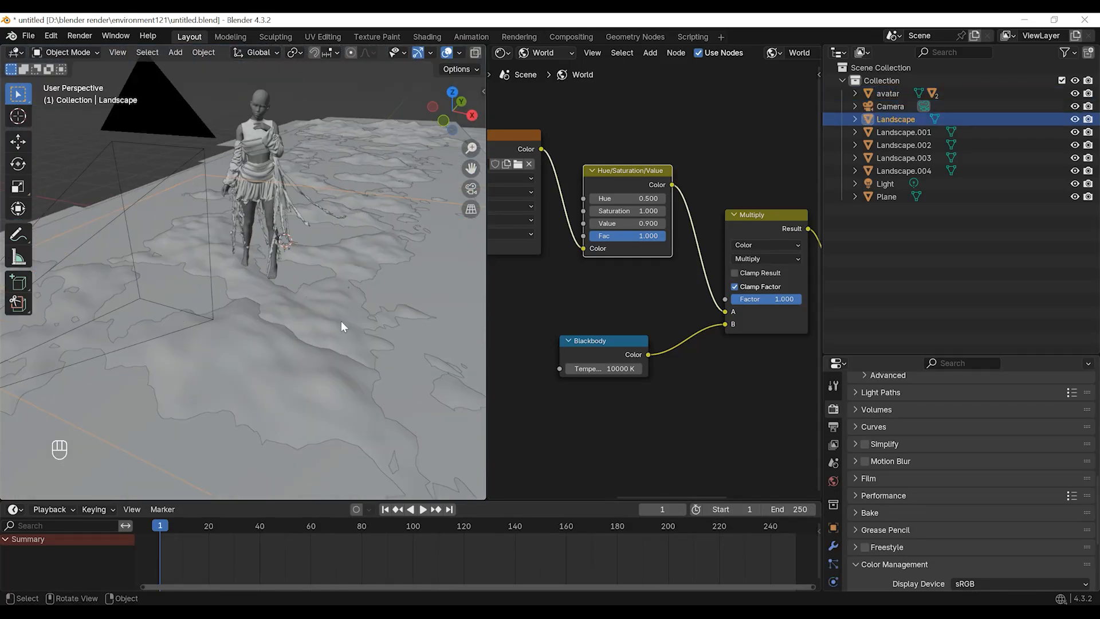
Lift the Landscape vertices under the avatar's feet in Edit Mode with proportional editing
{"action": "key", "text": "Tab"}
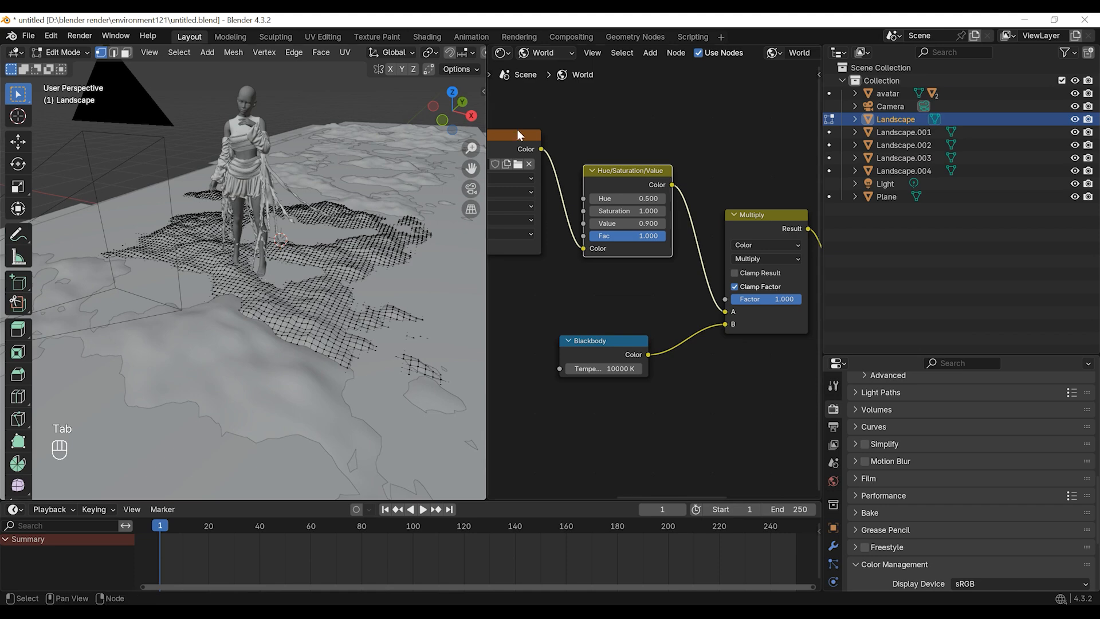
{"action": "key", "text": "g"}
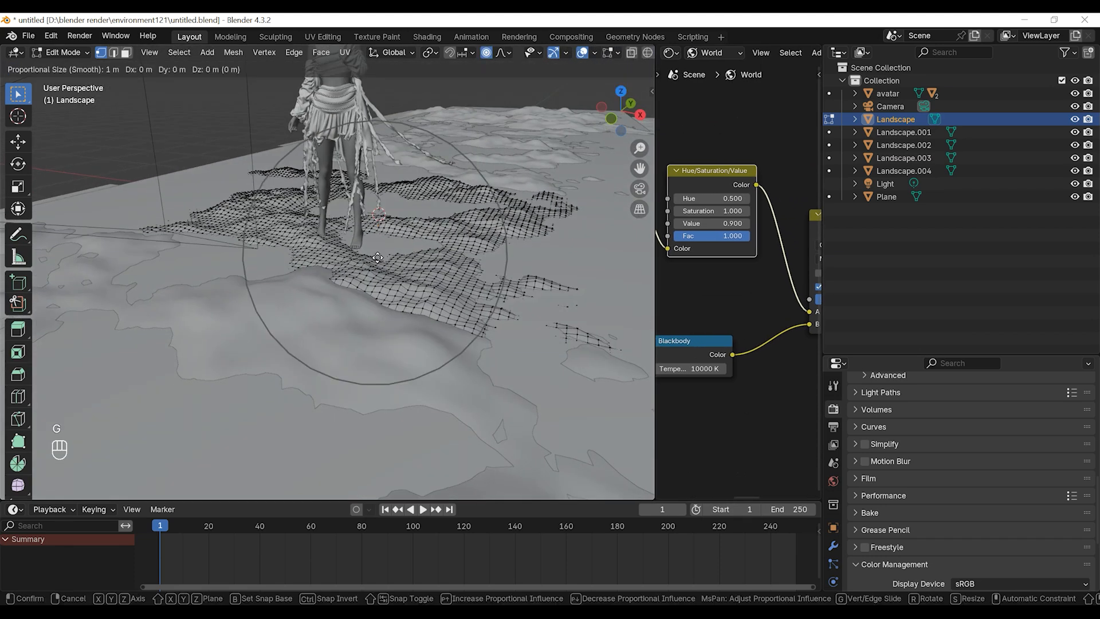
{"action": "left_click", "coordinate": [458, 291]}
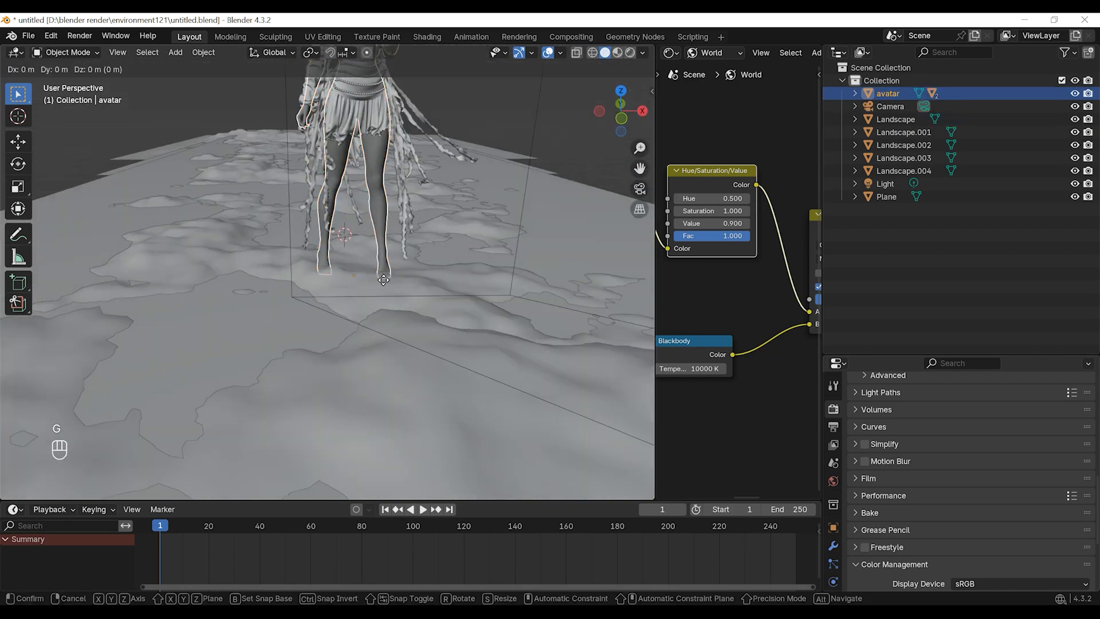
{"action": "left_click", "coordinate": [382, 280]}
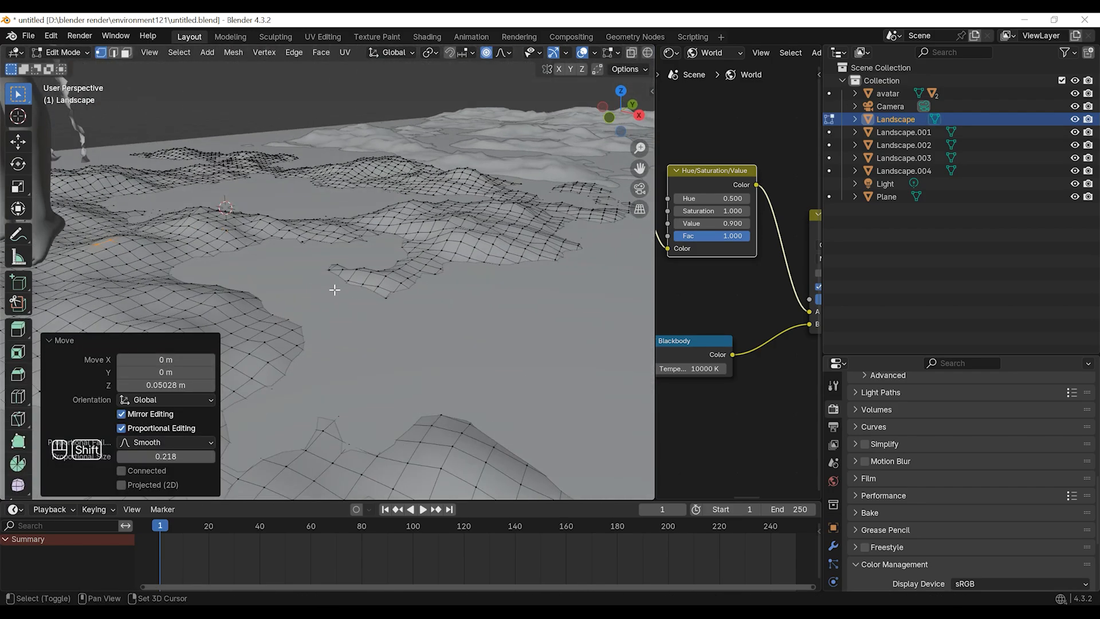
{"action": "key", "text": "g"}
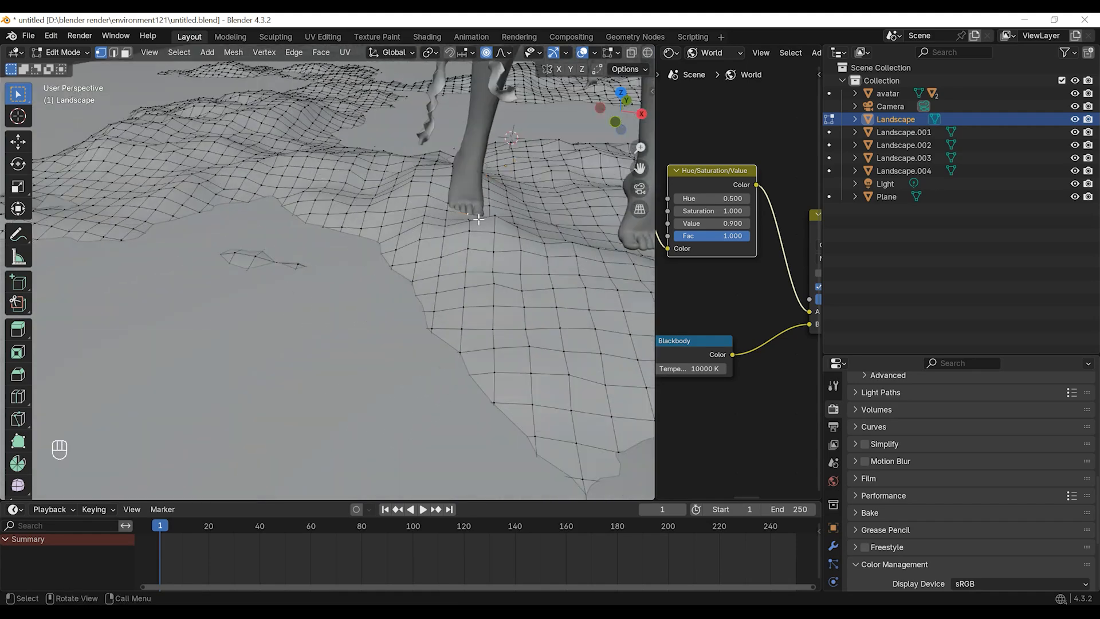
{"action": "key", "text": "Tab"}
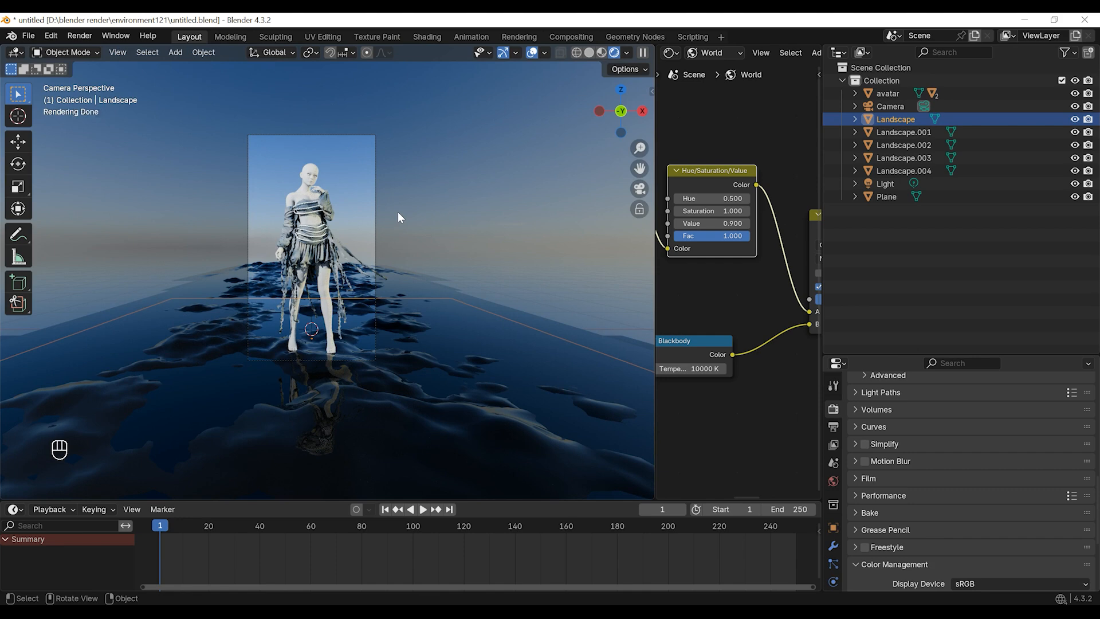
Move the camera closer to the avatar and duplicate Landscape.003 along X as Landscape.005
{"action": "key", "text": "g"}
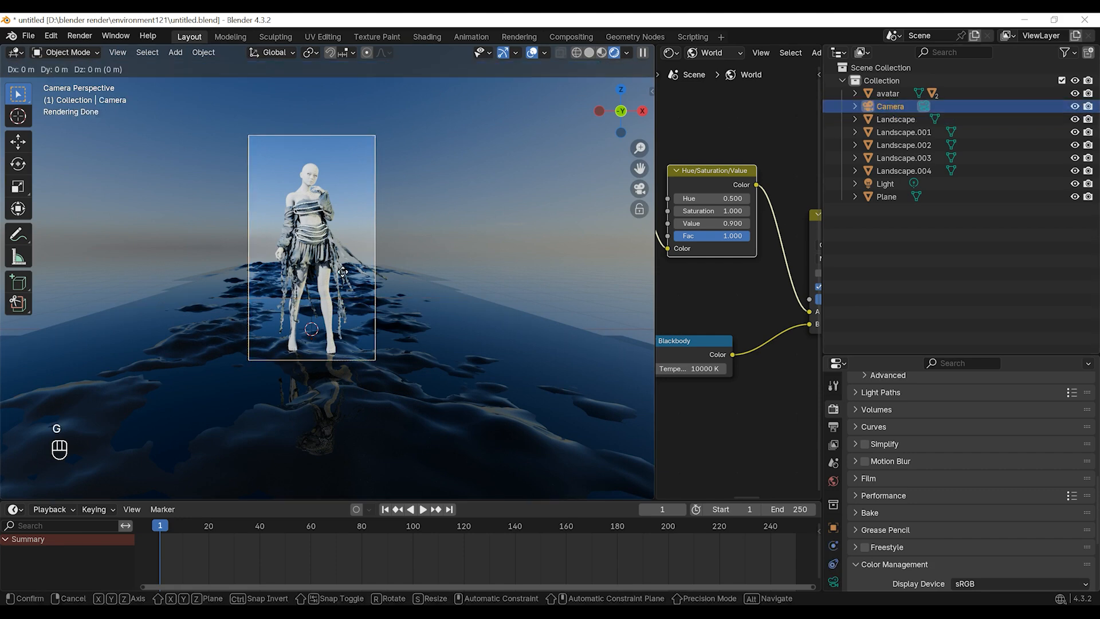
{"action": "mouse_move", "coordinate": [344, 303]}
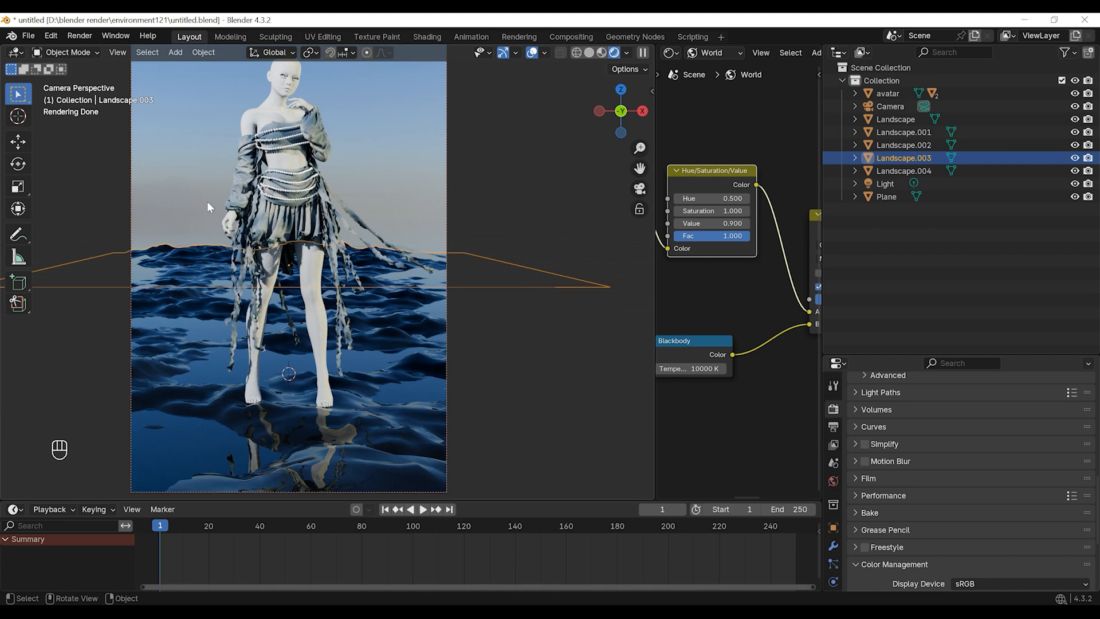
{"action": "key", "text": "s"}
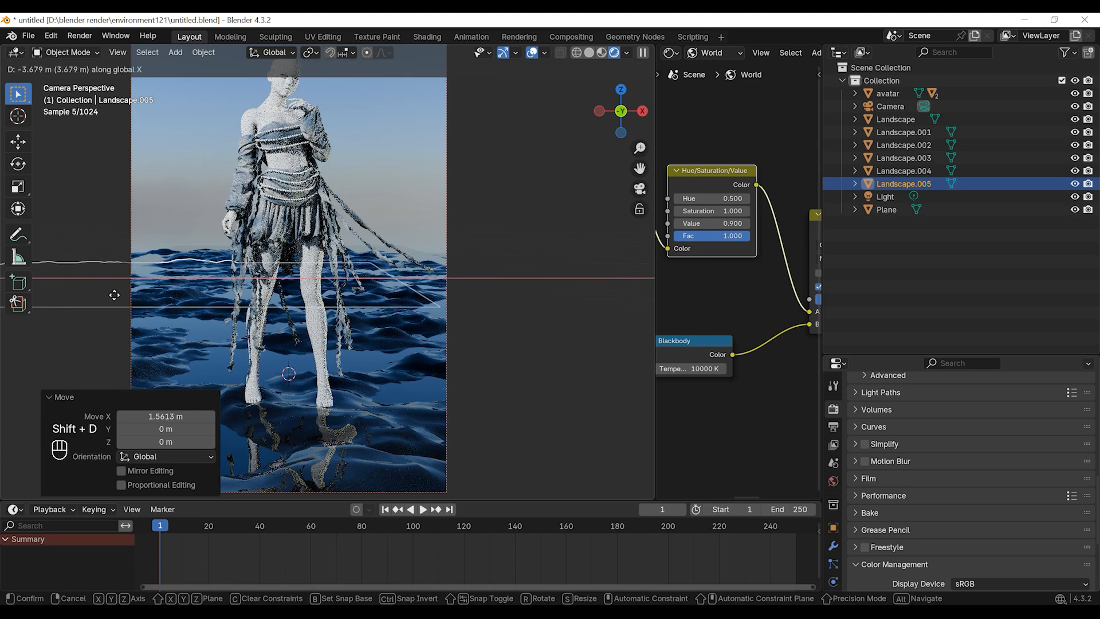
{"action": "key", "text": "s"}
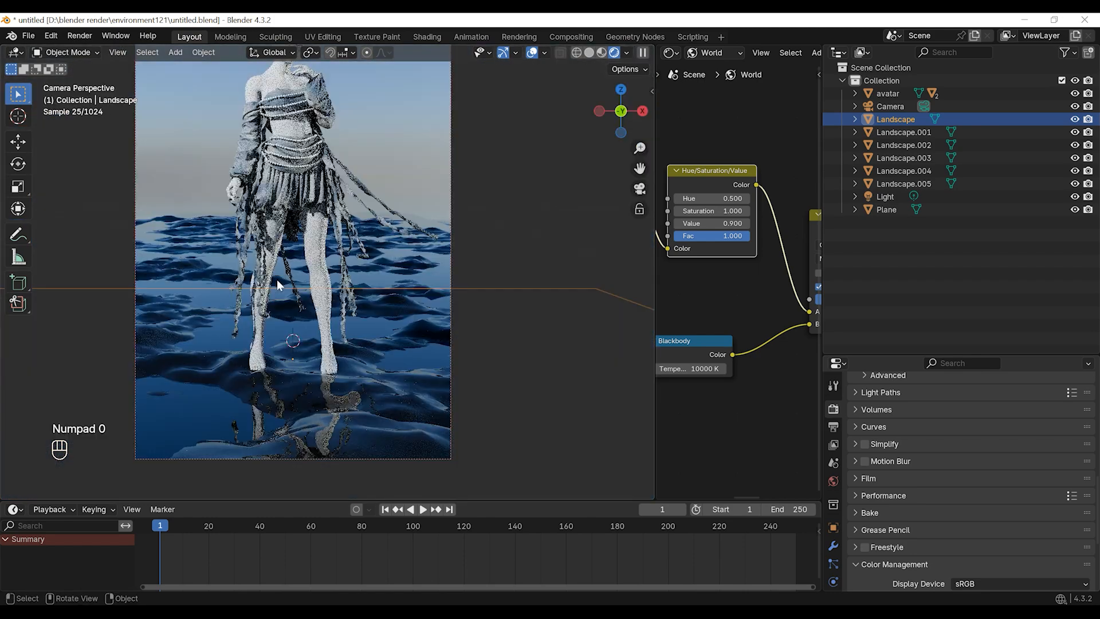
Add a small UV sphere with Metallic 0.705, Roughness 0.321, IOR 1.7, Anisotropic 0.876
{"action": "key", "text": "shift+a"}
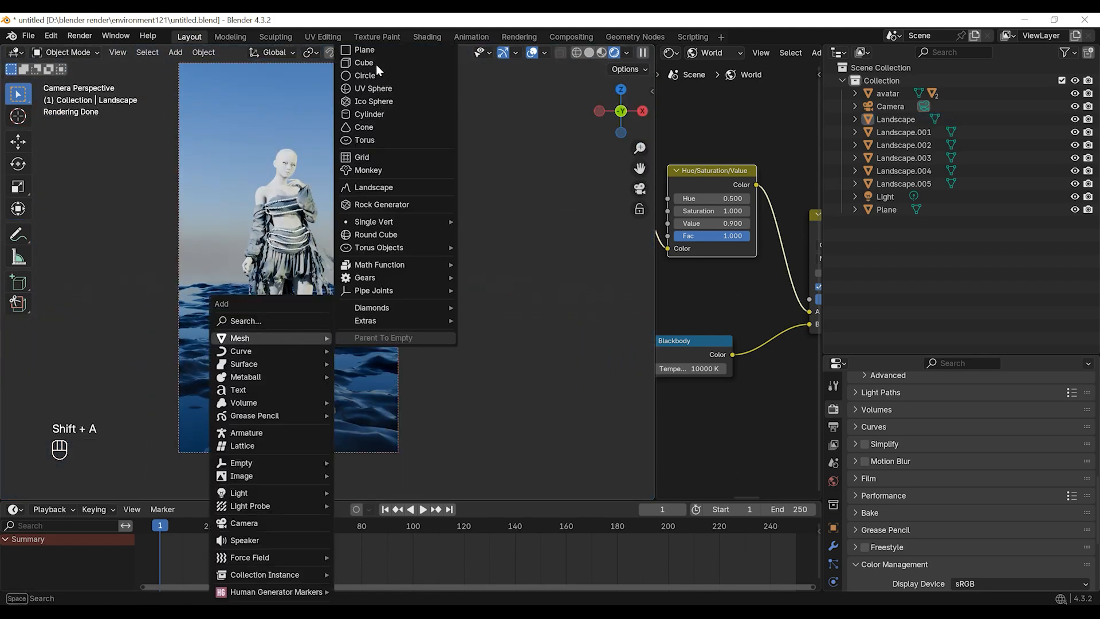
{"action": "left_click", "coordinate": [373, 88]}
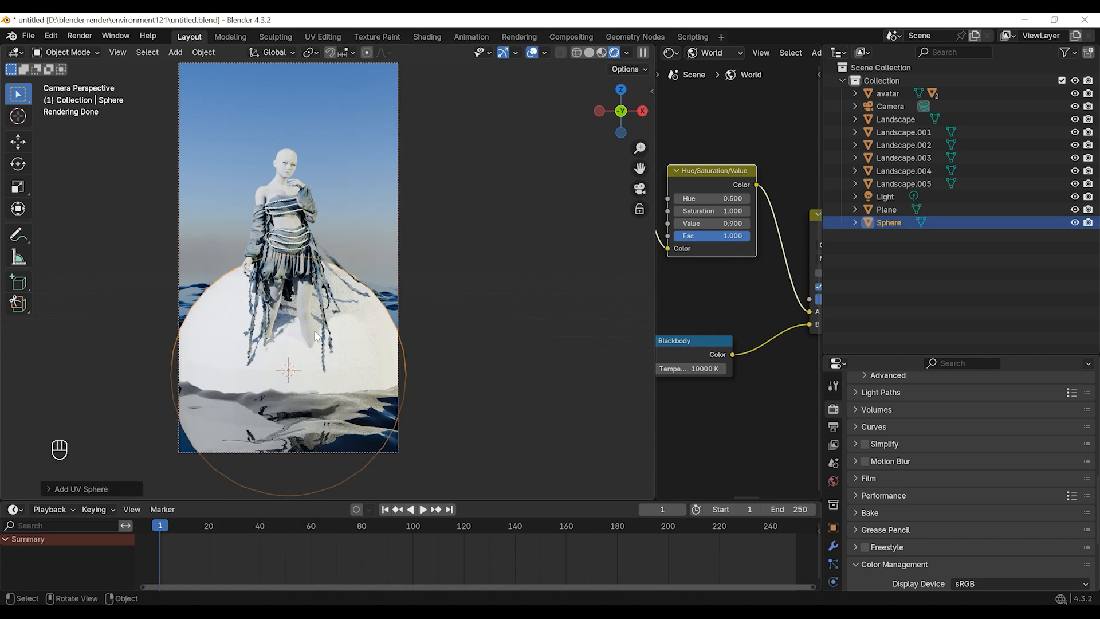
{"action": "key", "text": "s"}
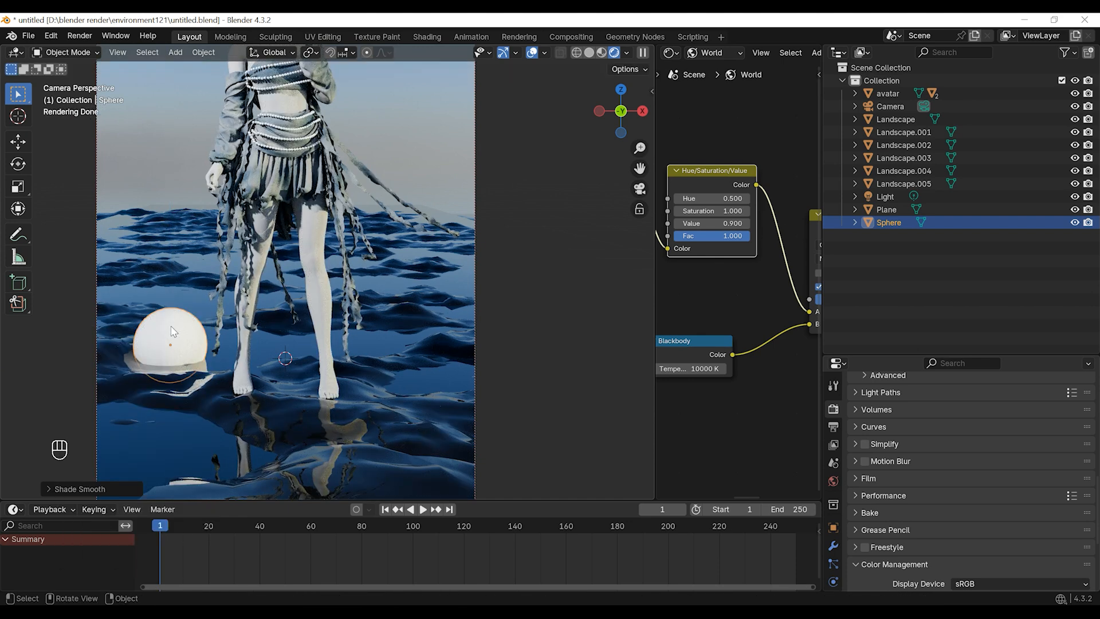
{"action": "scroll", "scroll_direction": "down", "scroll_amount": 3}
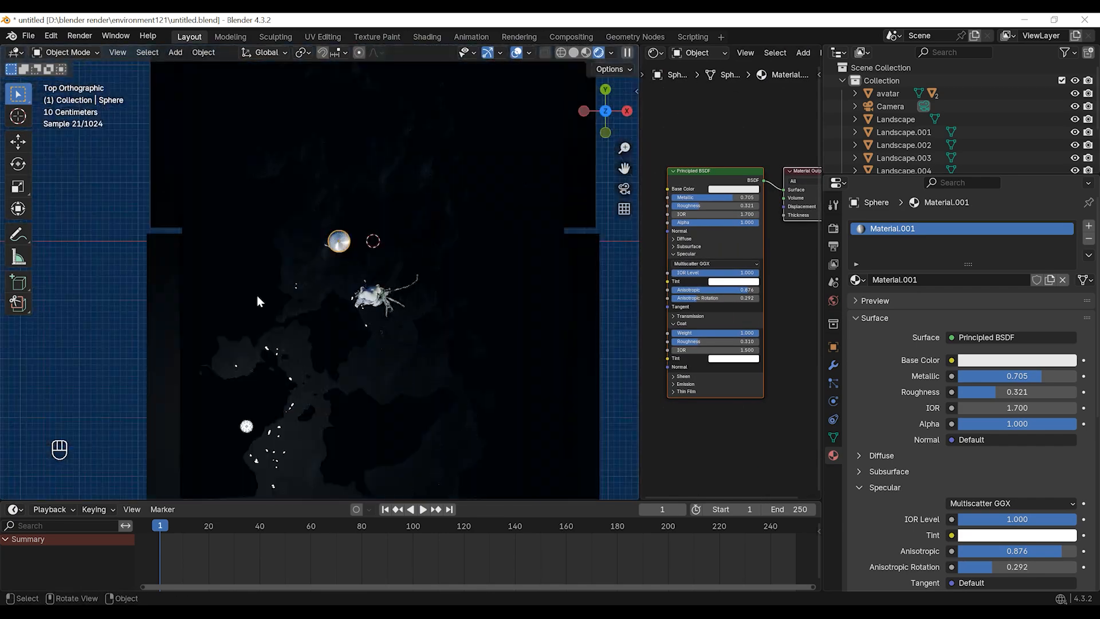
Duplicate the metallic sphere into resized copies scattered around the avatar
{"action": "left_click", "coordinate": [574, 52]}
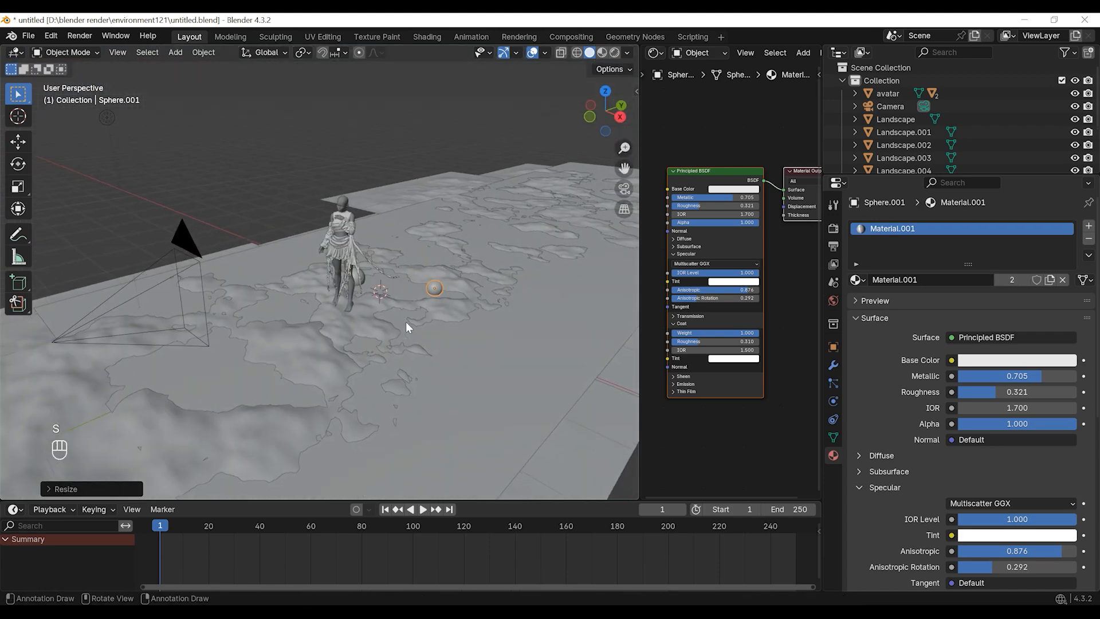
{"action": "key", "text": "shift+d"}
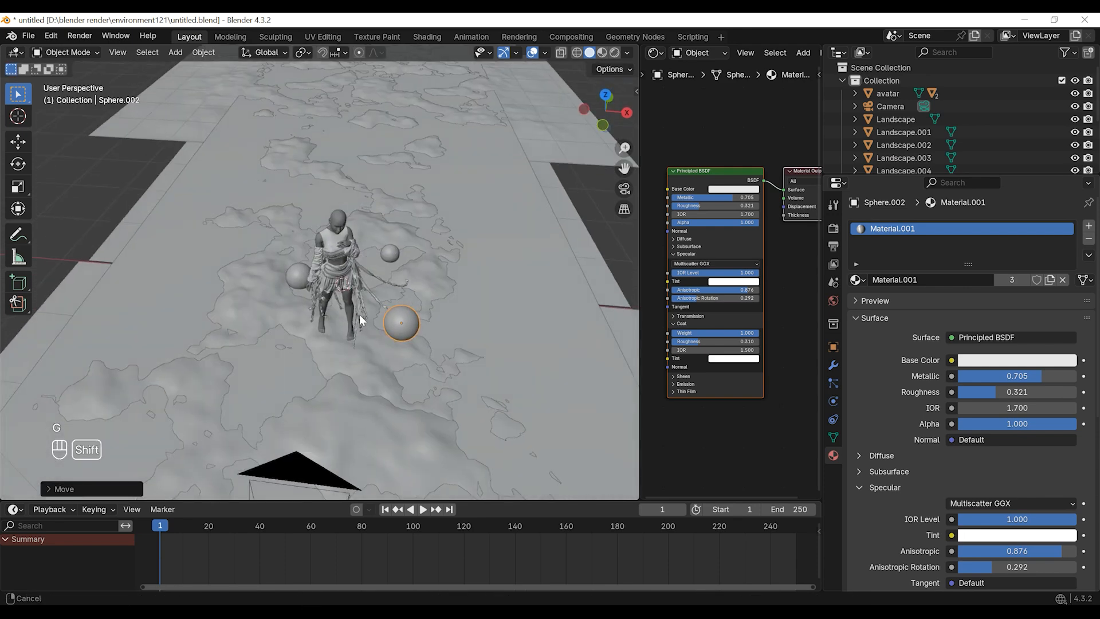
{"action": "key", "text": "shift+d"}
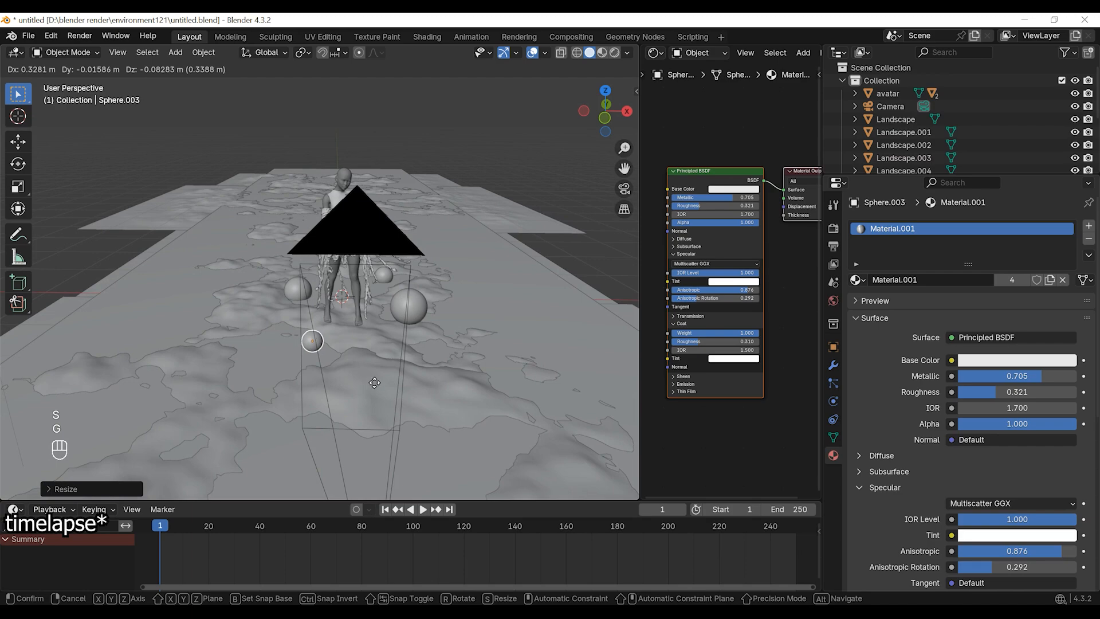
{"action": "key", "text": "shift+d"}
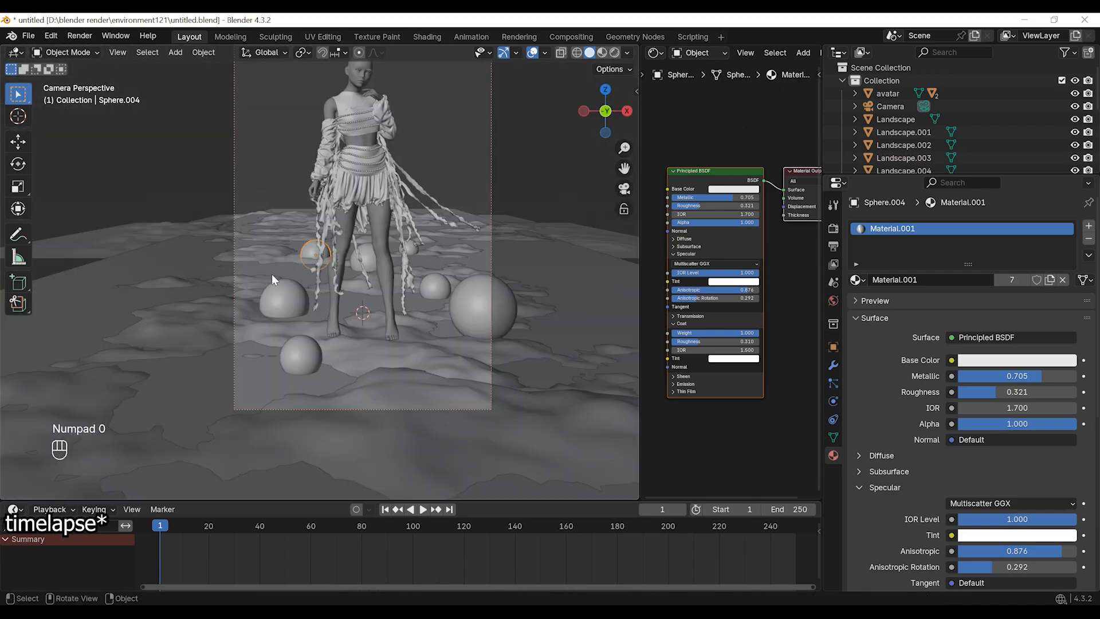
{"action": "key", "text": "g"}
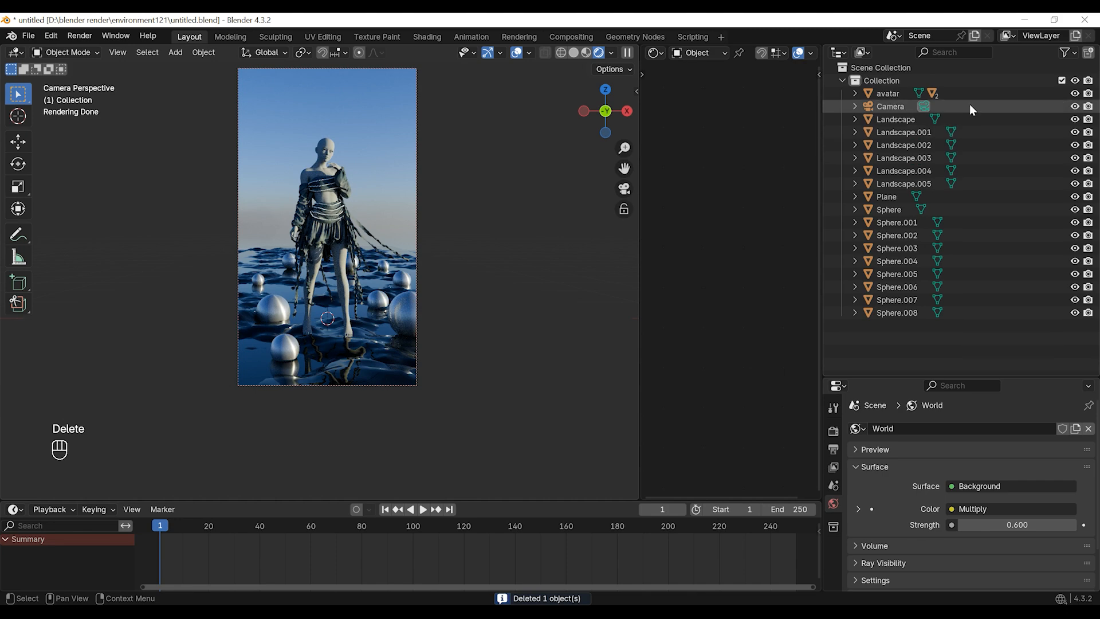
Lengthen the camera lens to 80 mm and move the camera to frame the avatar among the spheres
{"action": "left_click", "coordinate": [890, 106]}
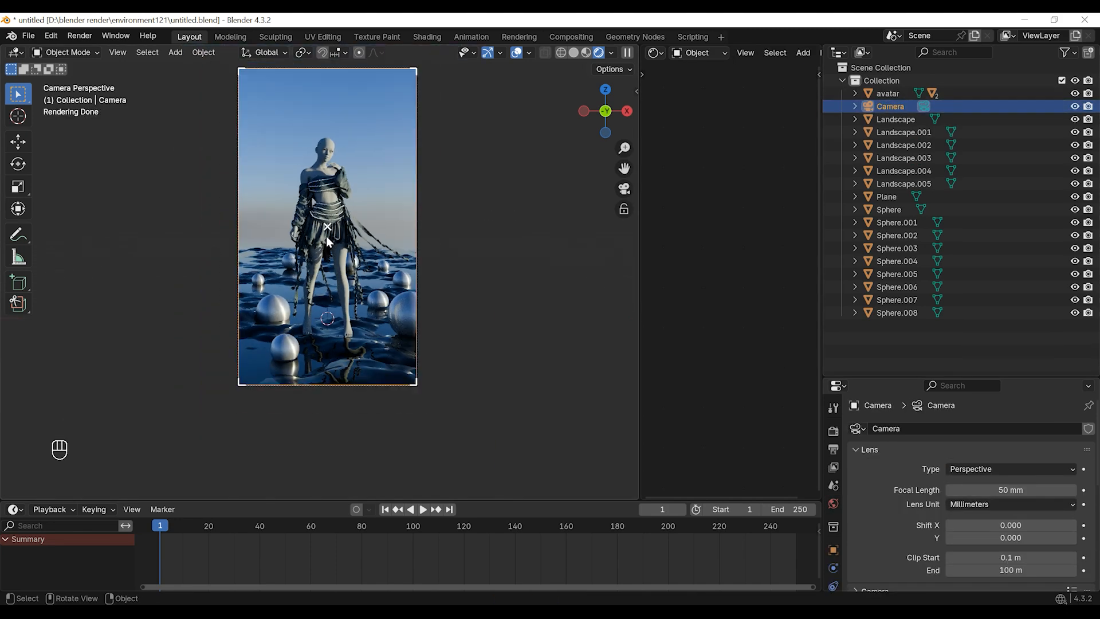
{"action": "left_click", "coordinate": [888, 209]}
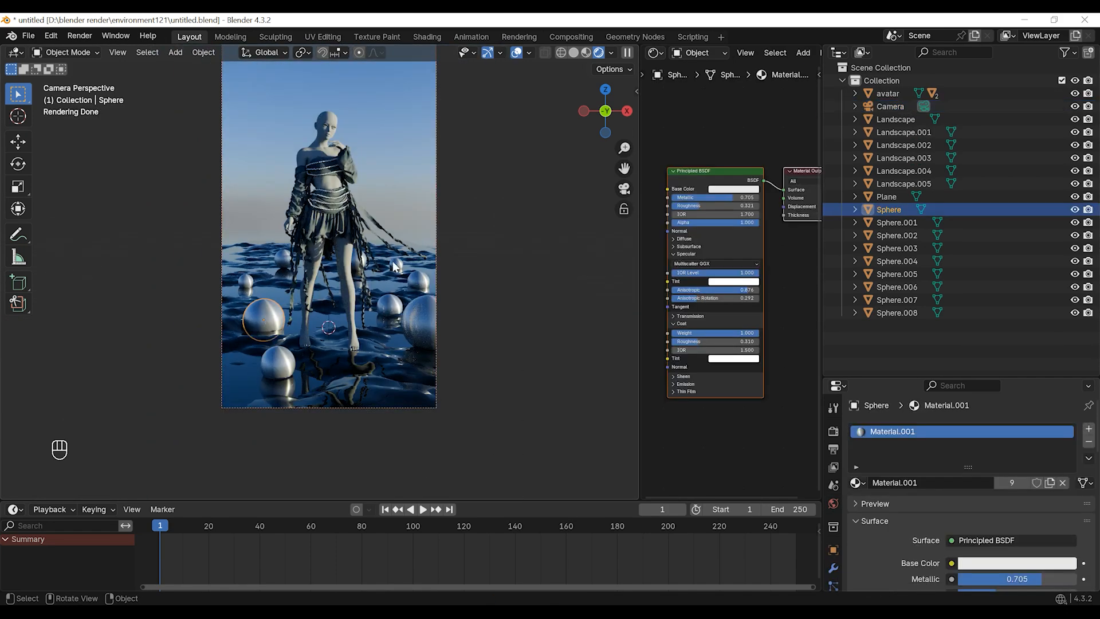
{"action": "key", "text": "shift+d"}
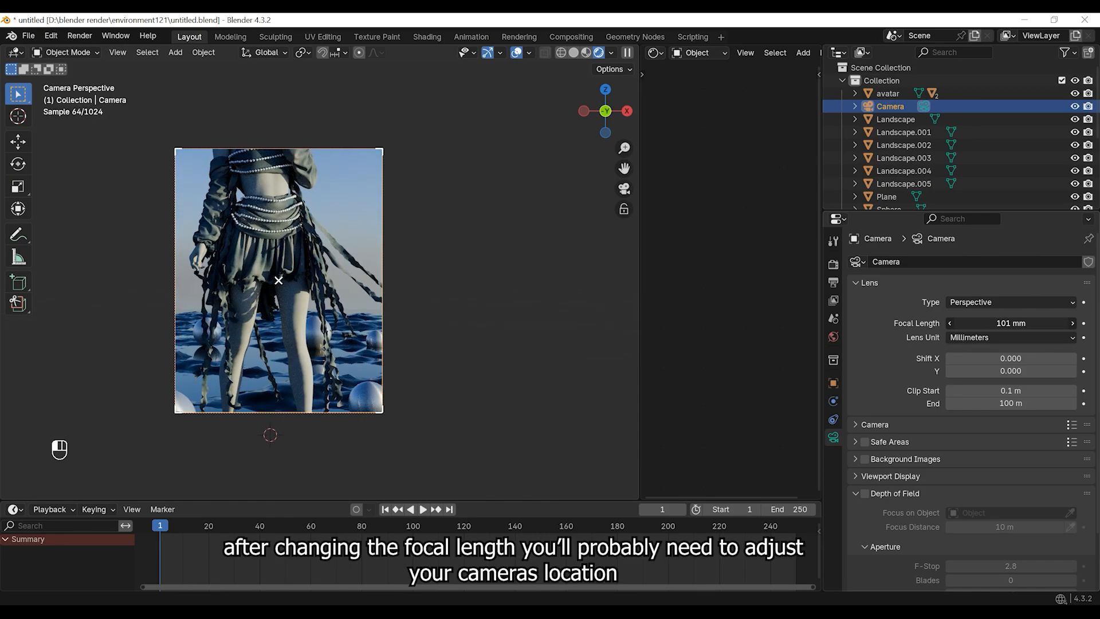
{"action": "key", "text": "g"}
{"action": "type", "text": "80"}
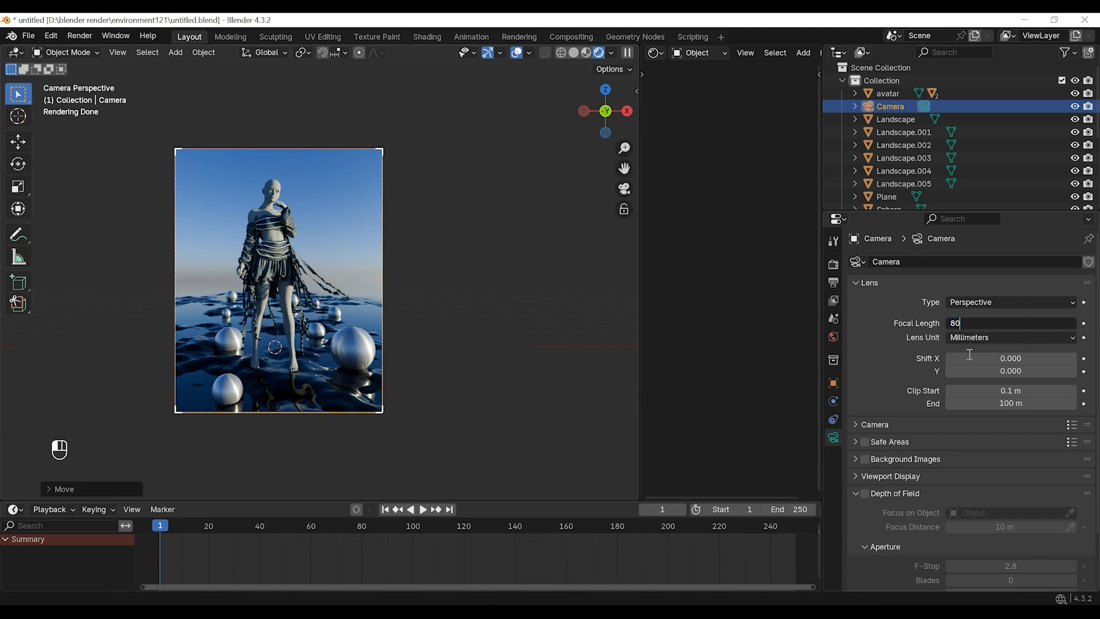
{"action": "key", "text": "g"}
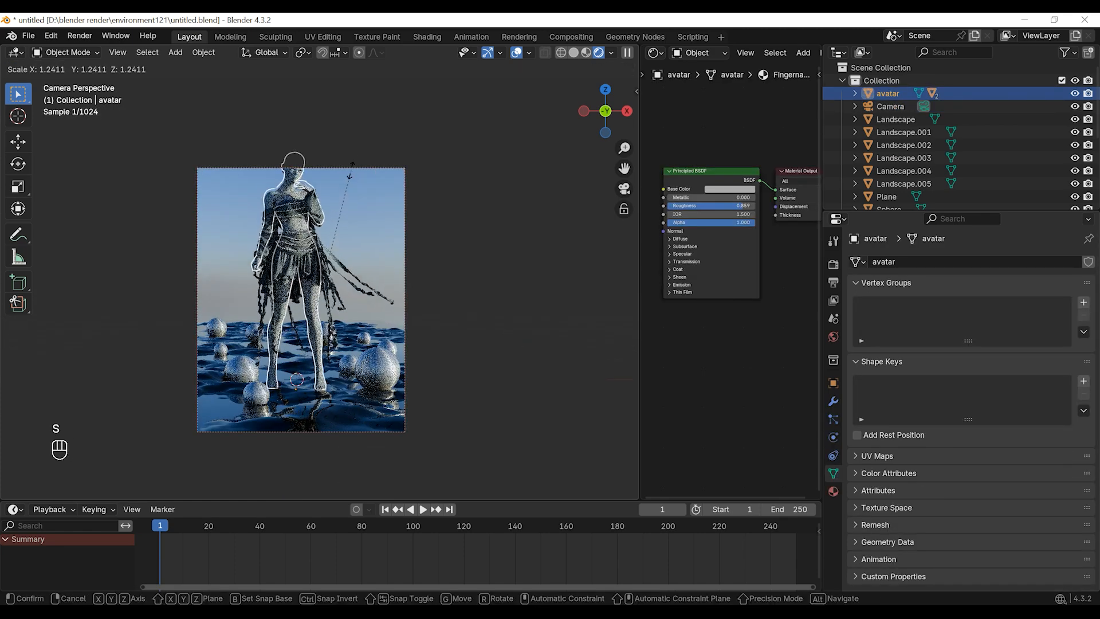
Enlarge the avatar, shift it along Y, and select the glassy water plane beneath her
{"action": "left_click", "coordinate": [889, 106]}
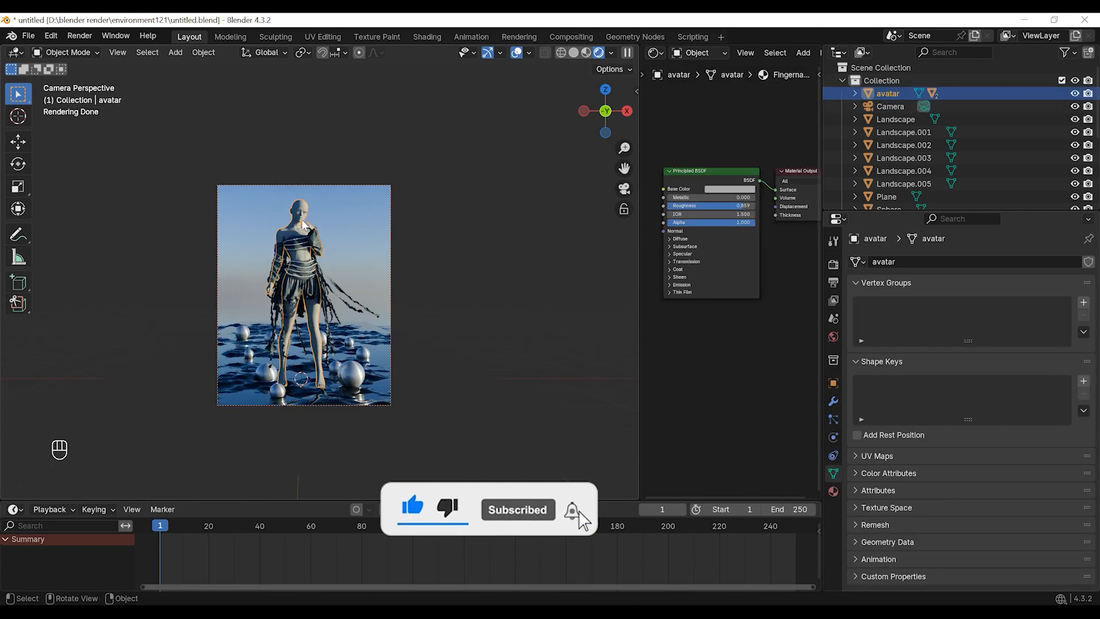
{"action": "key", "text": "g"}
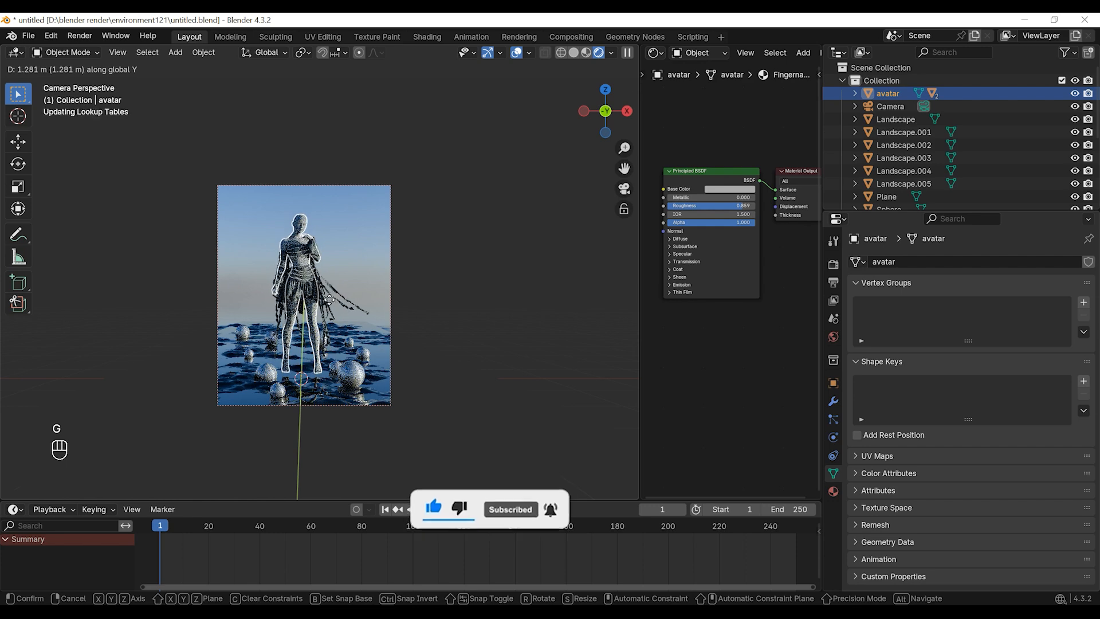
{"action": "left_click", "coordinate": [301, 280]}
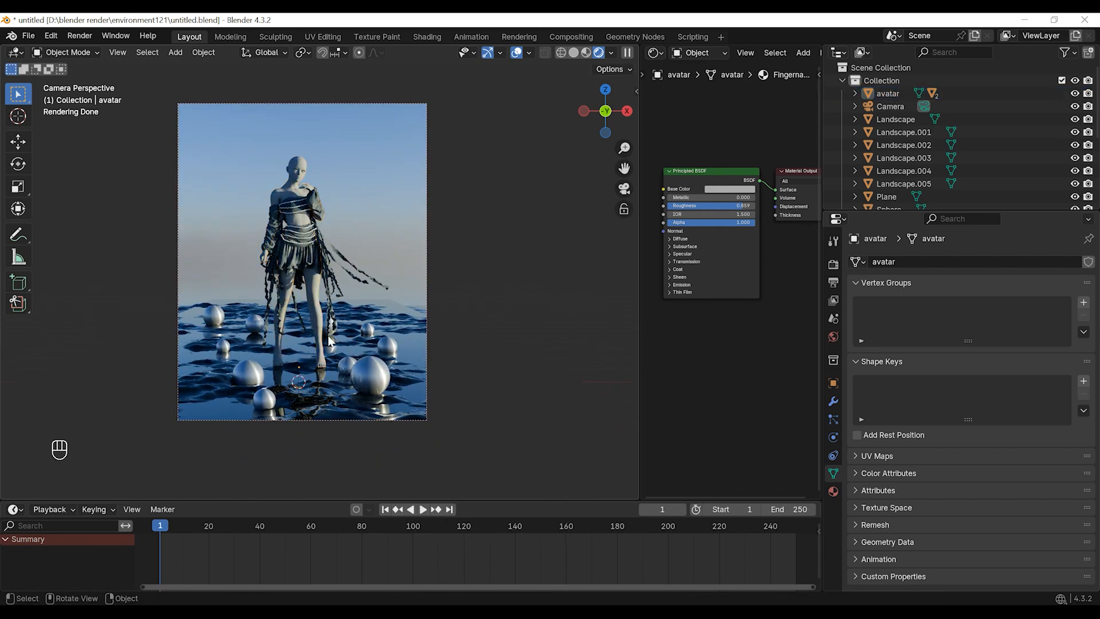
{"action": "left_click", "coordinate": [886, 196]}
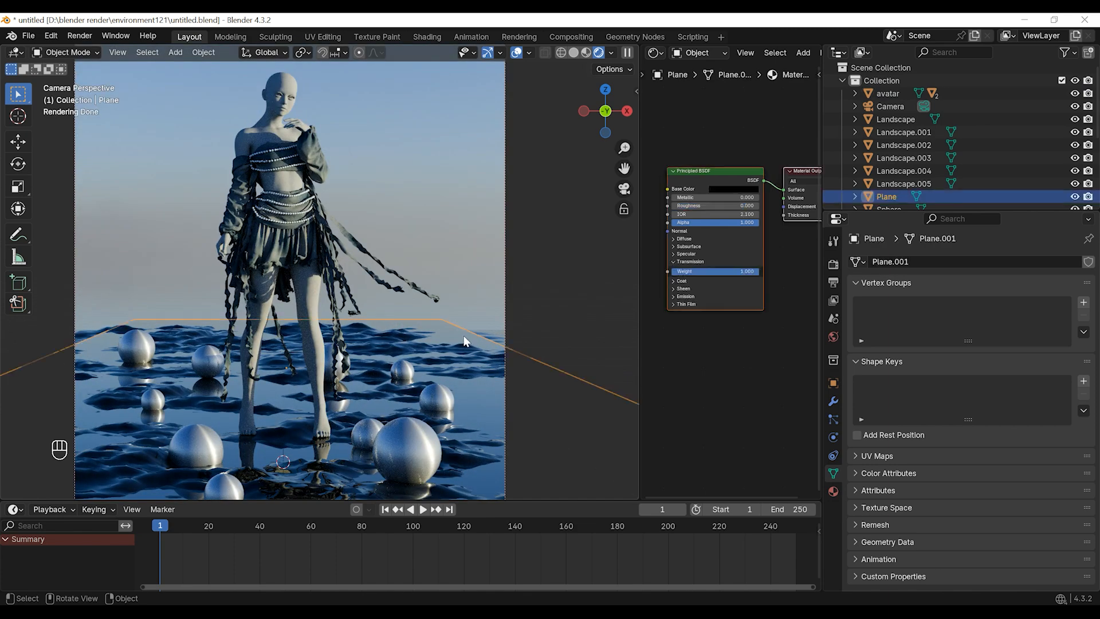
{"action": "key", "text": "s"}
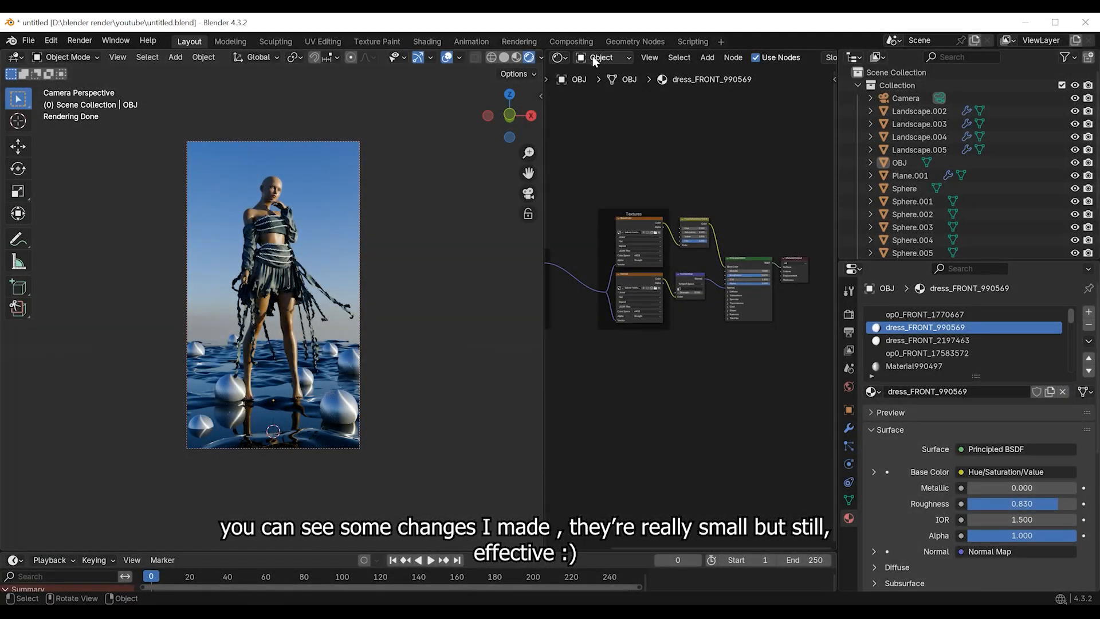
Add an area light and feed a Blackbody node into its emission
{"action": "left_click", "coordinate": [603, 57]}
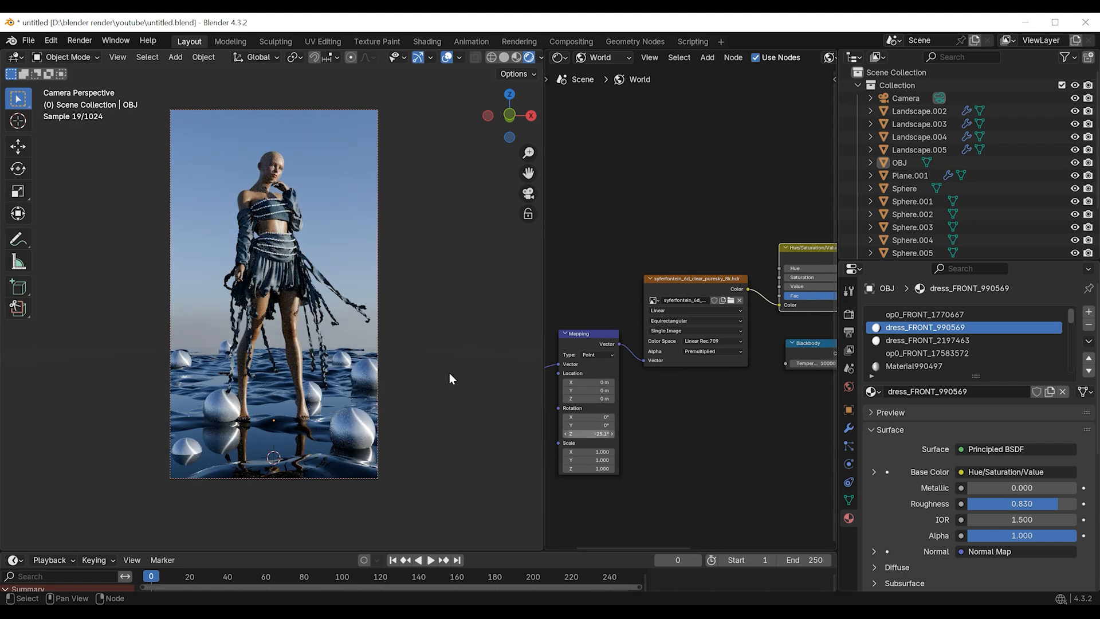
{"action": "left_click", "coordinate": [175, 57]}
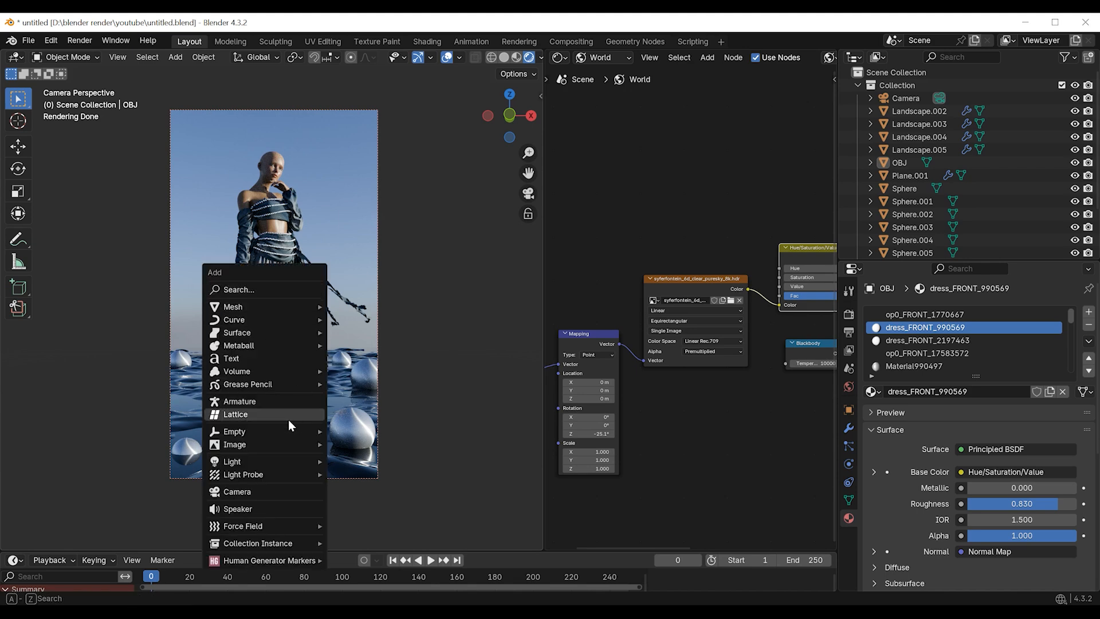
{"action": "left_click", "coordinate": [231, 461]}
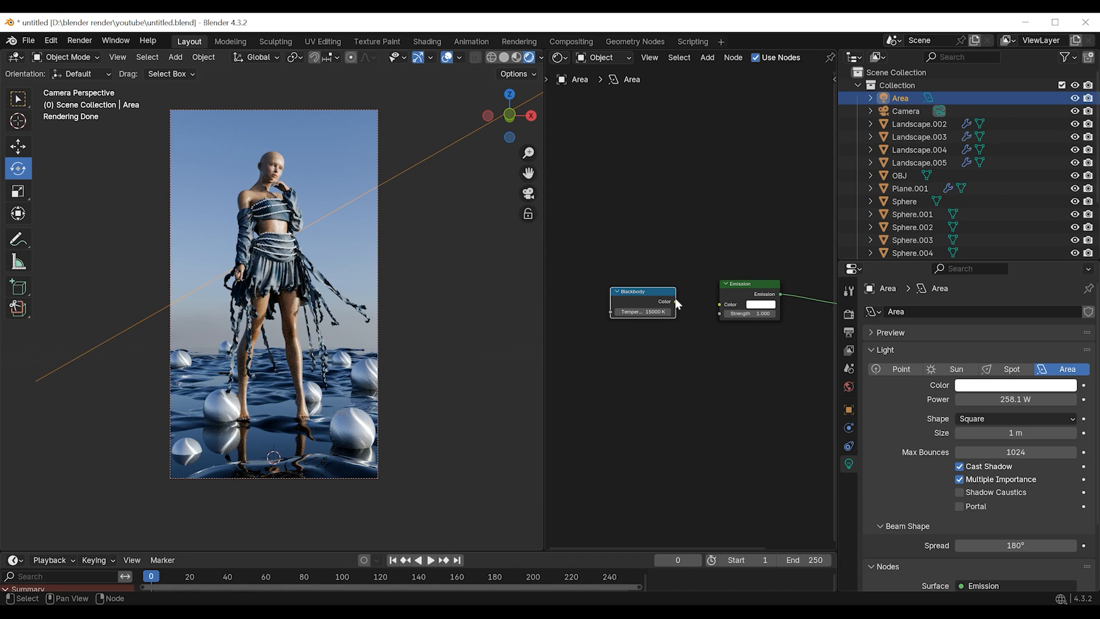
{"action": "left_click", "coordinate": [1014, 385]}
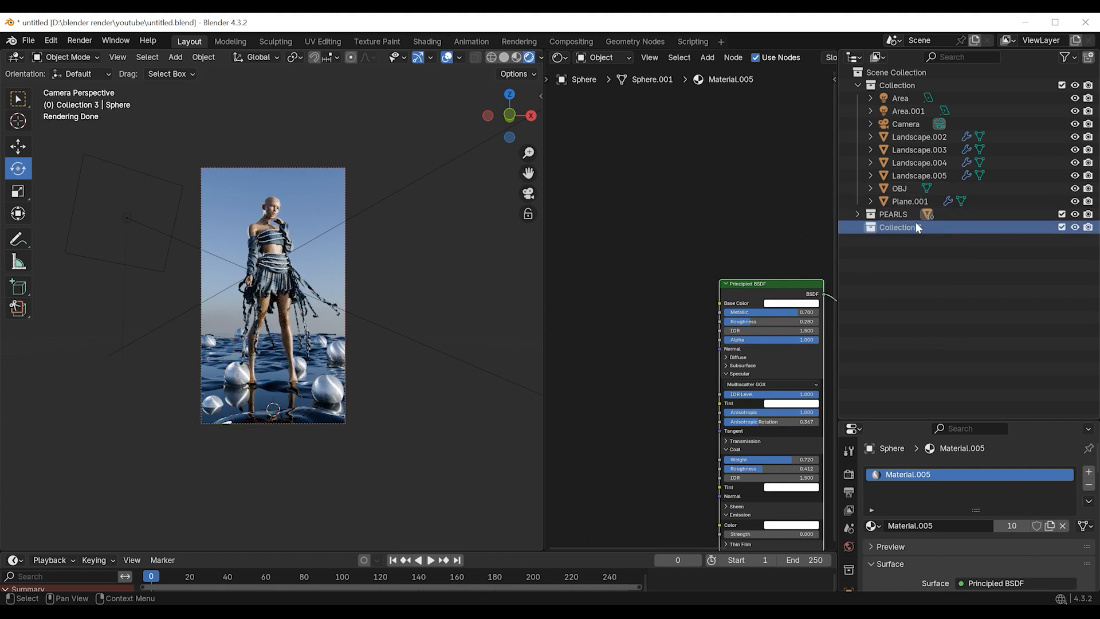
Name the new collection LANDSCAPE and cap final render Max Samples at 200
{"action": "double_click", "coordinate": [900, 227]}
{"action": "type", "text": "LANDSCAPE"}
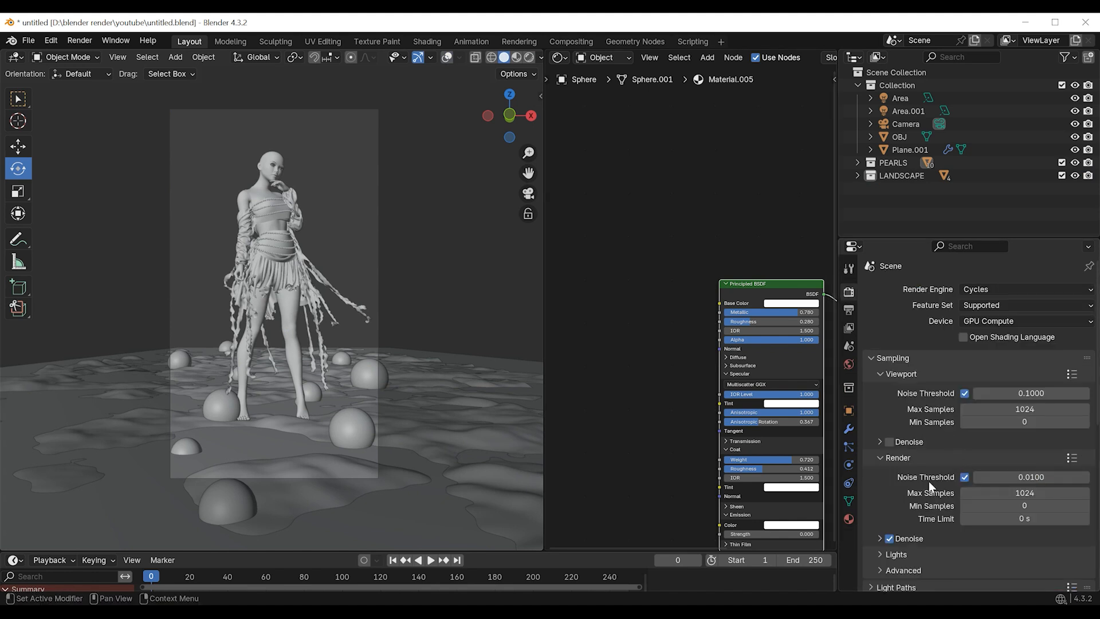
{"action": "scroll", "scroll_direction": "down", "scroll_amount": 3}
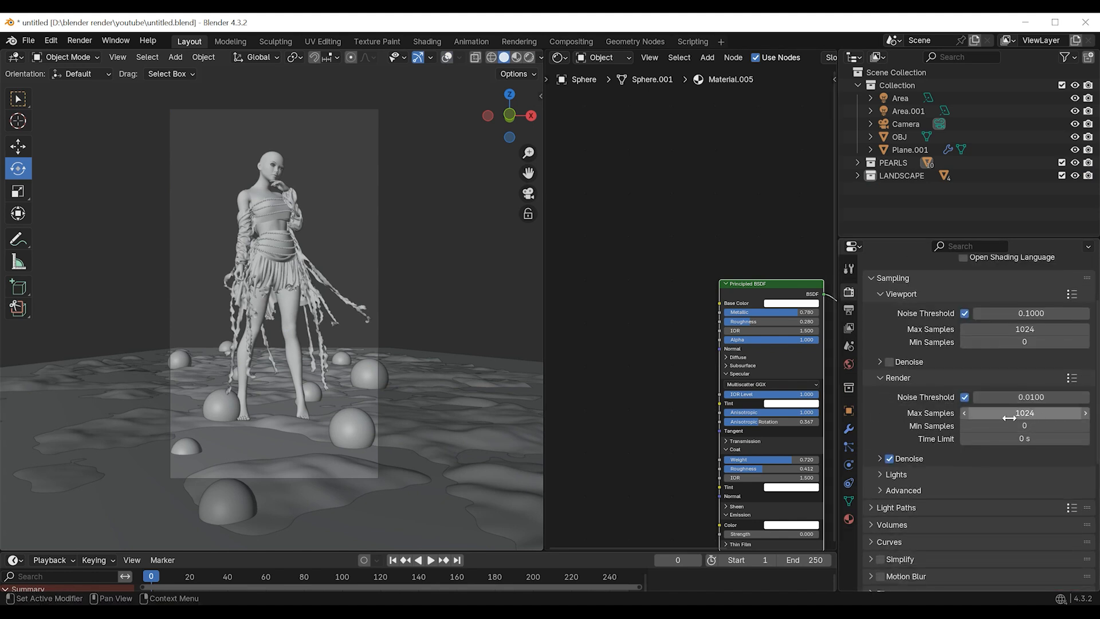
{"action": "double_click", "coordinate": [1024, 413]}
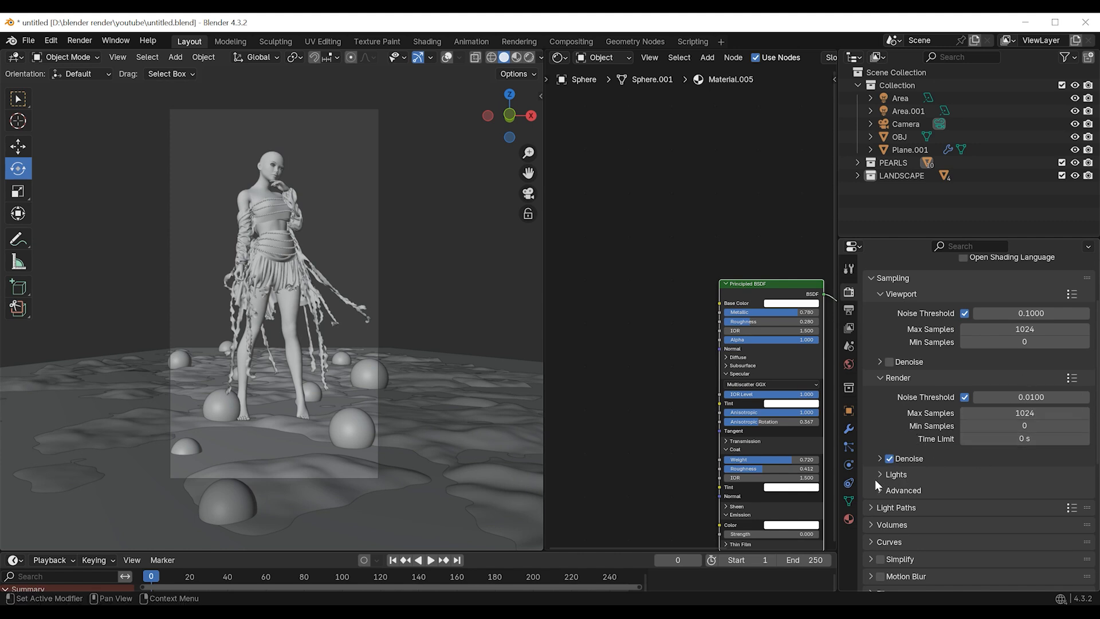
{"action": "scroll", "scroll_direction": "down", "scroll_amount": 3}
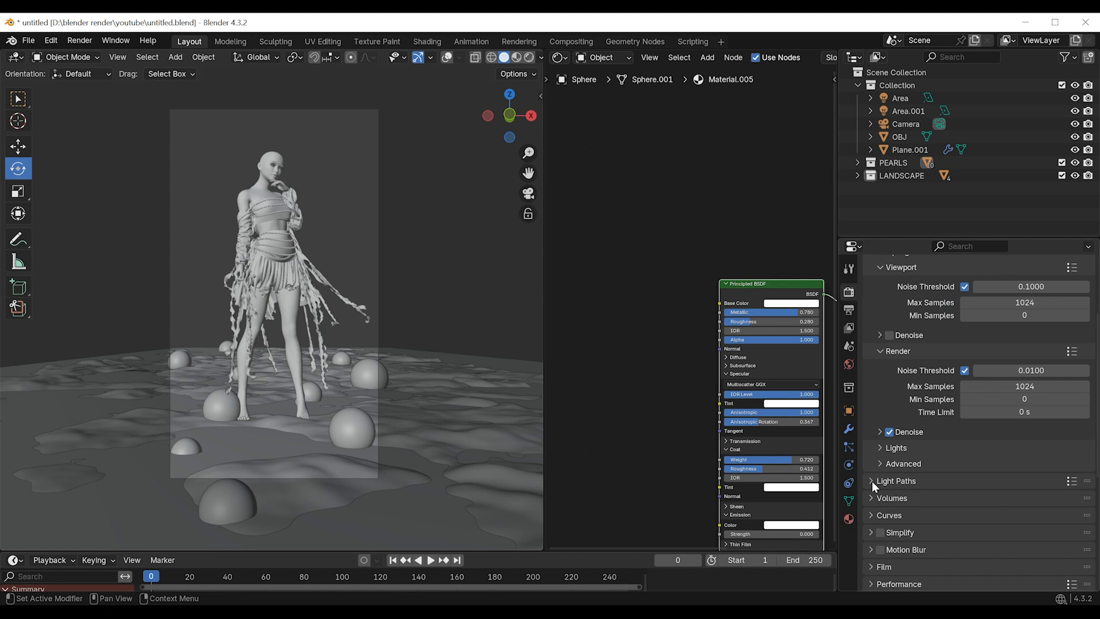
{"action": "mouse_move", "coordinate": [863, 409]}
{"action": "type", "text": "6"}
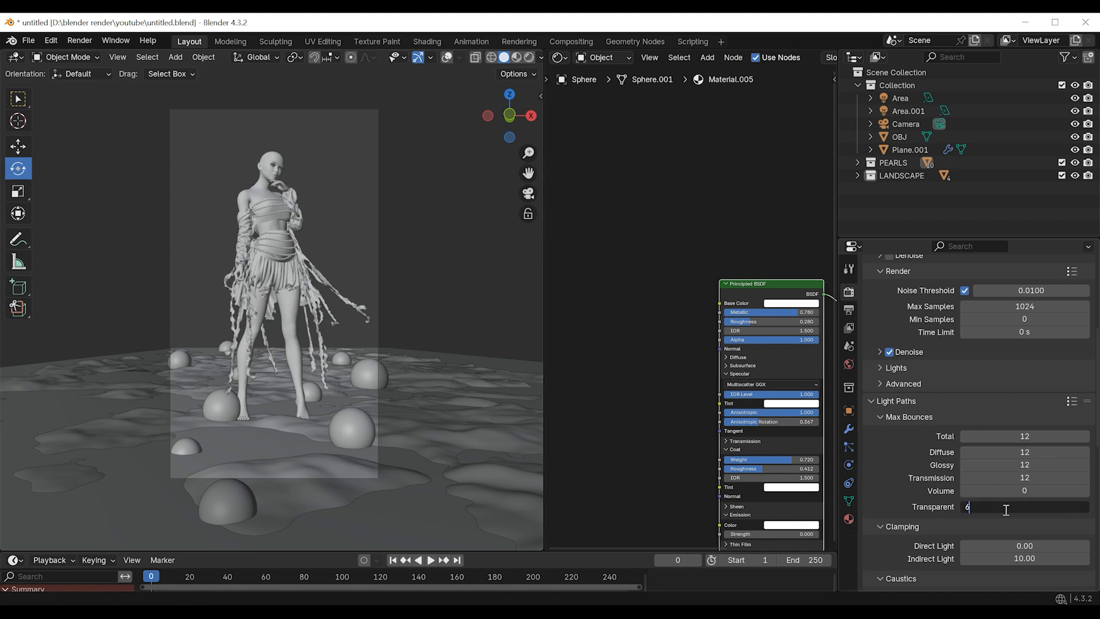
{"action": "scroll", "scroll_direction": "up", "scroll_amount": 3}
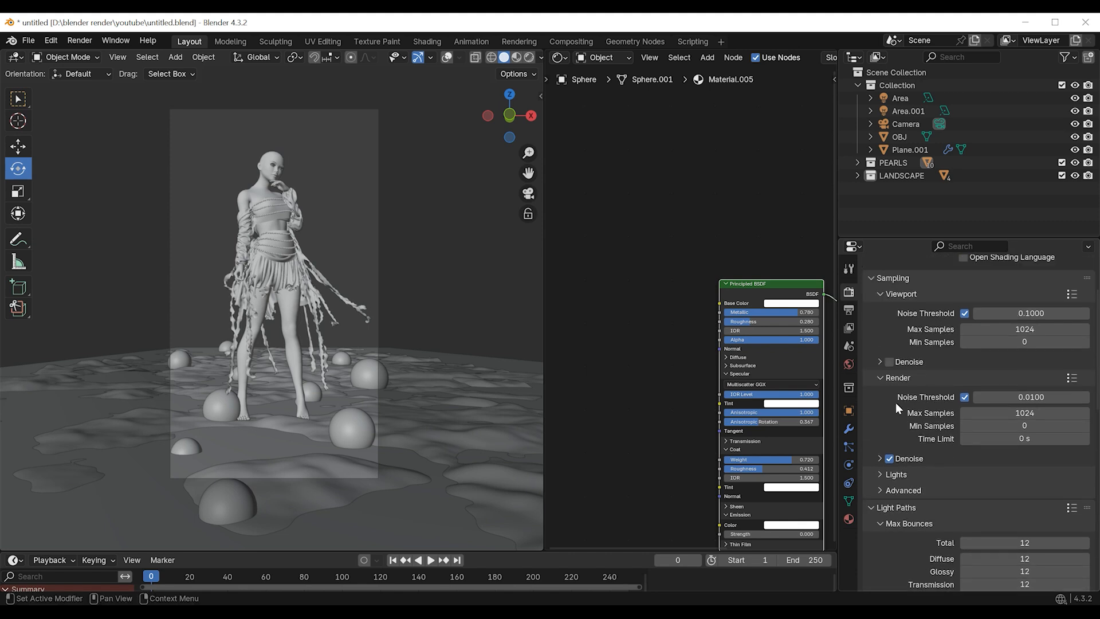
{"action": "double_click", "coordinate": [1024, 412]}
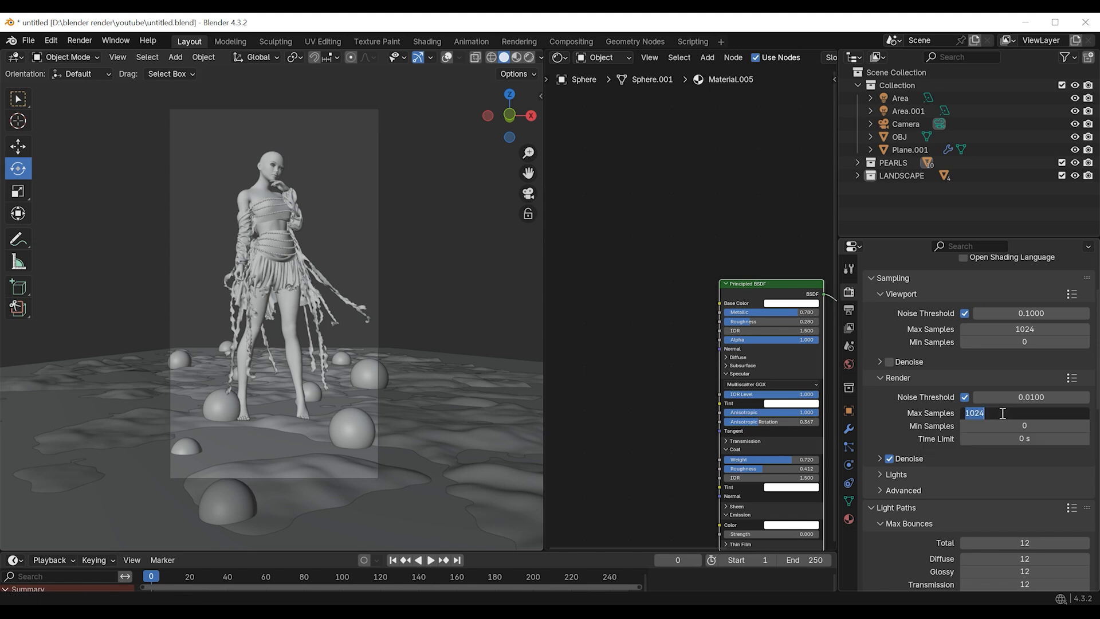
{"action": "type", "text": "200"}
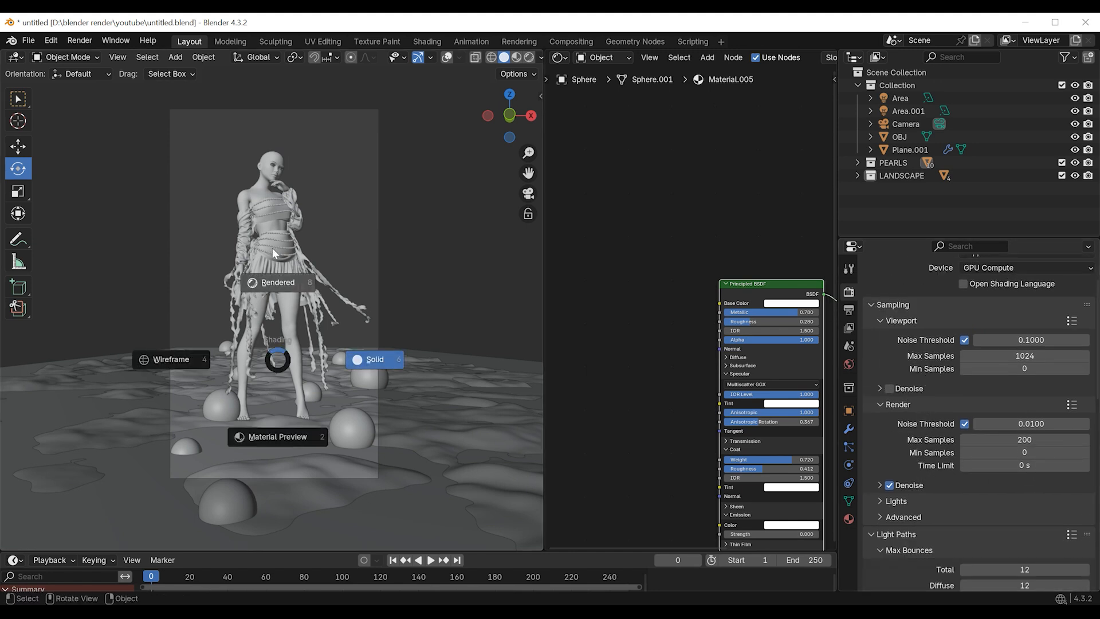
Apply Khronos PBR Neutral view, High Contrast look and gamma 1.116, then render the image
{"action": "left_click", "coordinate": [1022, 482]}
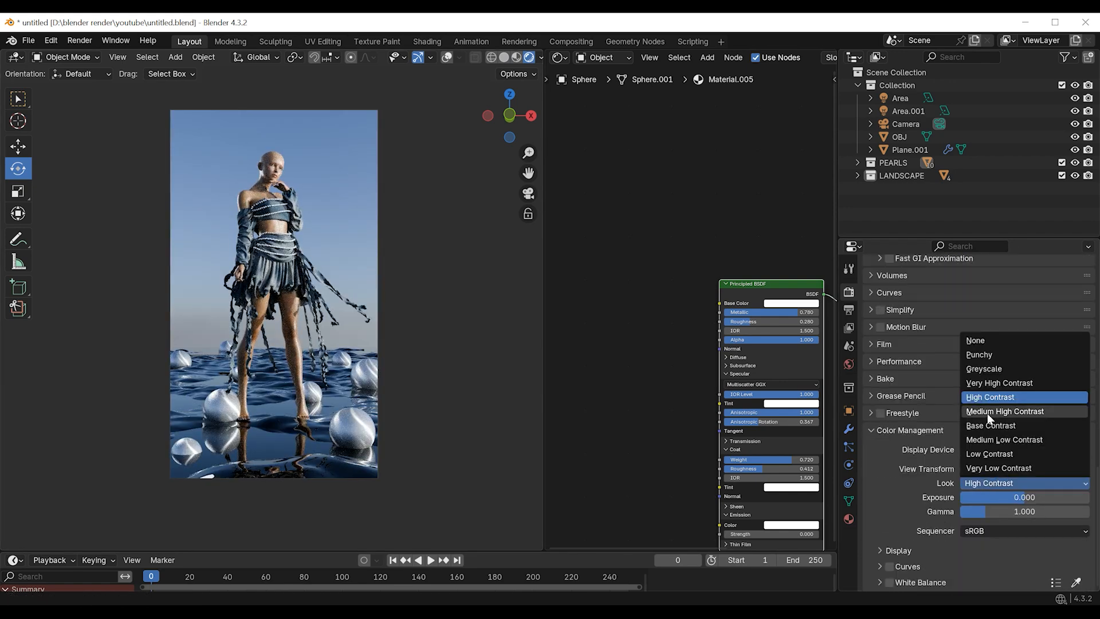
{"action": "left_click", "coordinate": [999, 382]}
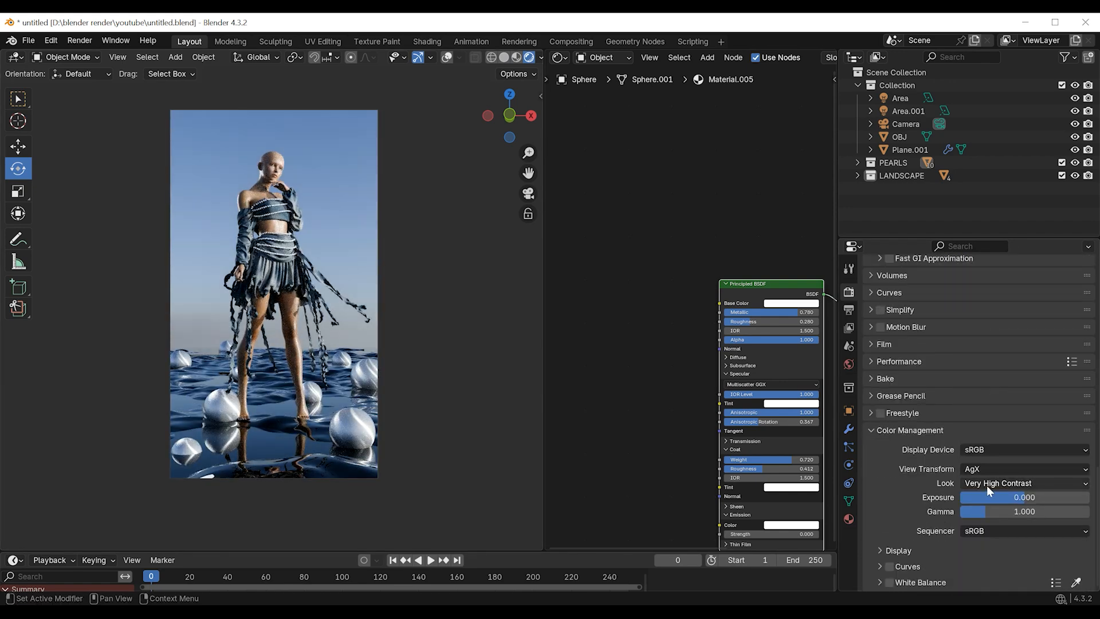
{"action": "left_click", "coordinate": [1021, 469]}
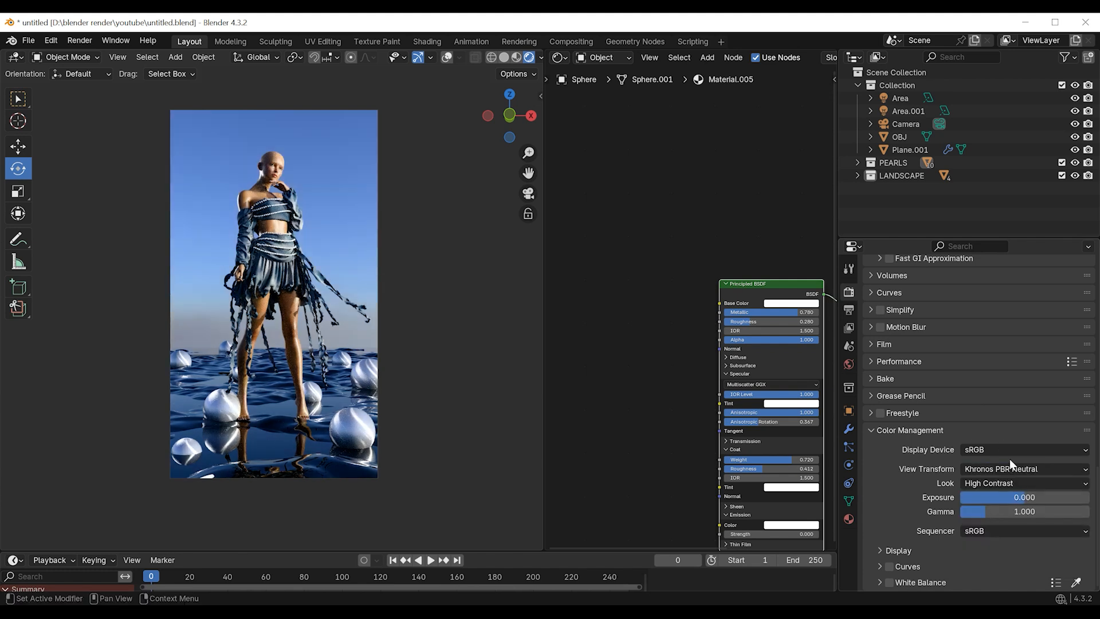
{"action": "left_click", "coordinate": [1022, 482]}
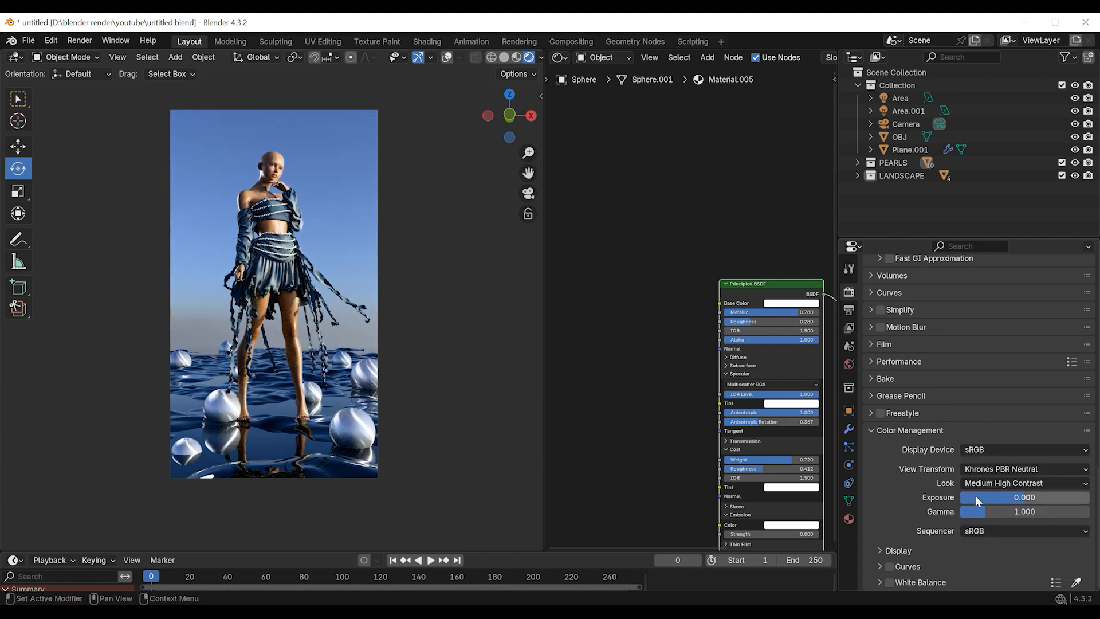
{"action": "left_click", "coordinate": [1022, 468]}
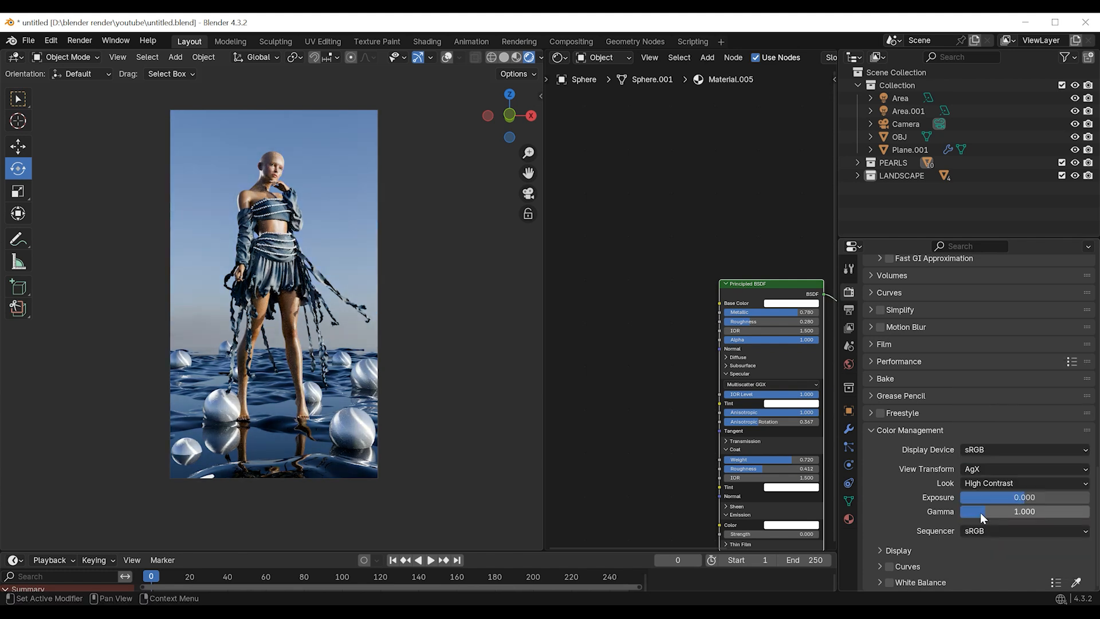
{"action": "left_click", "coordinate": [1022, 468]}
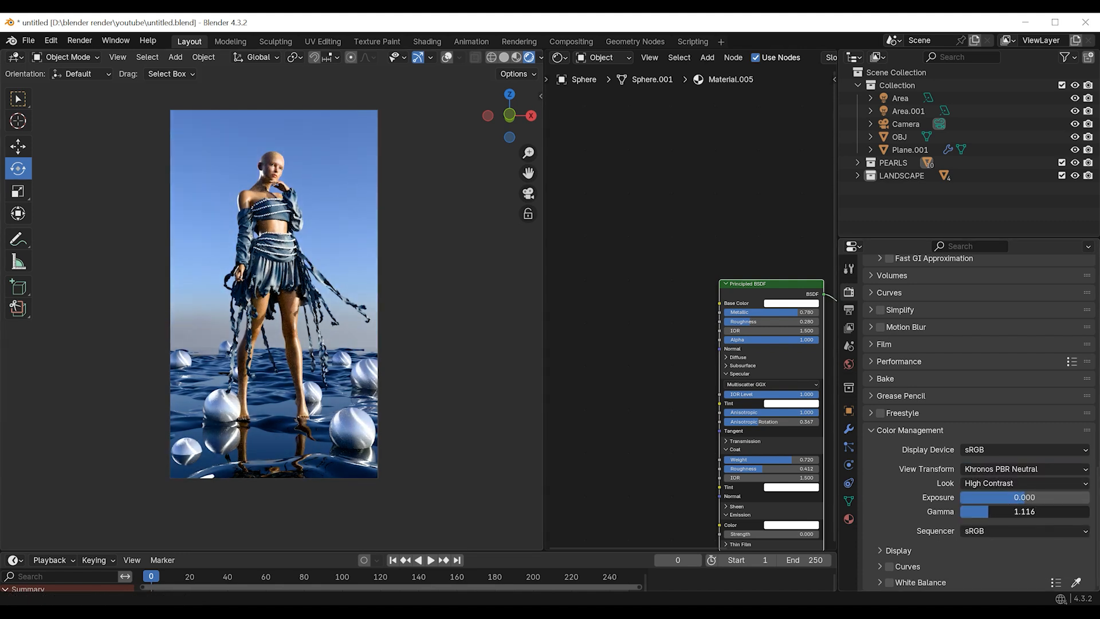
{"action": "left_click", "coordinate": [78, 40]}
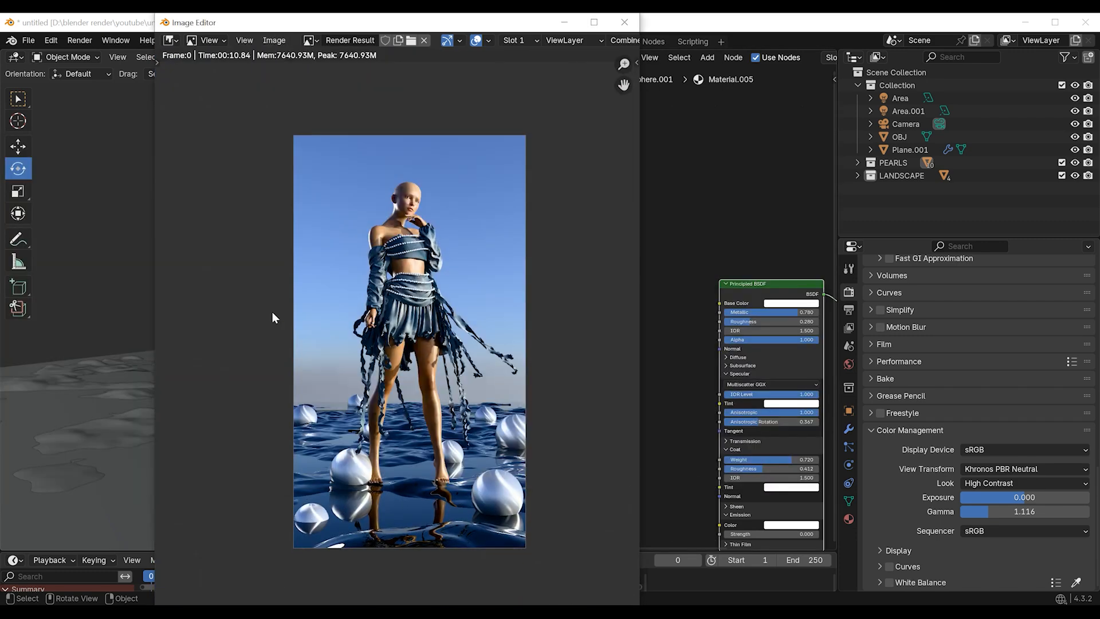
{"action": "mouse_move", "coordinate": [491, 290]}
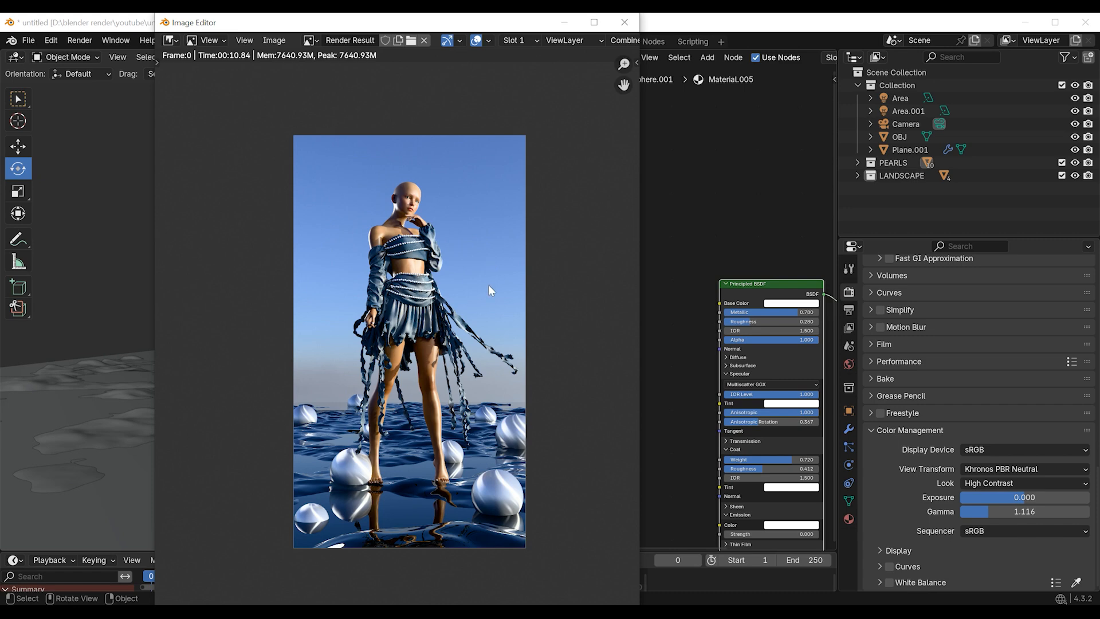
Close the render window and bring up the File menu to save the scene
{"action": "left_click", "coordinate": [28, 40]}
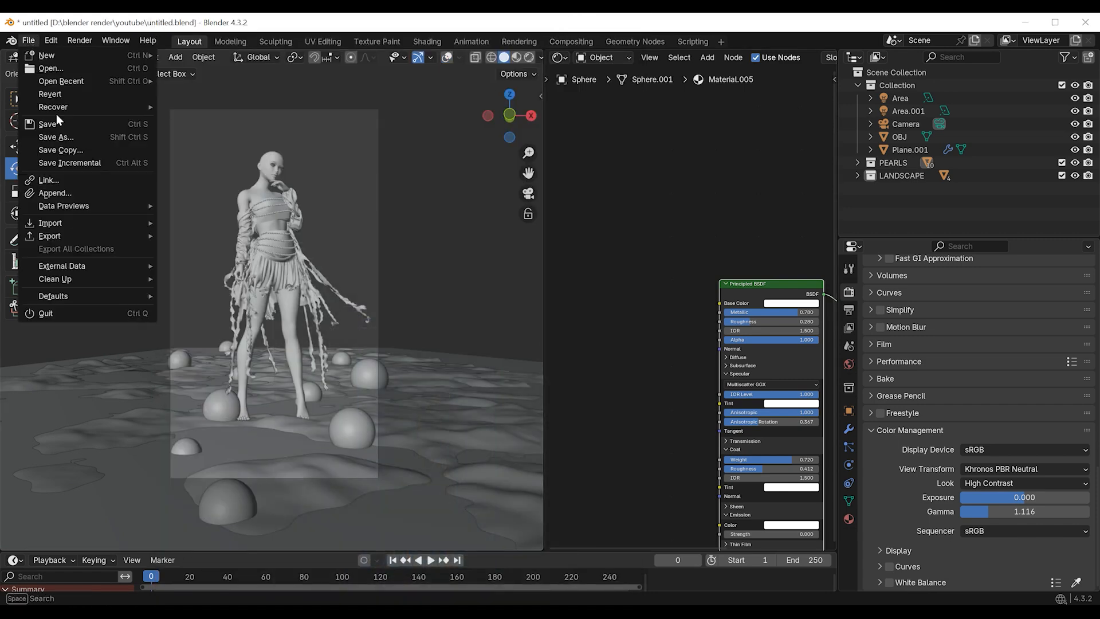
{"action": "mouse_move", "coordinate": [55, 136]}
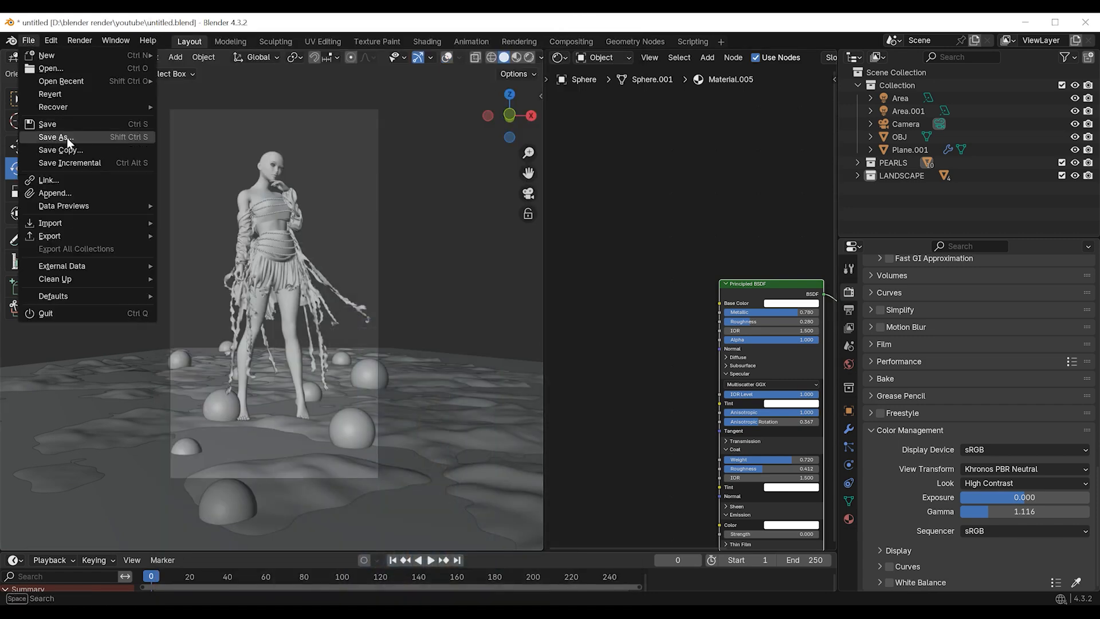